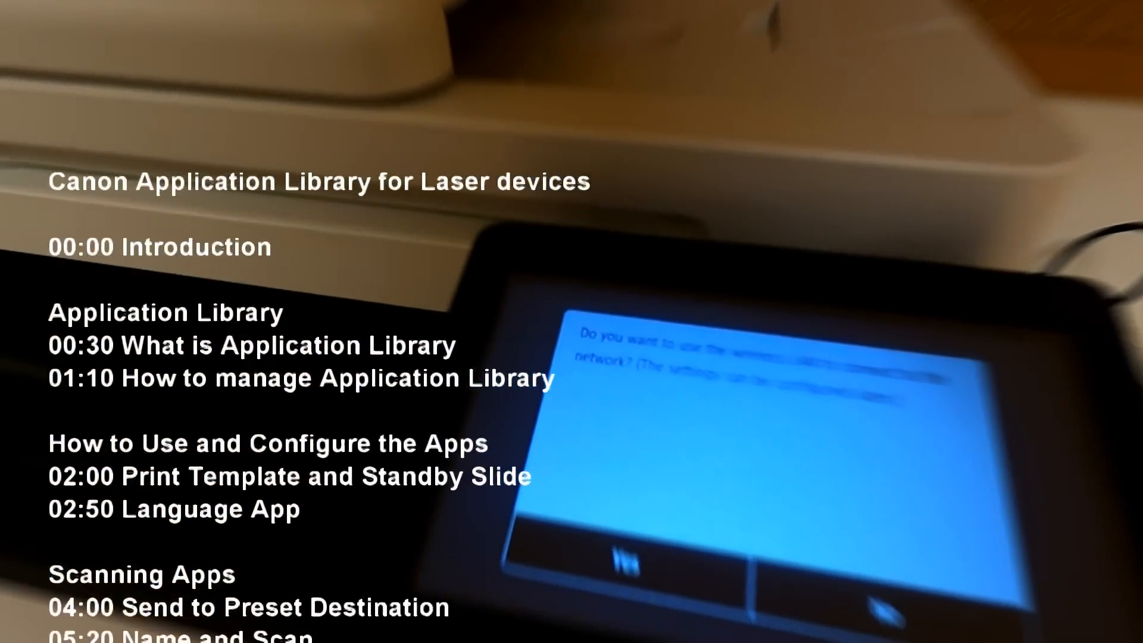
# Step: Open the manual's What You Can Do with Application Library page
pyautogui.scroll(-3)
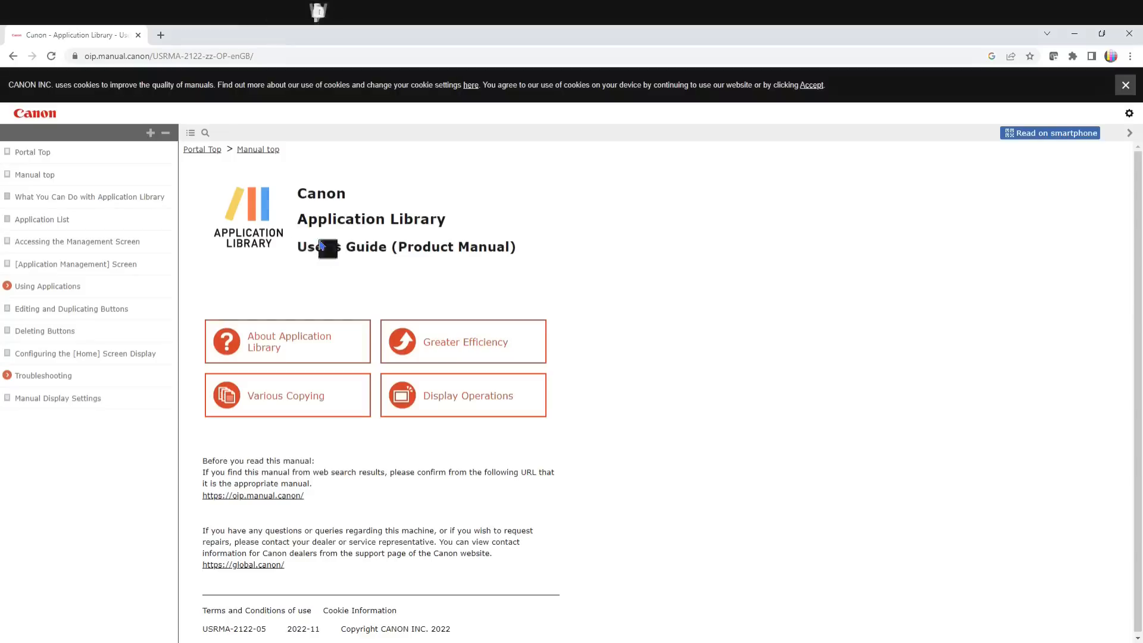
pyautogui.doubleClick(364, 219)
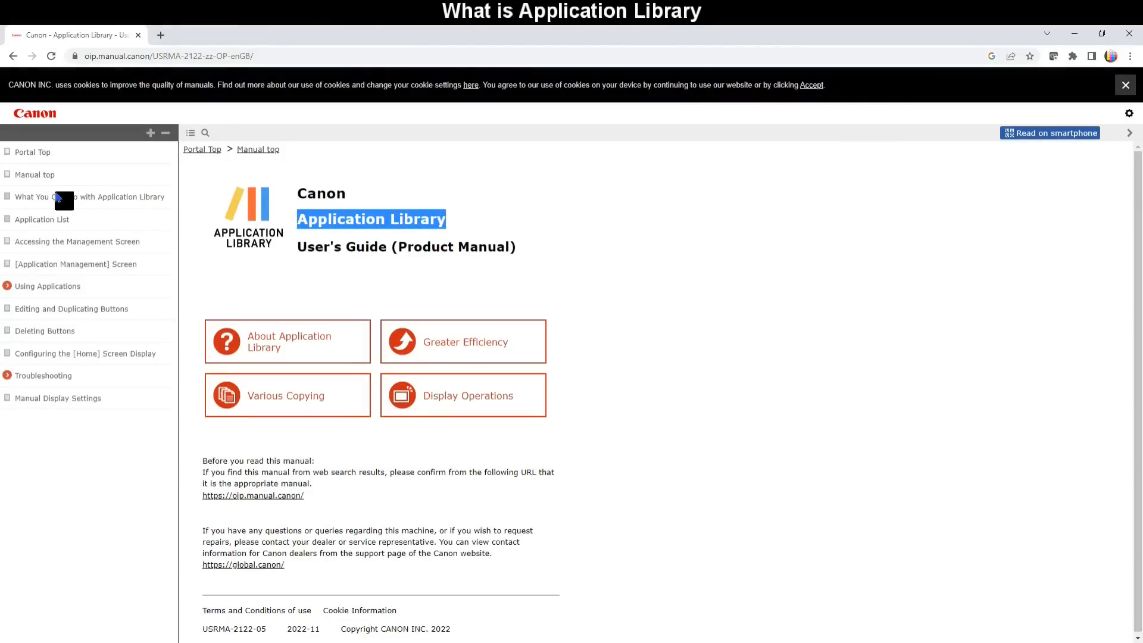
pyautogui.click(87, 197)
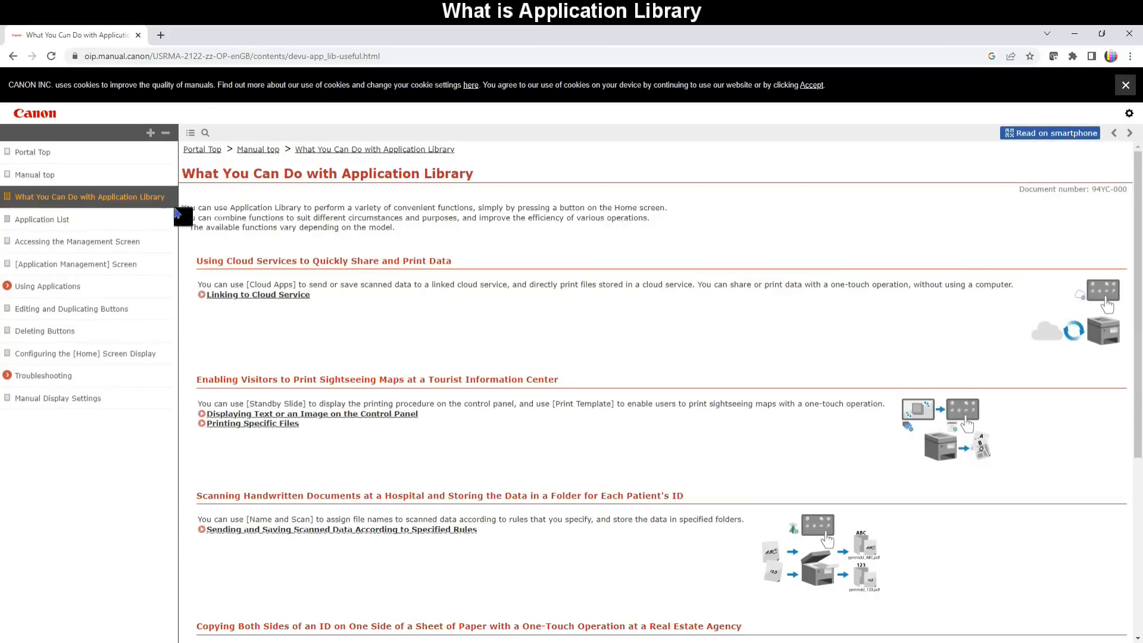
pyautogui.scroll(-3)
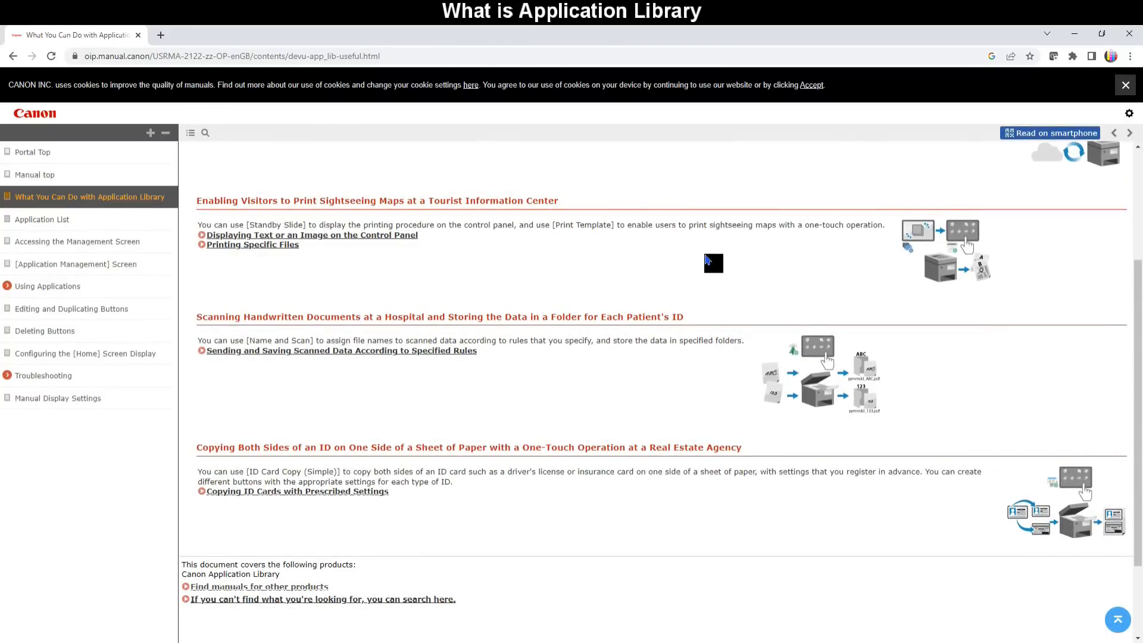
pyautogui.scroll(-3)
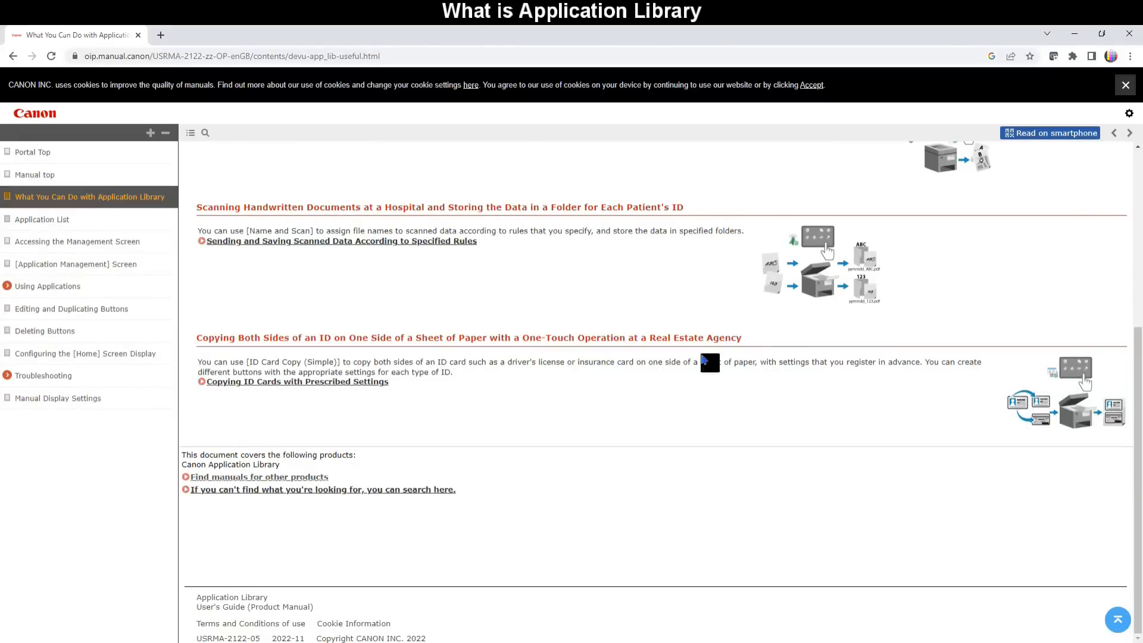
pyautogui.moveTo(42, 231)
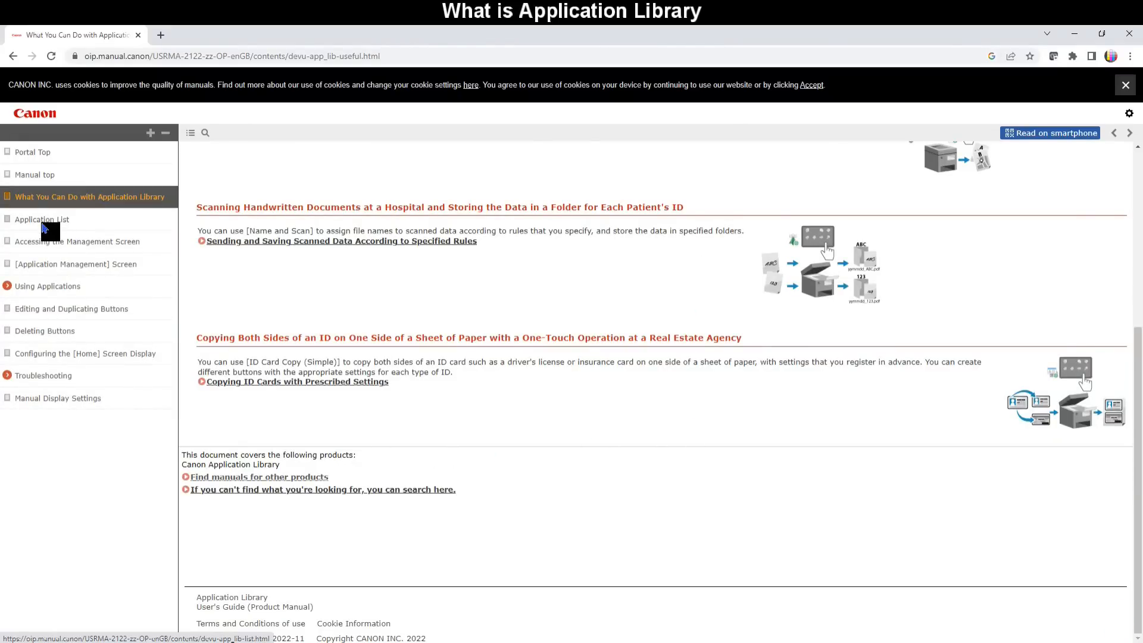
# Step: Browse the Application List, then open Accessing the Management Screen
pyautogui.click(42, 219)
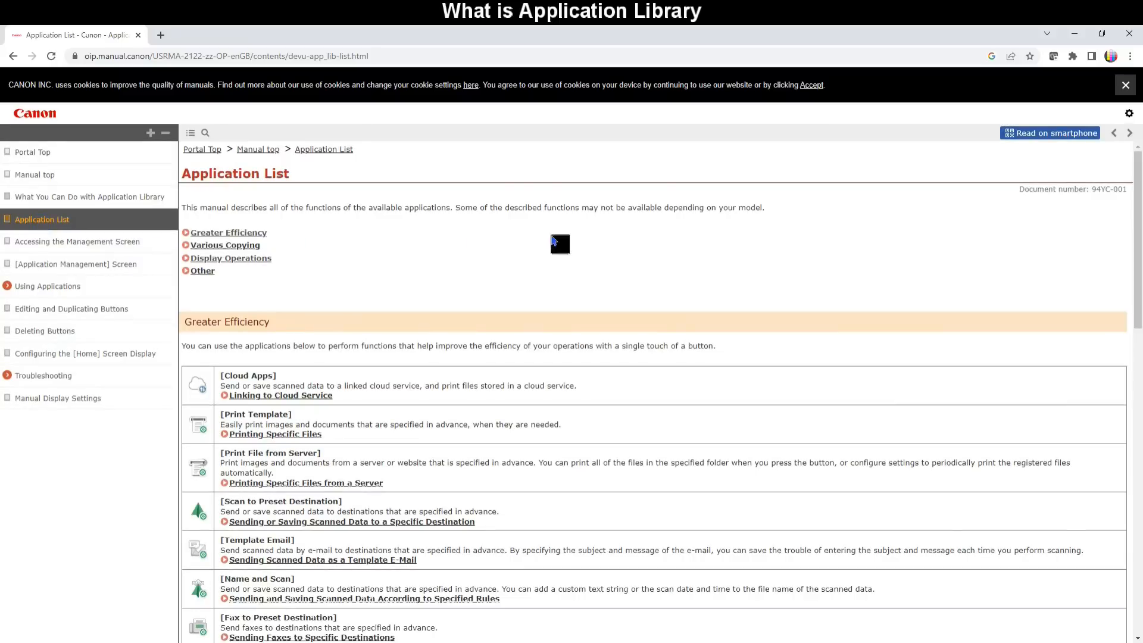
pyautogui.scroll(-3)
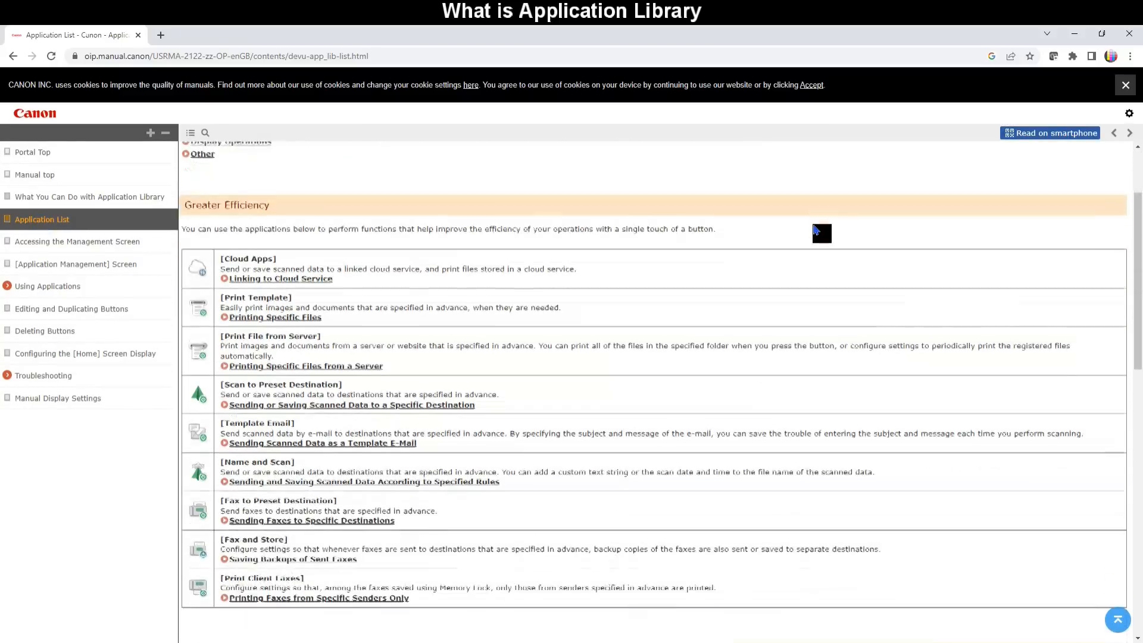
pyautogui.scroll(-3)
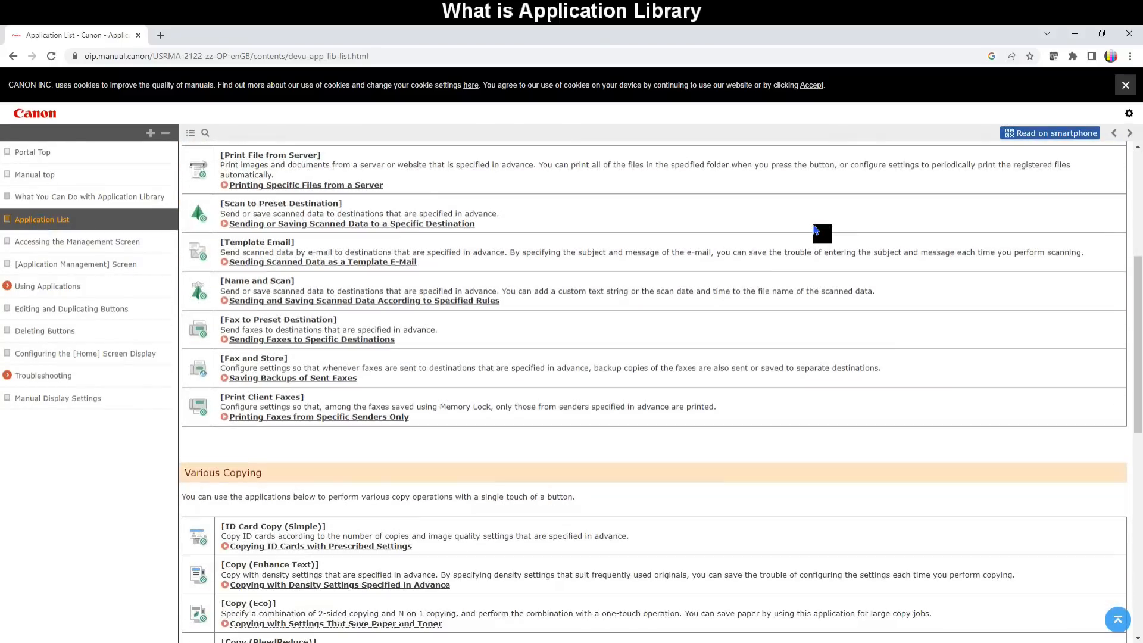
pyautogui.scroll(-3)
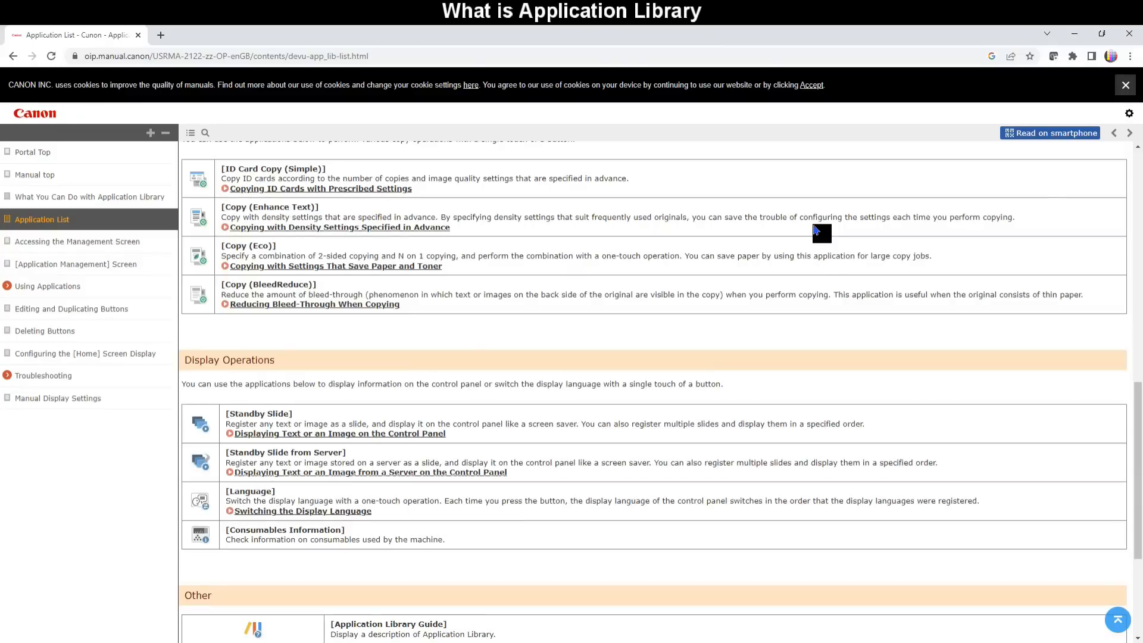
pyautogui.scroll(-3)
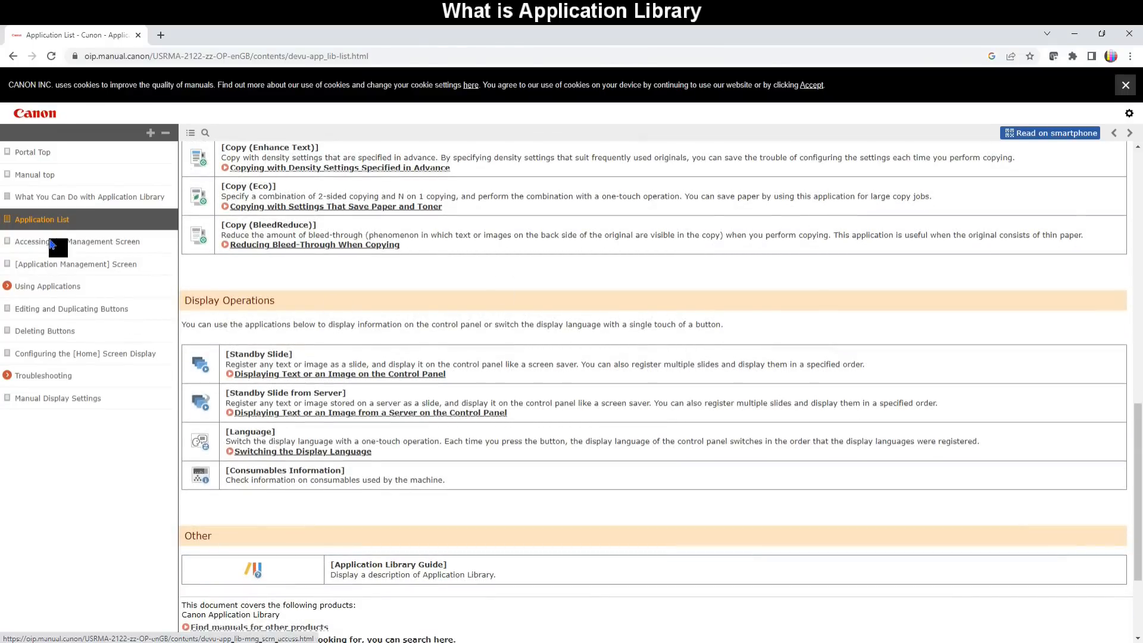
pyautogui.click(78, 241)
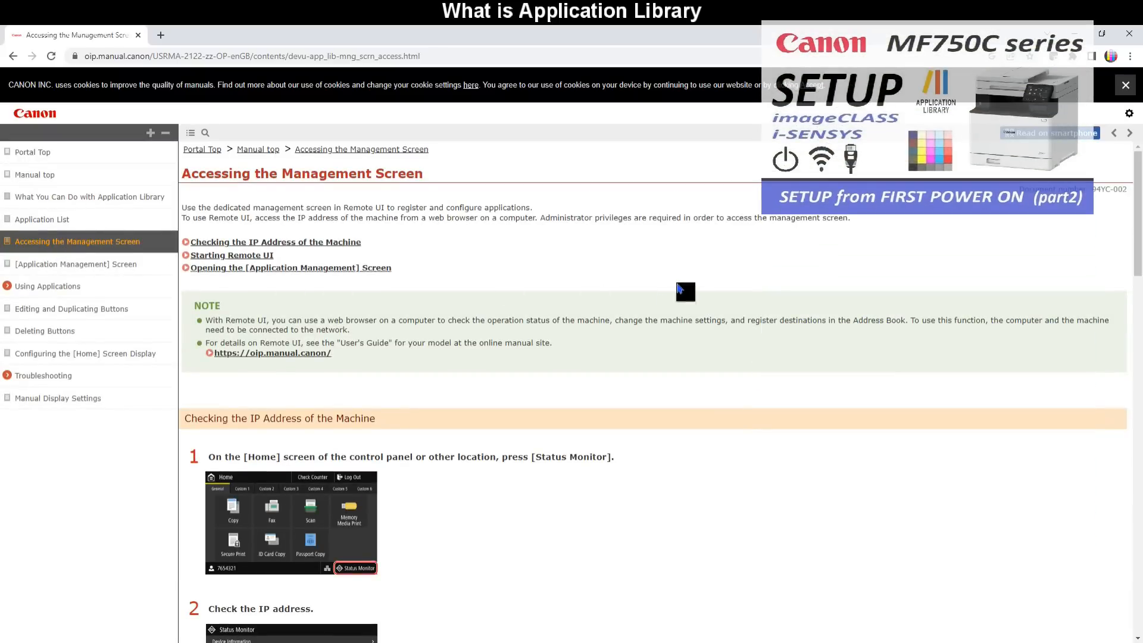
# Step: Log in with System Manager Mode and PIN, decline saving password, open Application Library
pyautogui.scroll(-3)
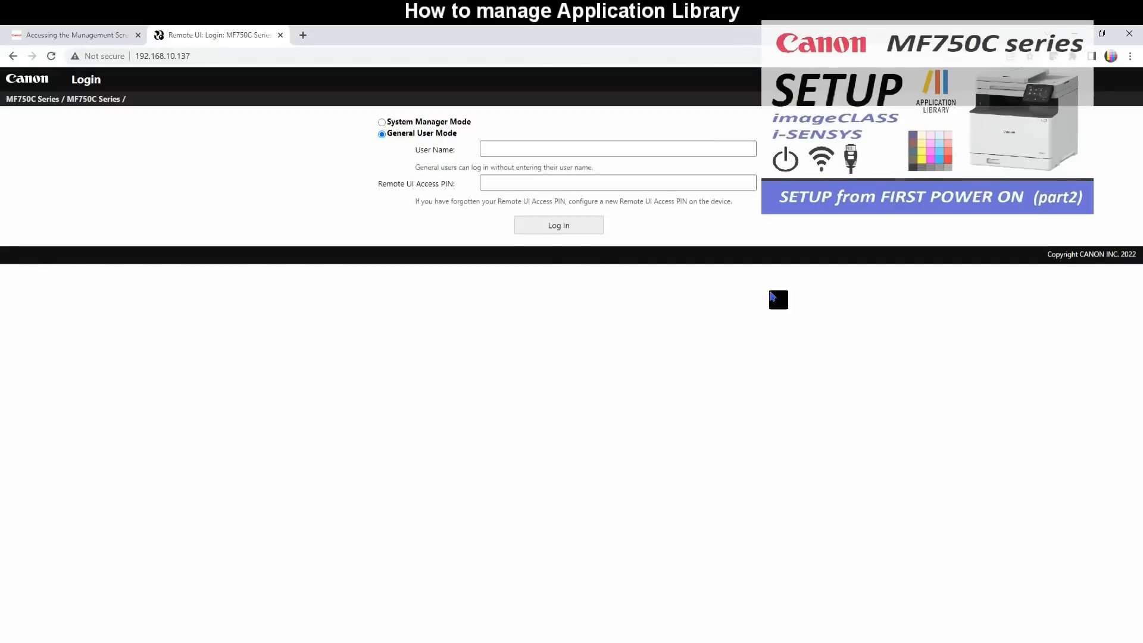
pyautogui.click(381, 121)
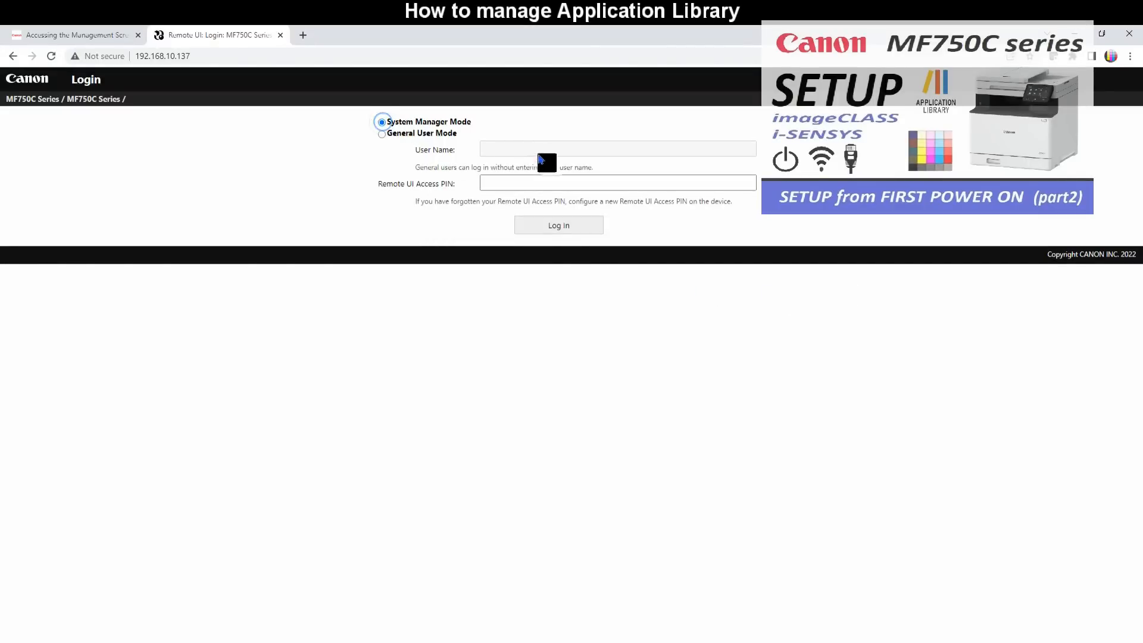
pyautogui.click(617, 182)
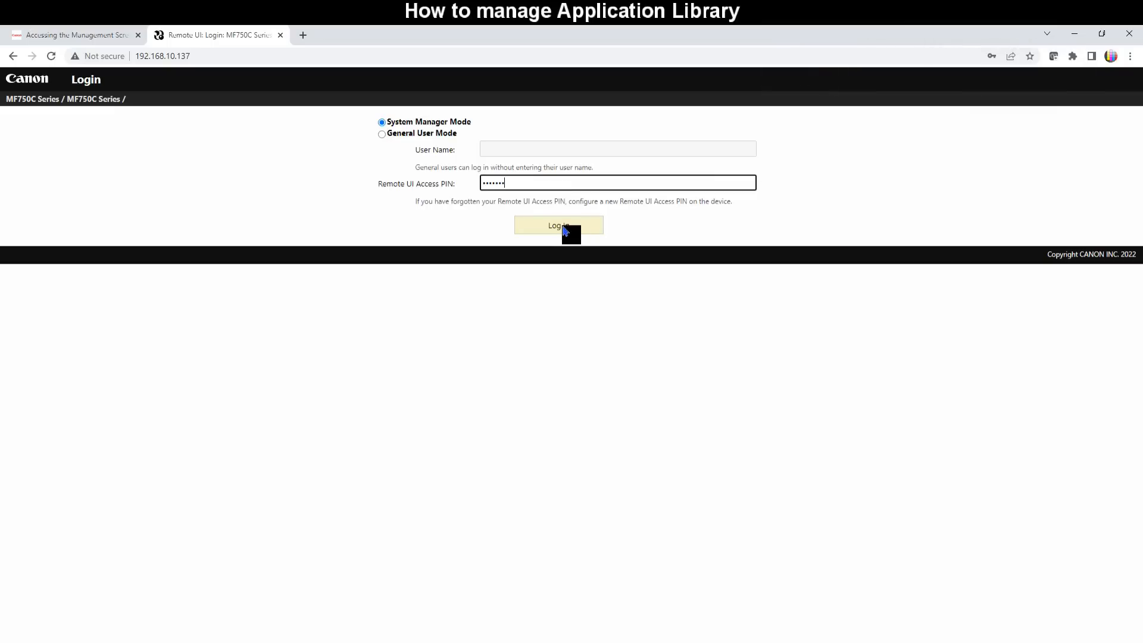
pyautogui.click(558, 225)
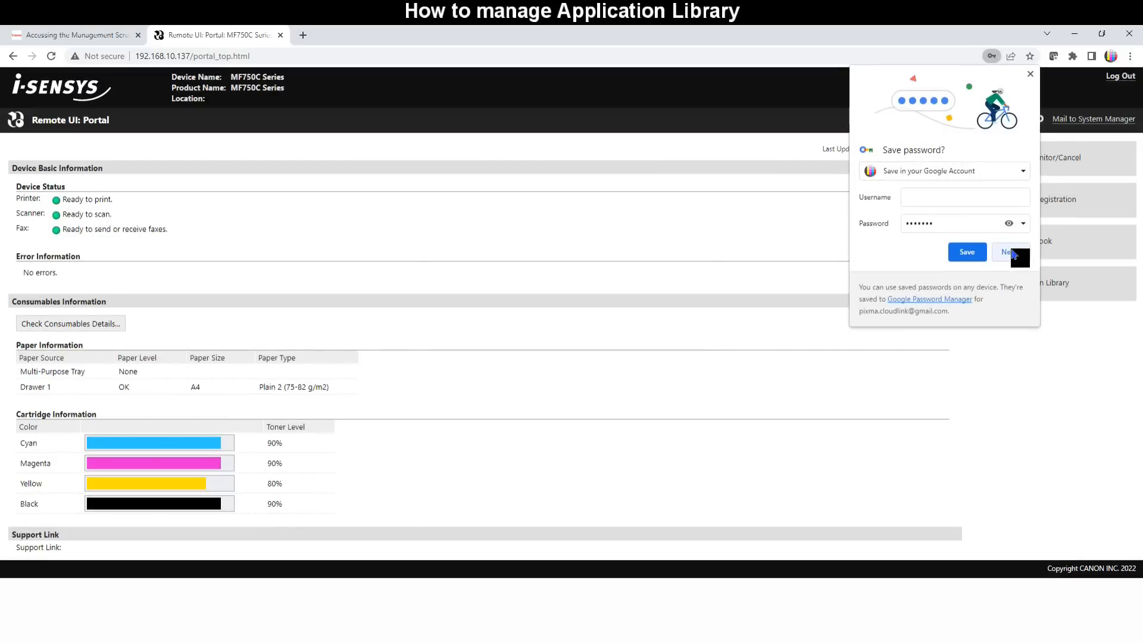
pyautogui.click(1011, 251)
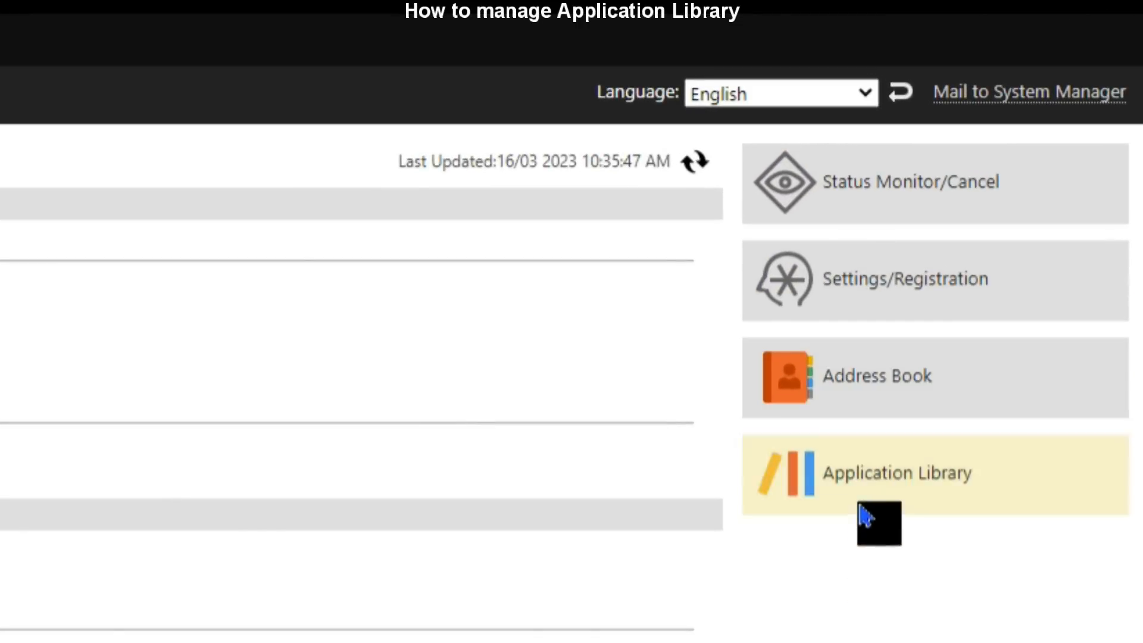
pyautogui.click(897, 472)
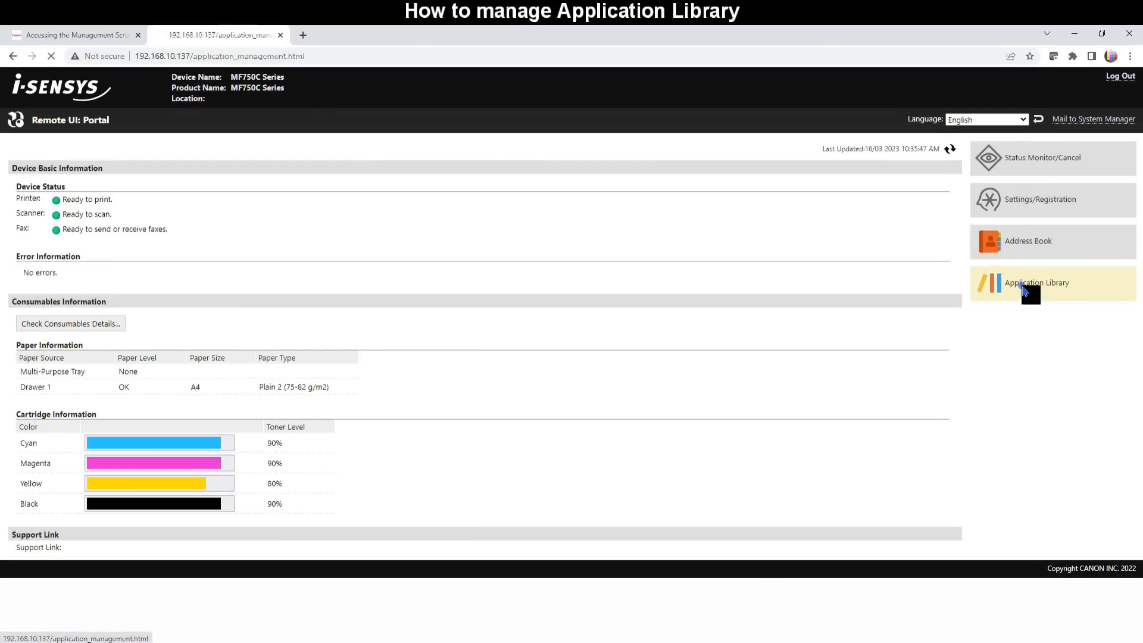
# Step: Open Application Management and scroll through the installed apps' versions, sizes and status
pyautogui.click(1037, 283)
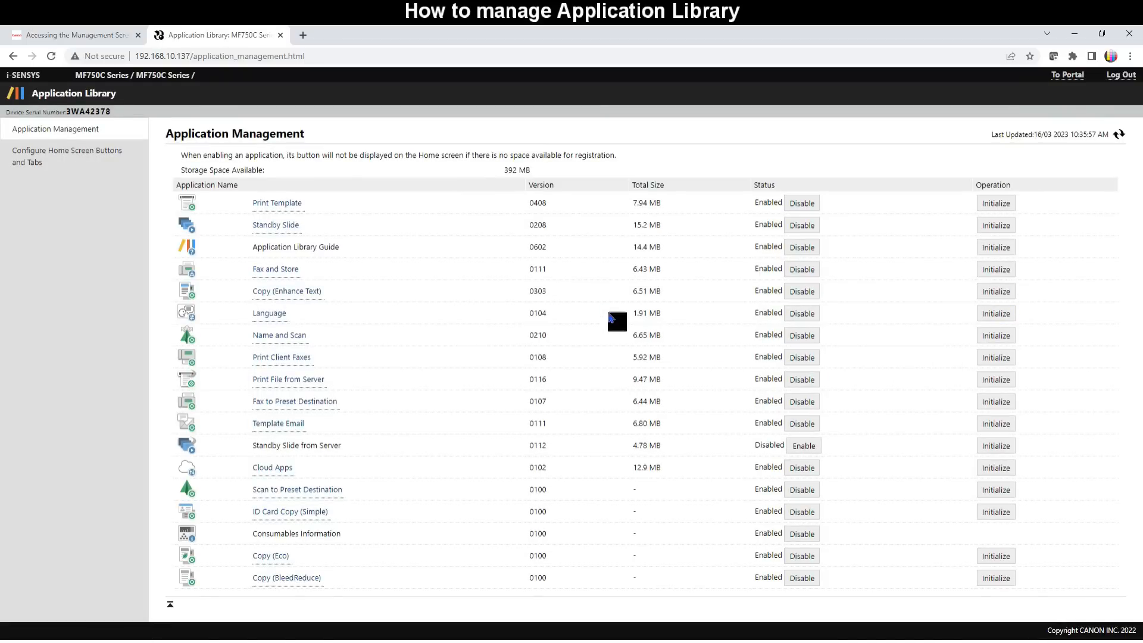
pyautogui.moveTo(507, 408)
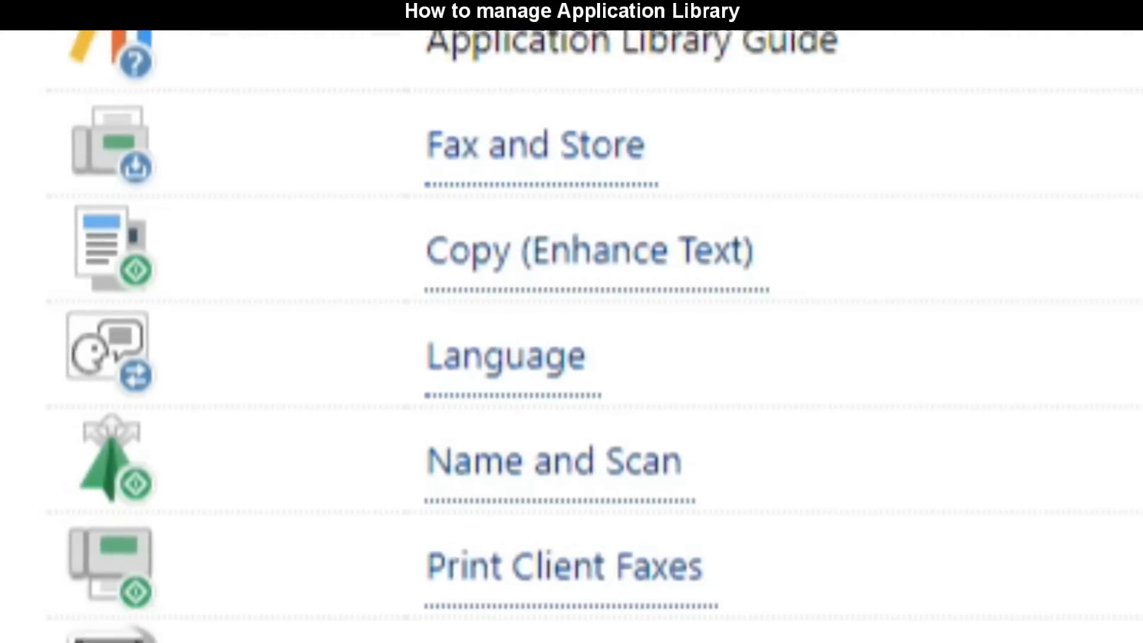
pyautogui.scroll(-3)
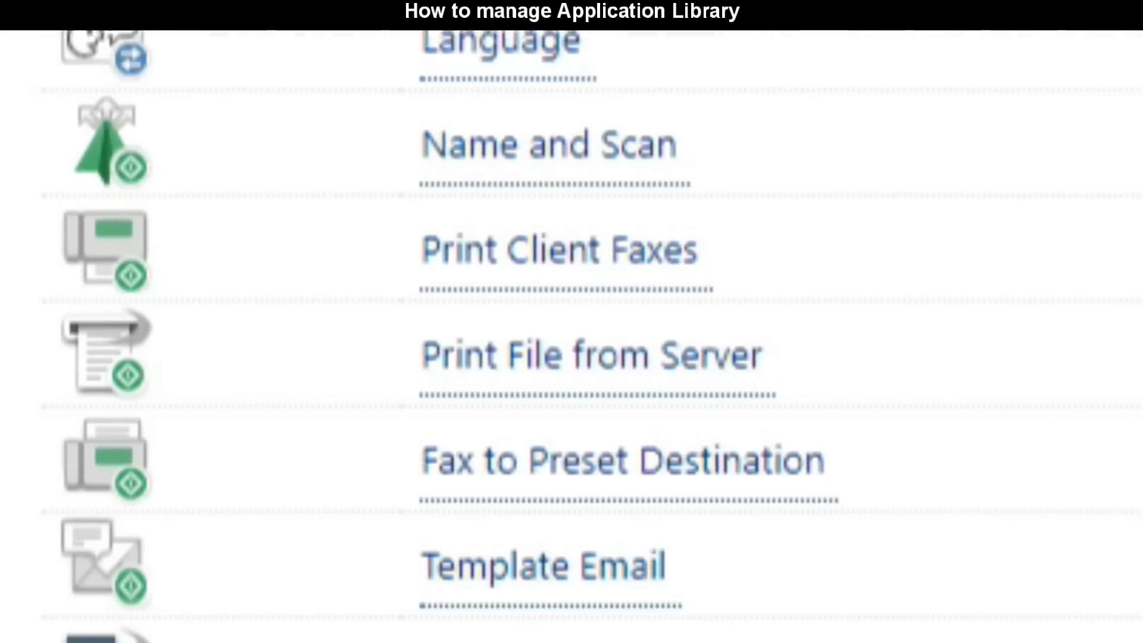
pyautogui.scroll(-3)
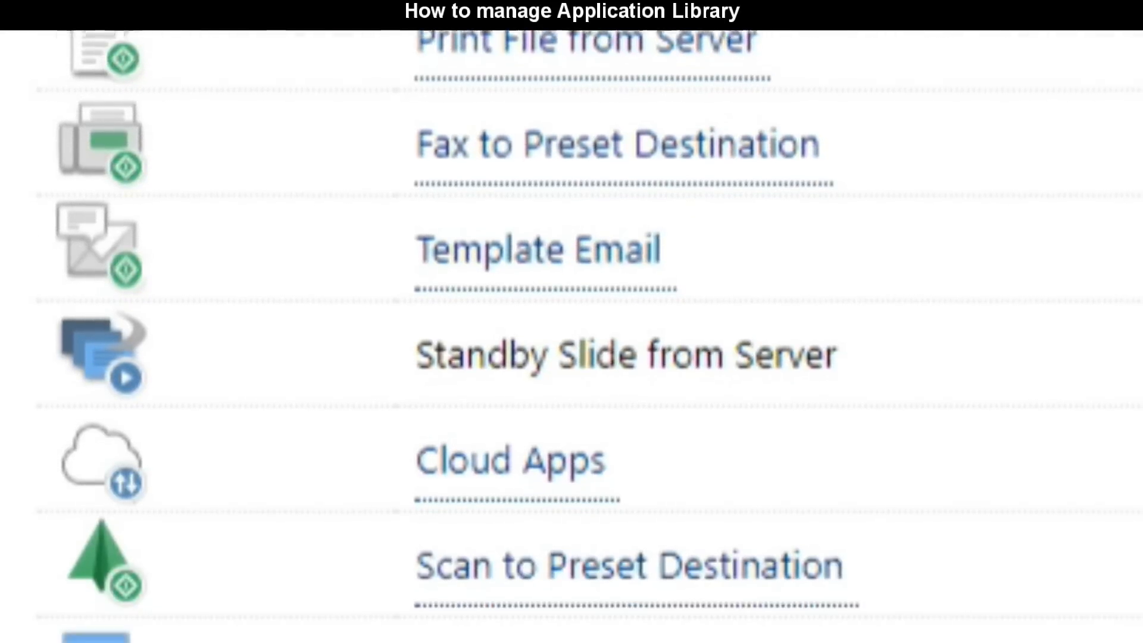
pyautogui.scroll(-3)
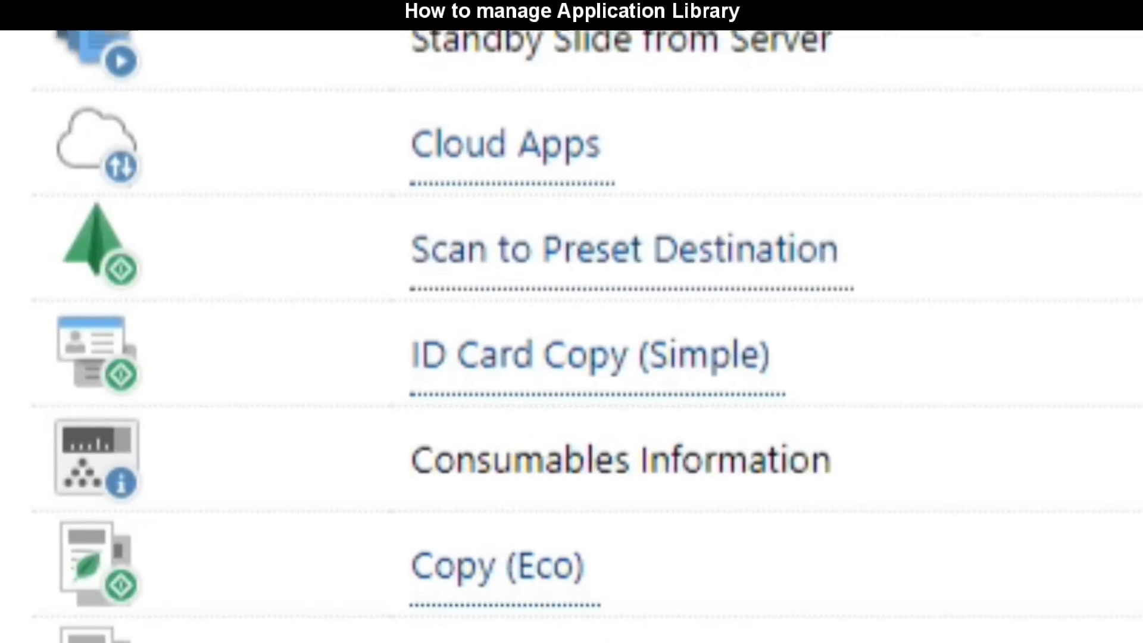
pyautogui.scroll(-3)
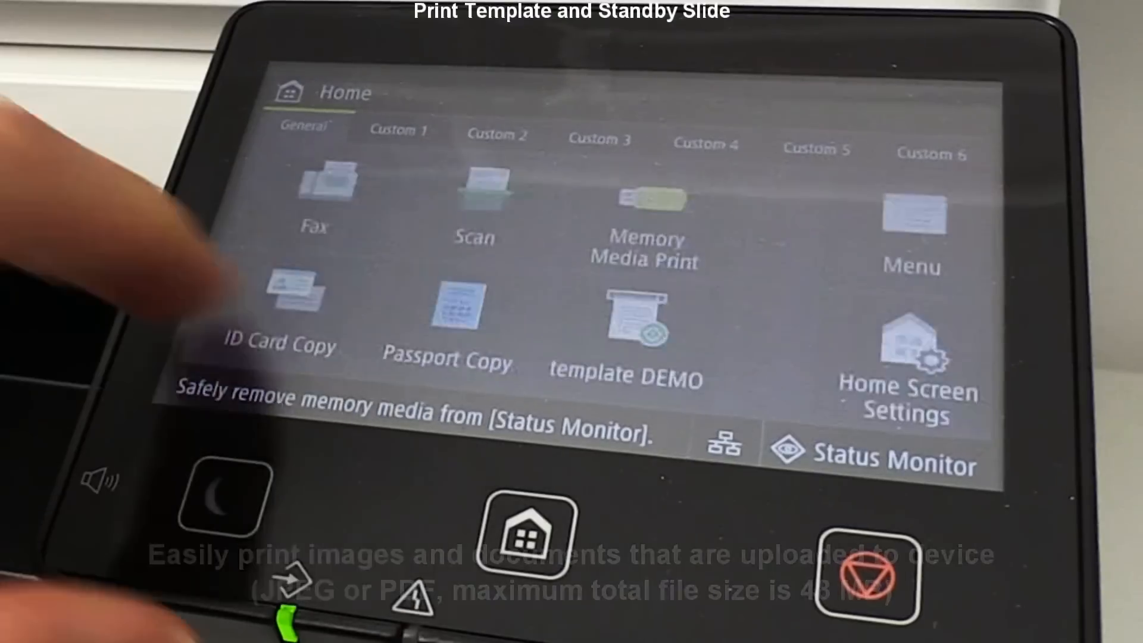
# Step: View the app buttons on the touchscreen's Custom 1 and Custom 2 Home tabs
pyautogui.click(397, 135)
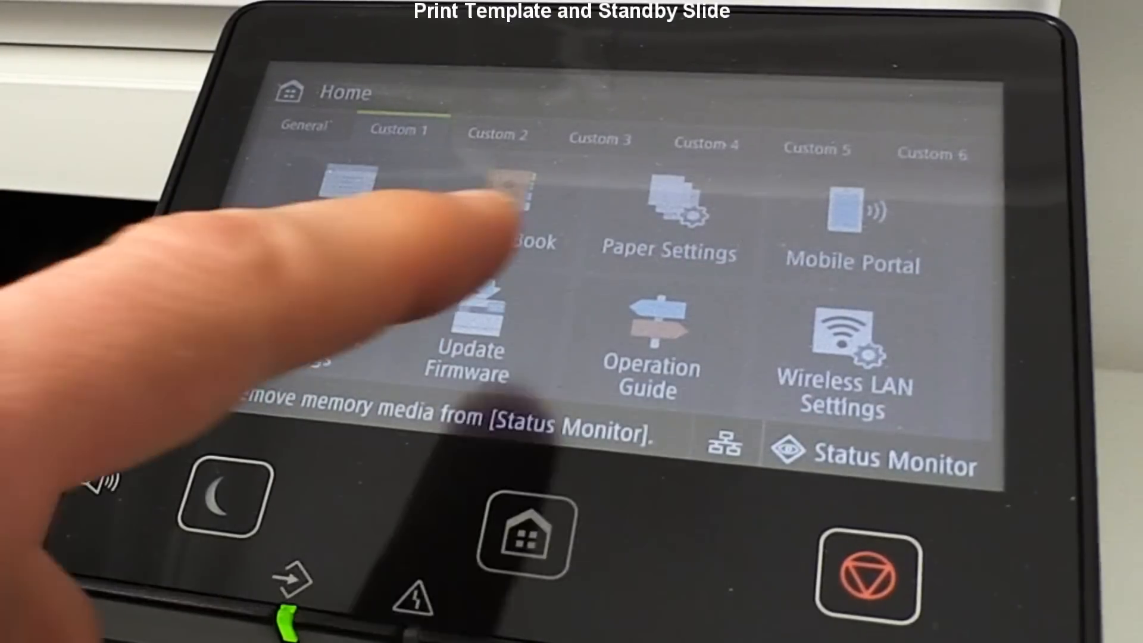
pyautogui.click(497, 136)
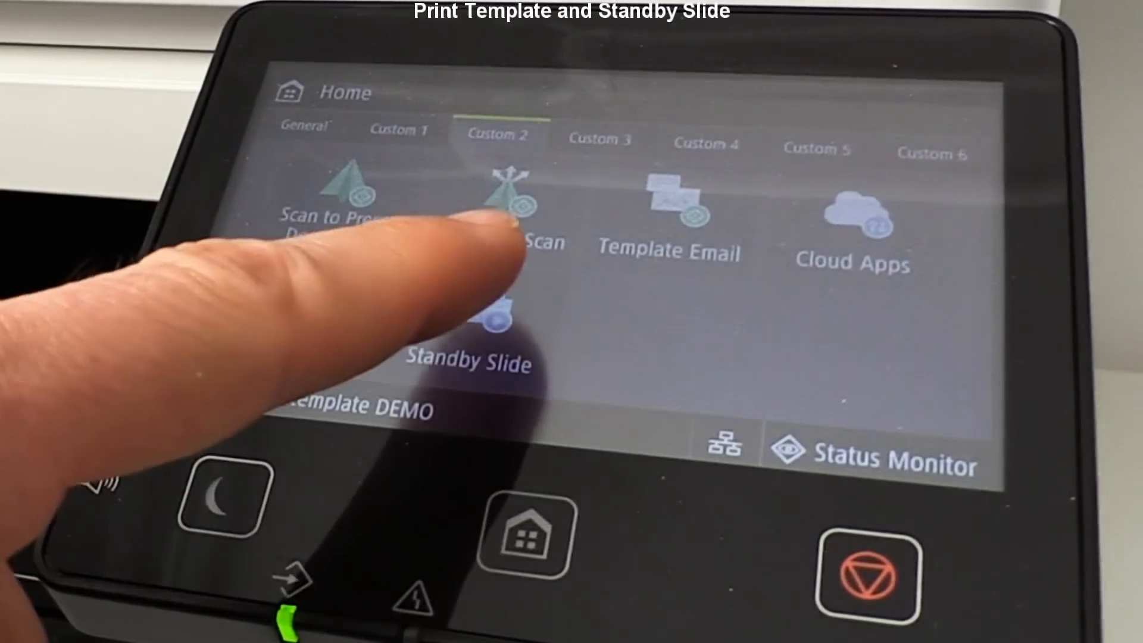
pyautogui.click(305, 126)
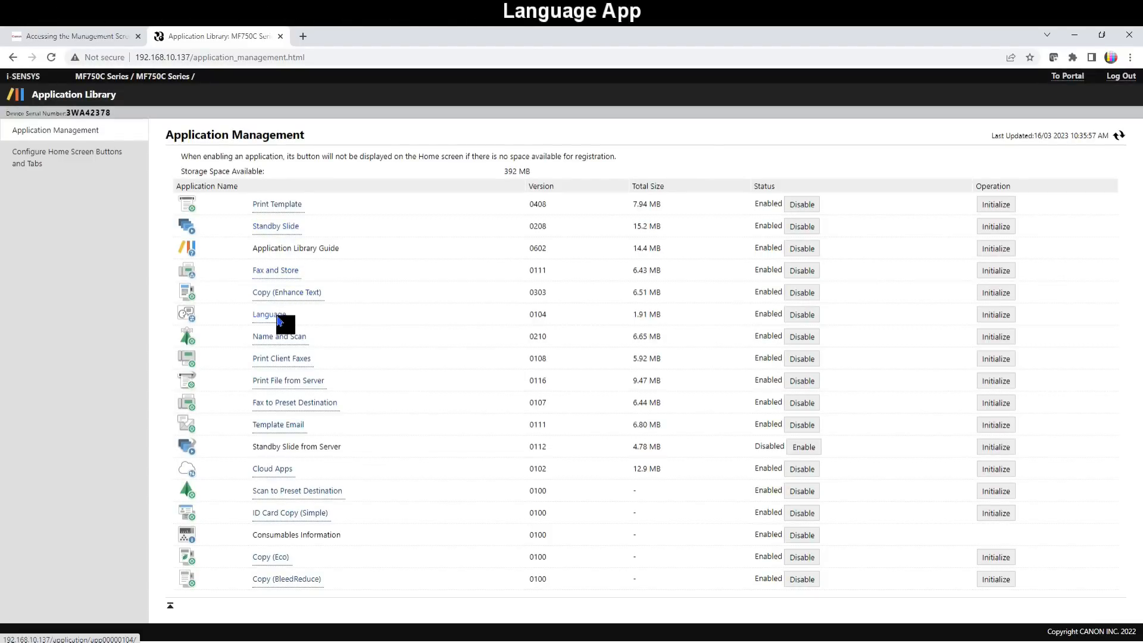
# Step: In the Language app's basic settings, set Language 3 Ukrainian and Language 4 Greek, and save
pyautogui.click(267, 314)
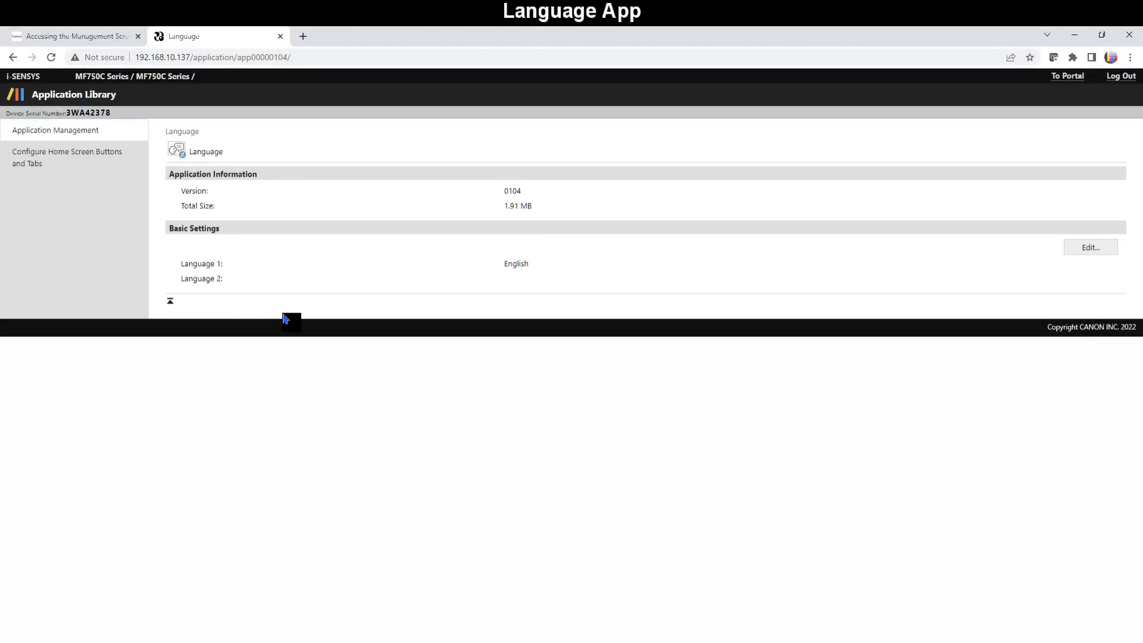
pyautogui.click(1091, 246)
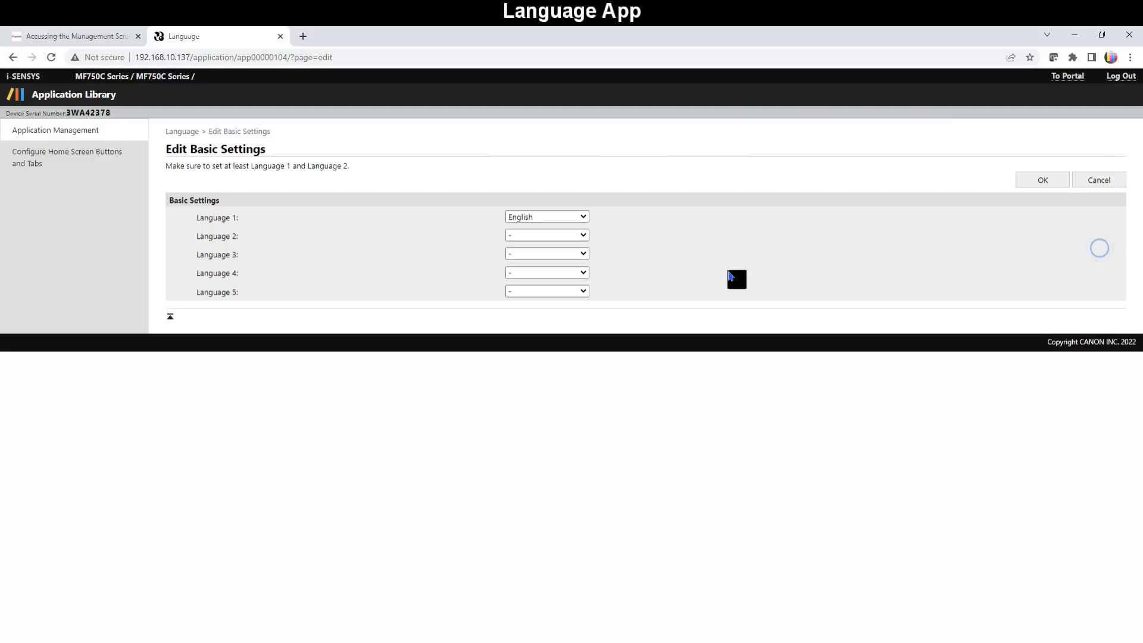
pyautogui.click(546, 235)
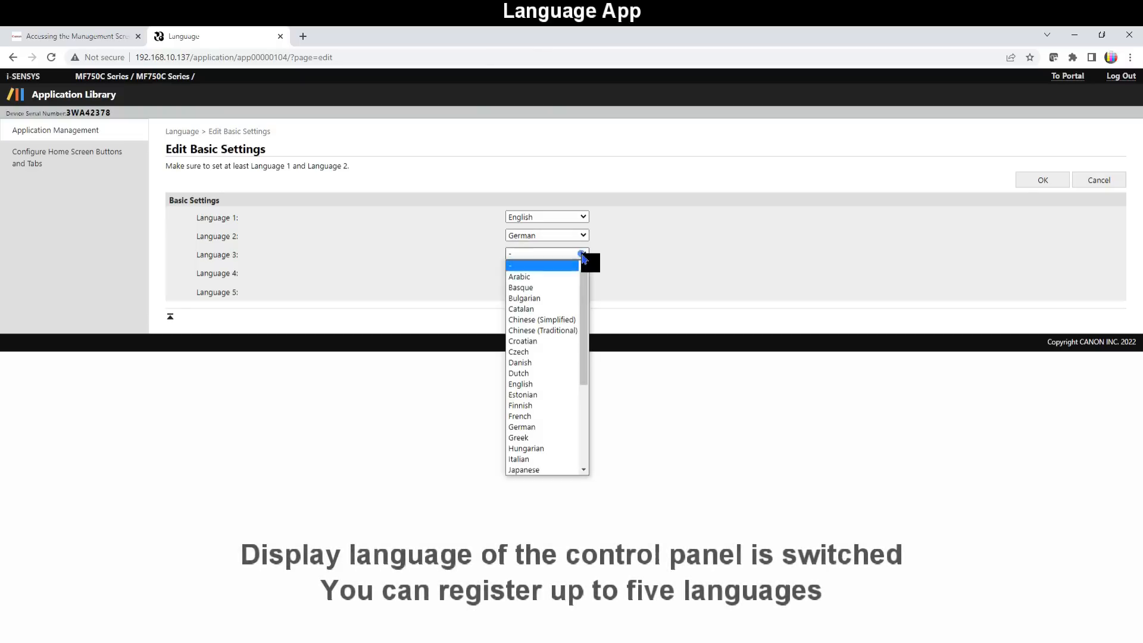
pyautogui.scroll(-3)
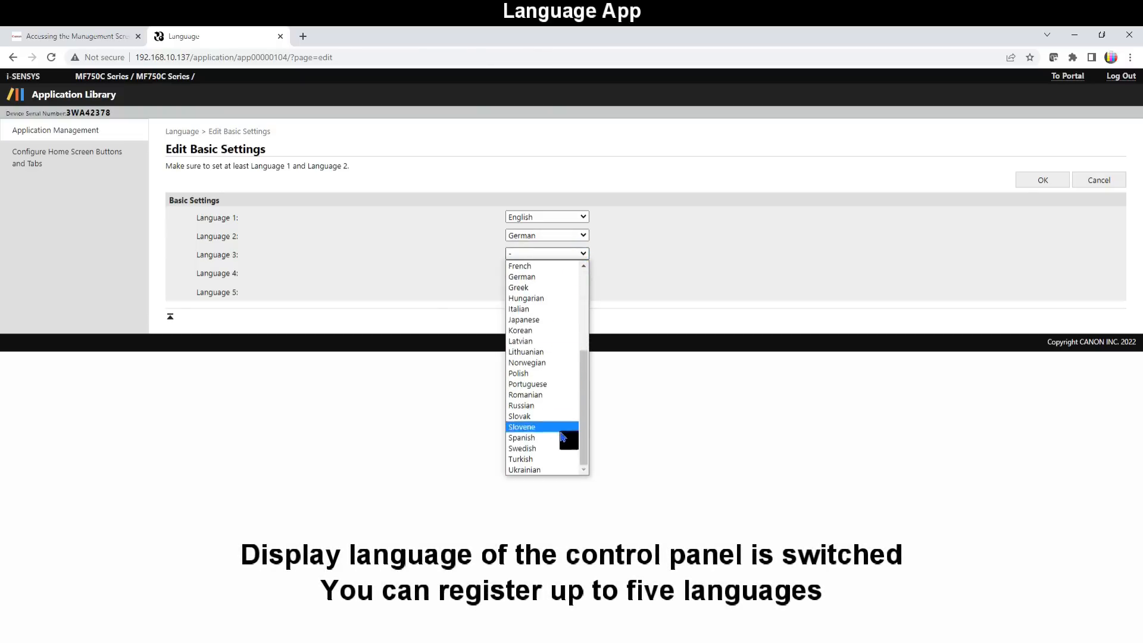
pyautogui.click(523, 470)
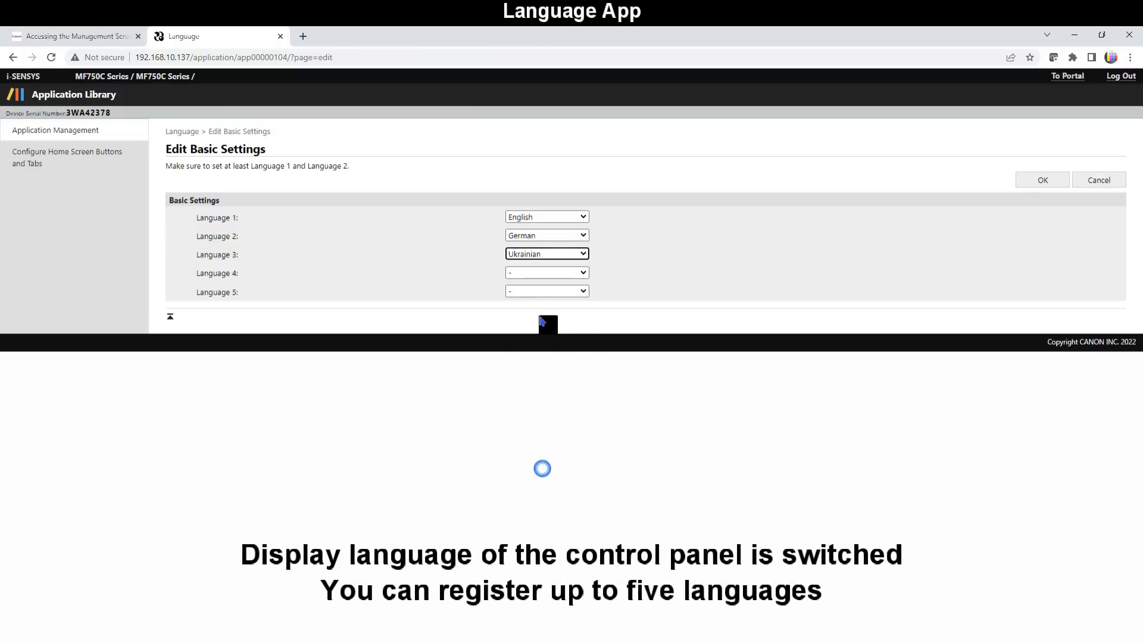
pyautogui.click(546, 272)
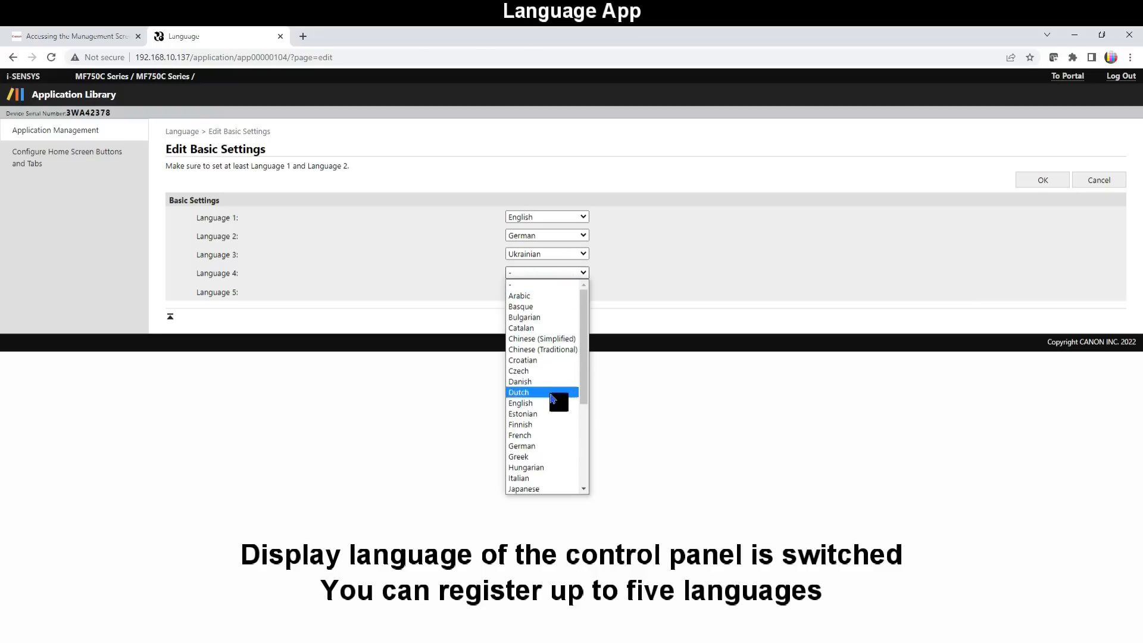
pyautogui.click(519, 457)
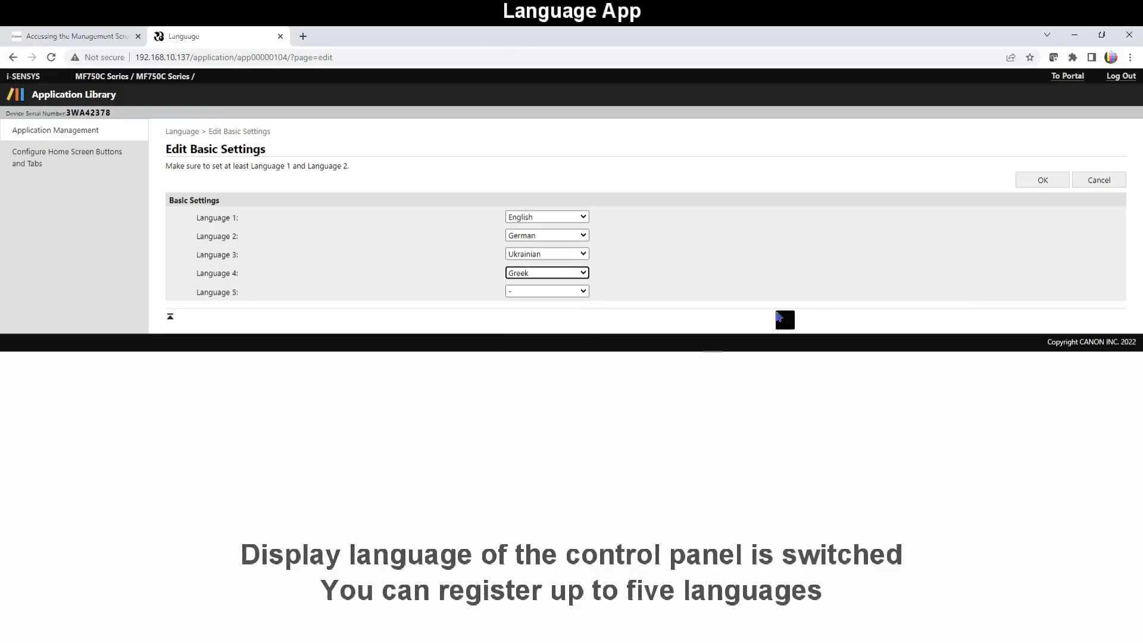
pyautogui.click(1042, 179)
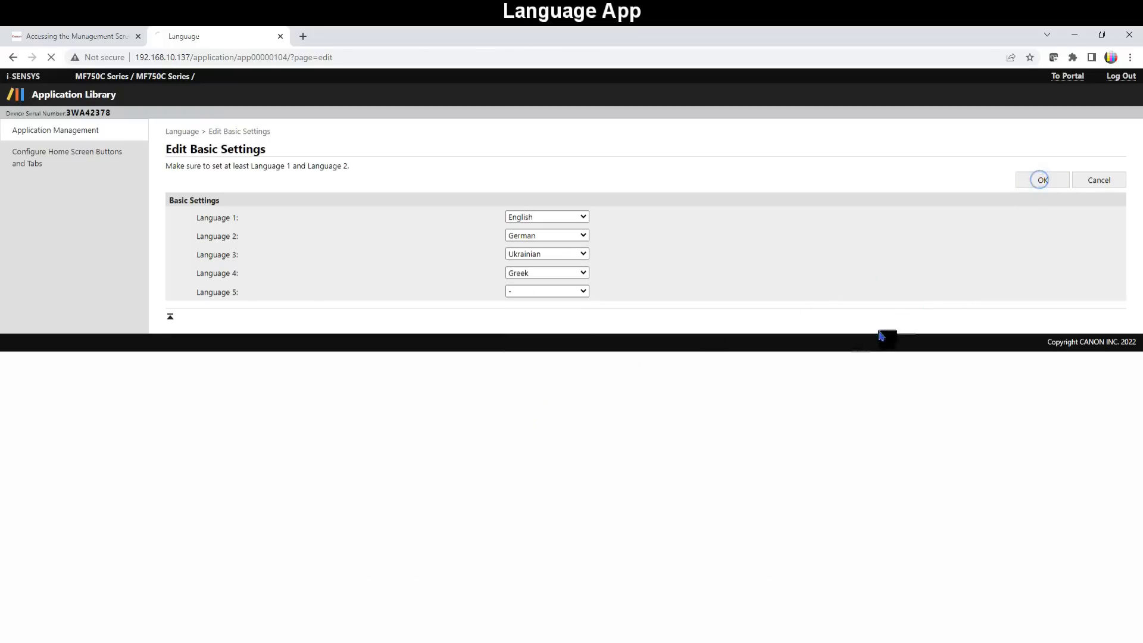
pyautogui.click(1040, 180)
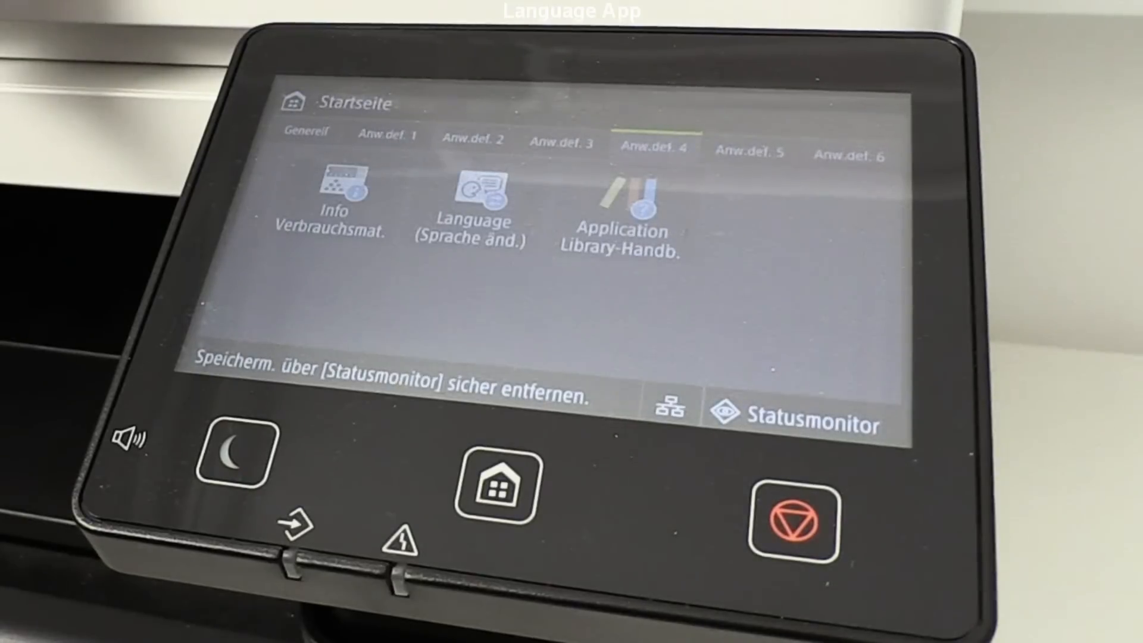
# Step: Tap the Language app to switch the panel from German to Ukrainian, then Greek
pyautogui.click(560, 143)
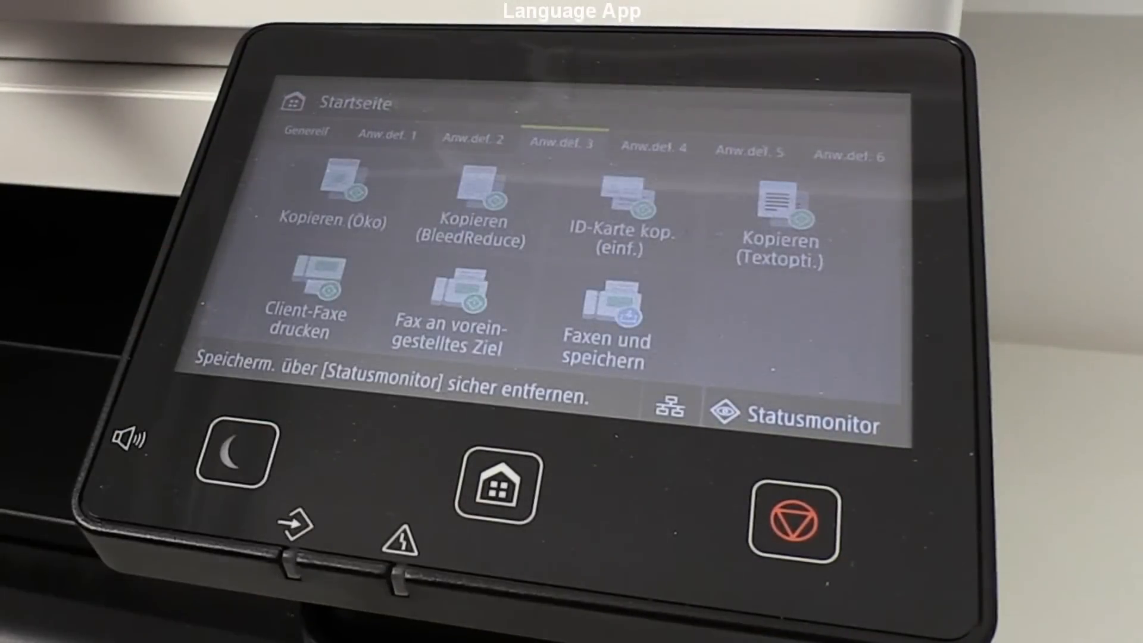
pyautogui.click(654, 146)
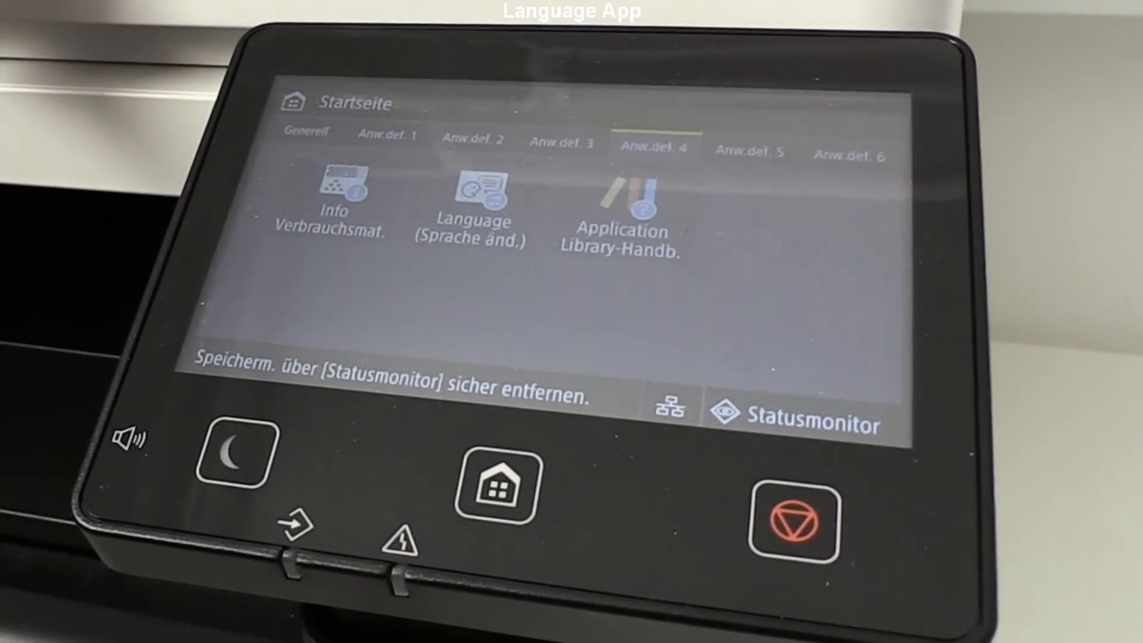
pyautogui.click(473, 204)
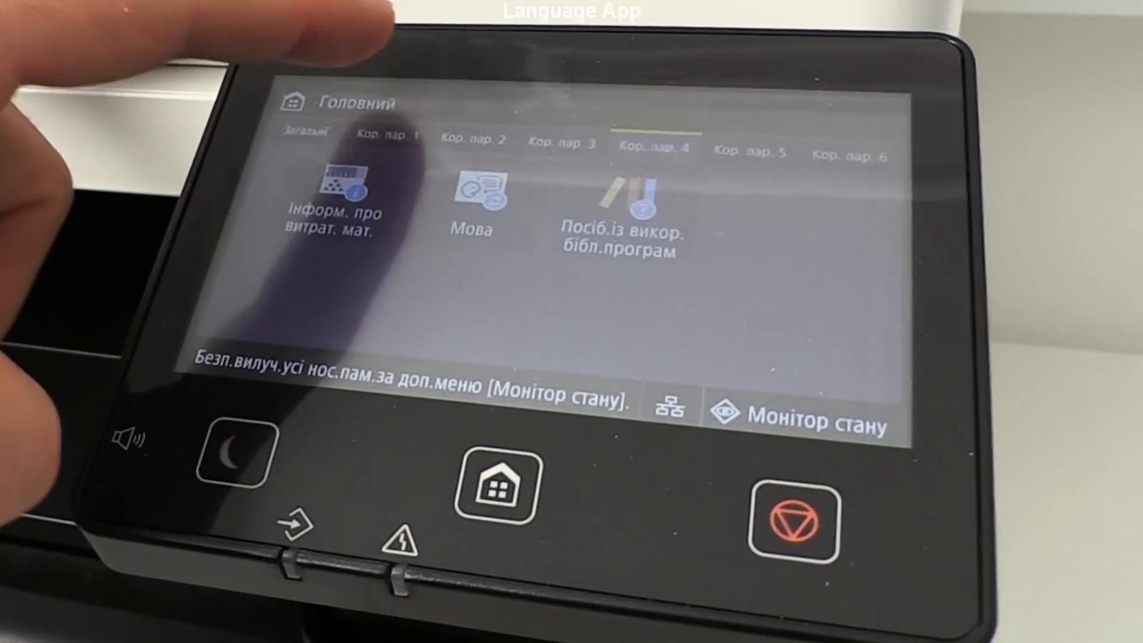
pyautogui.click(305, 132)
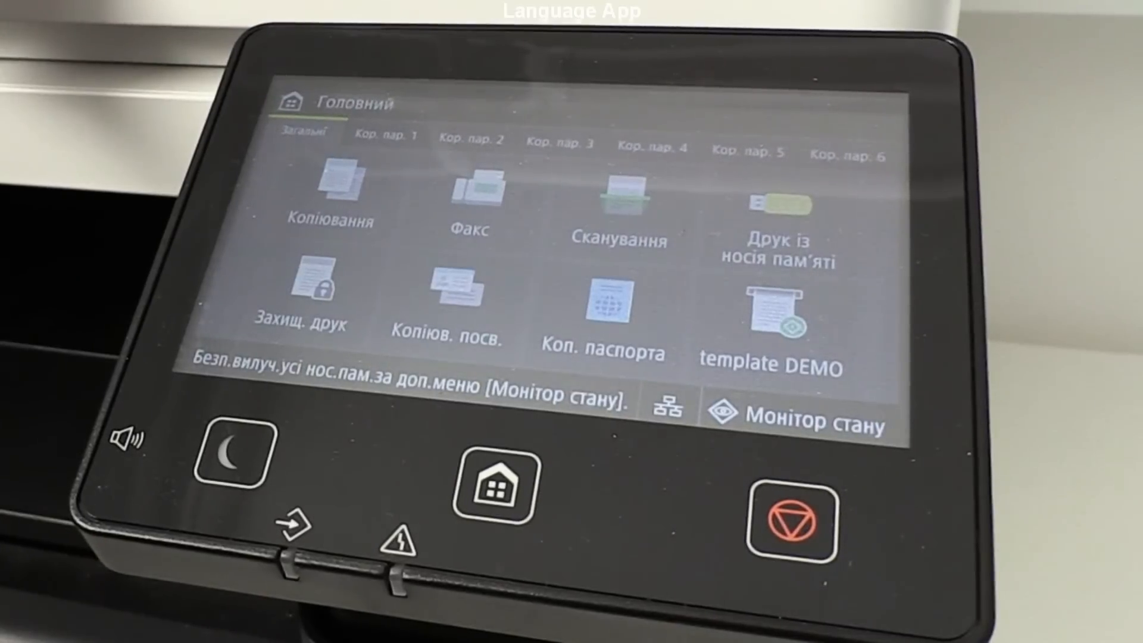
pyautogui.click(651, 140)
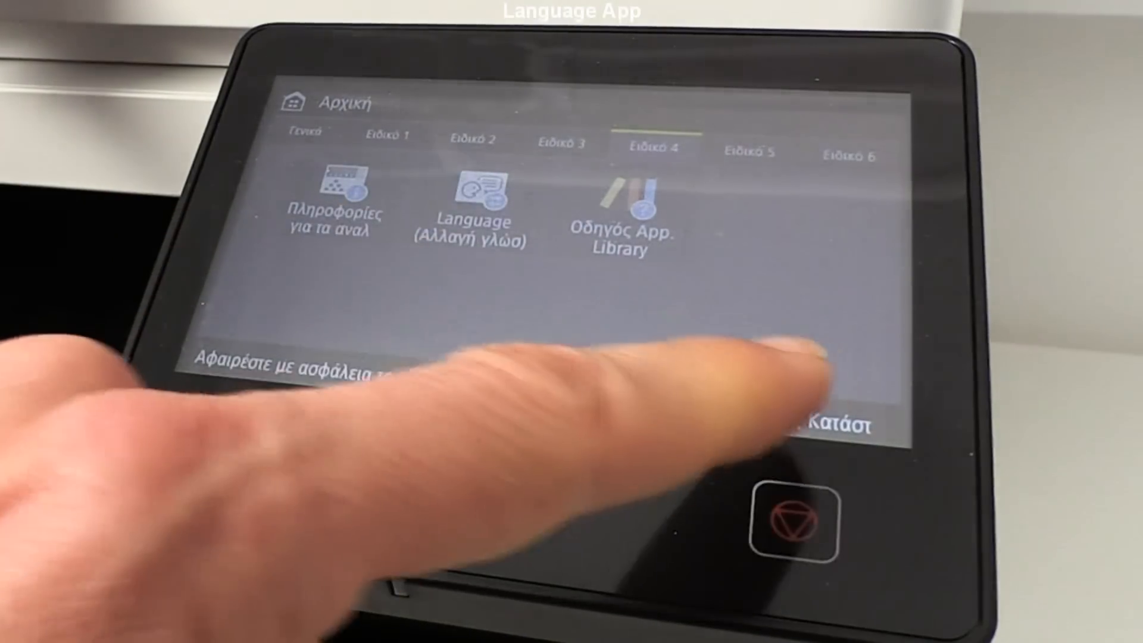
# Step: Open and close Status Monitor, then switch the panel language back to English
pyautogui.click(824, 427)
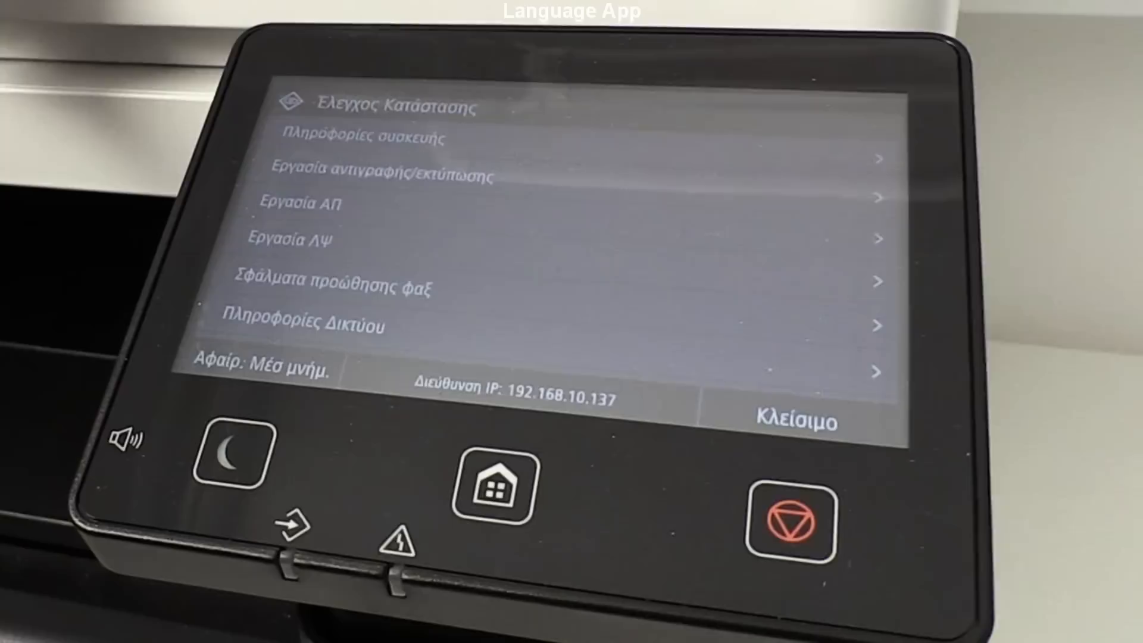
pyautogui.click(496, 488)
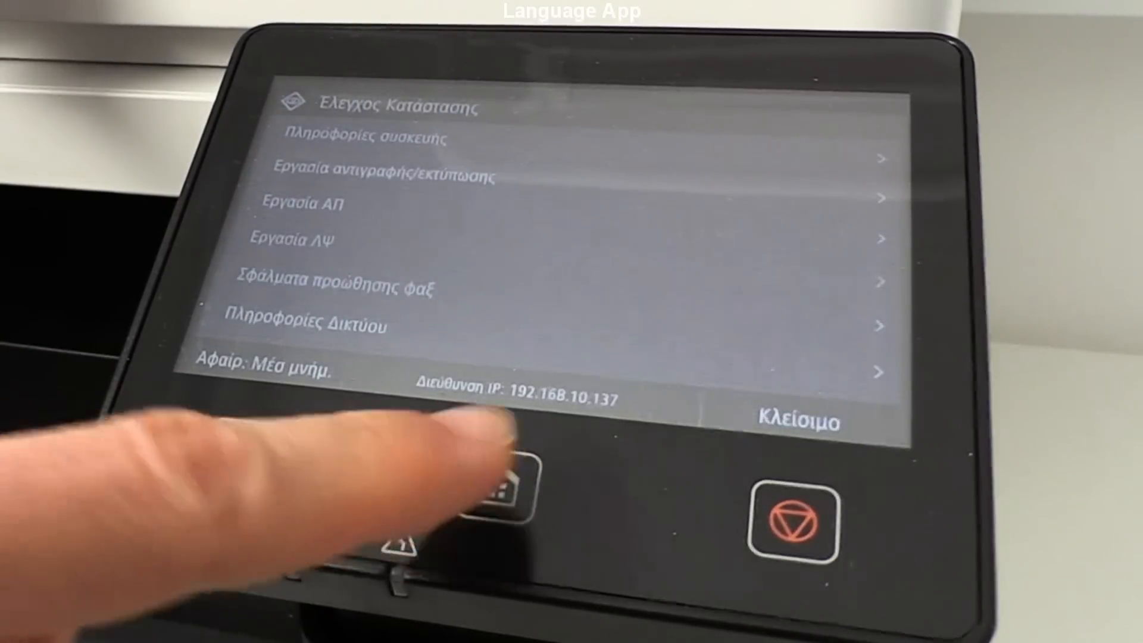
pyautogui.click(498, 486)
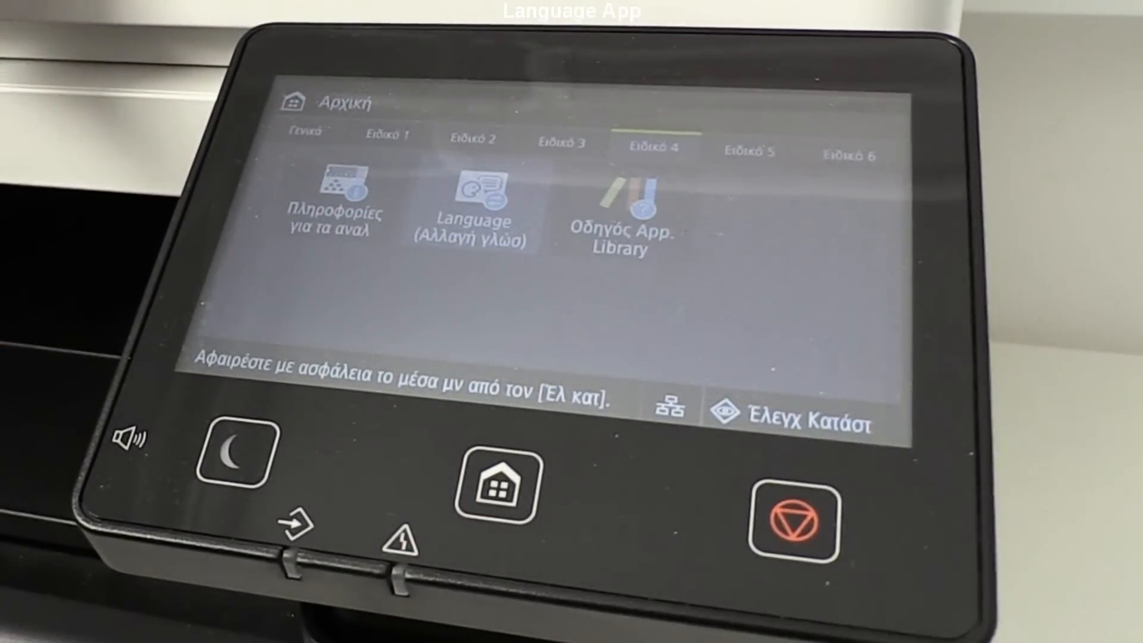
pyautogui.click(472, 204)
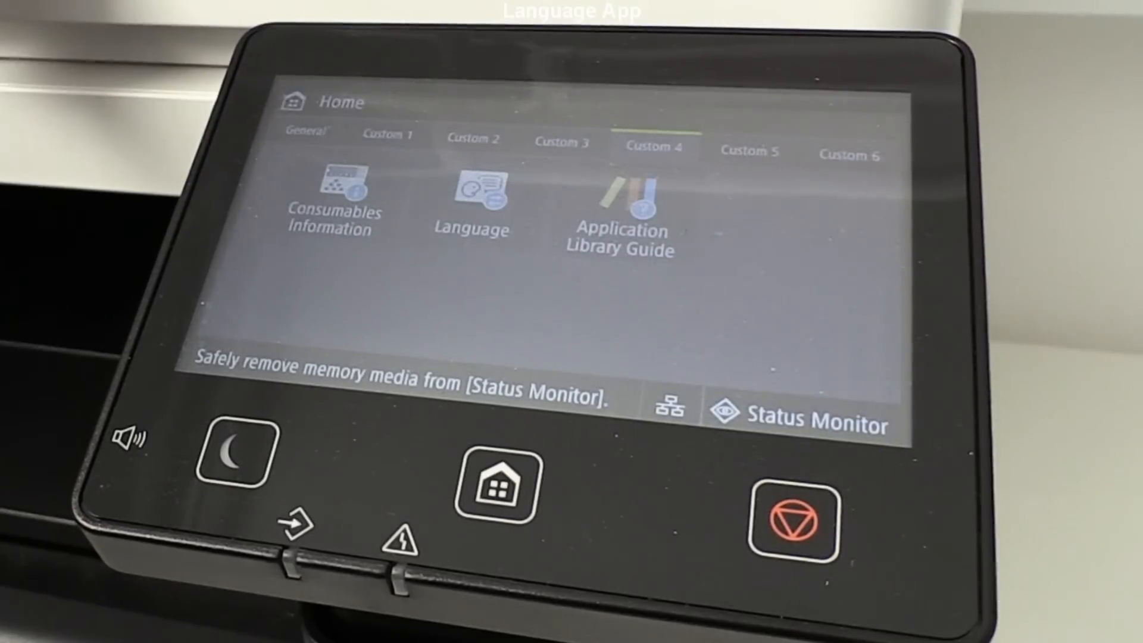
pyautogui.click(307, 132)
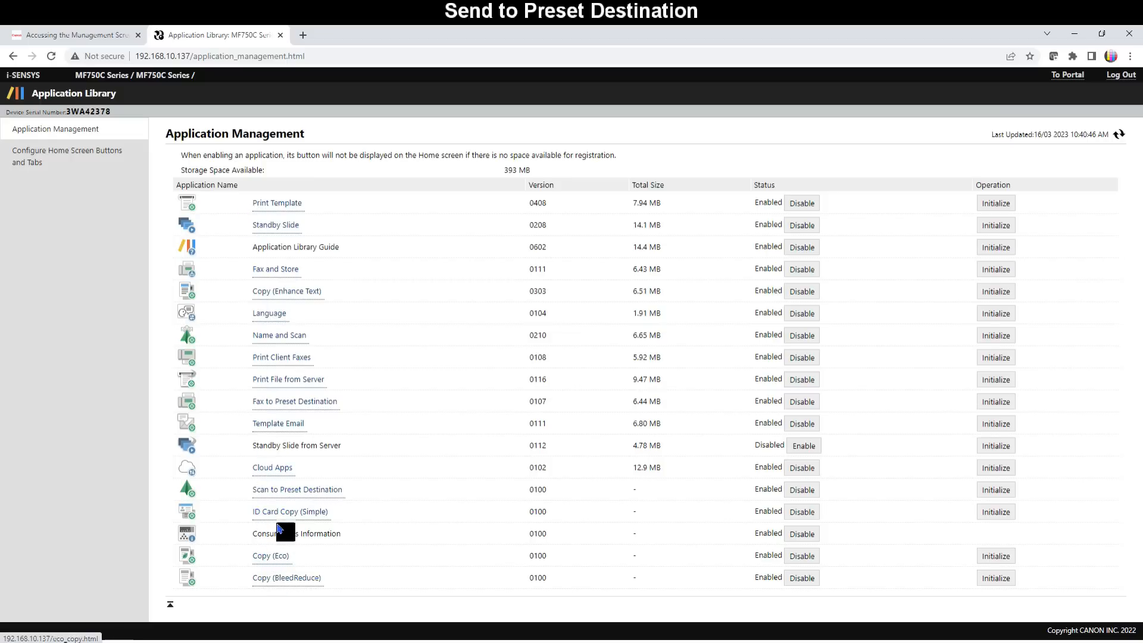
# Step: Open the Scan to Preset Destination app and point at Register New Button
pyautogui.click(297, 489)
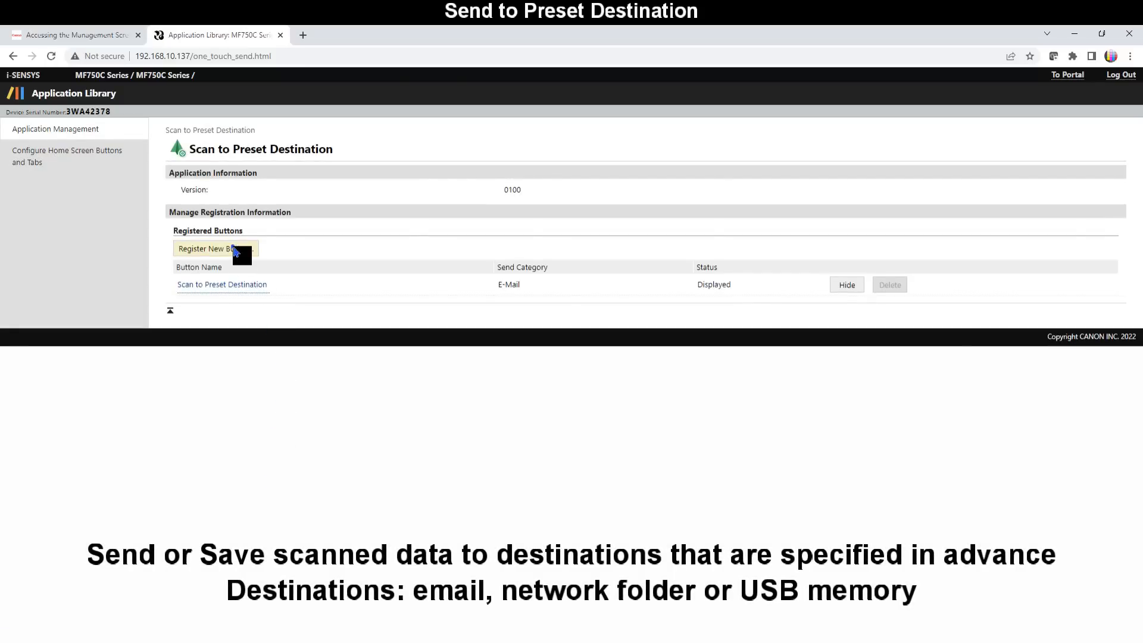
pyautogui.click(207, 249)
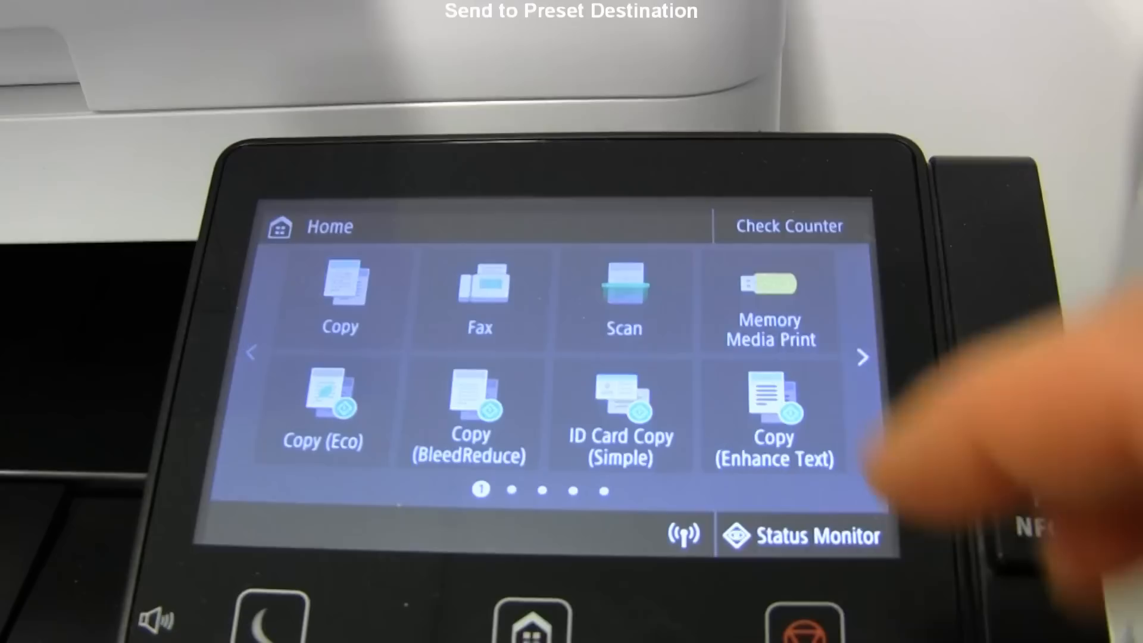
# Step: Preview the Scan destinations, then launch and confirm the PRINT CLOUD one-touch scan
pyautogui.click(623, 292)
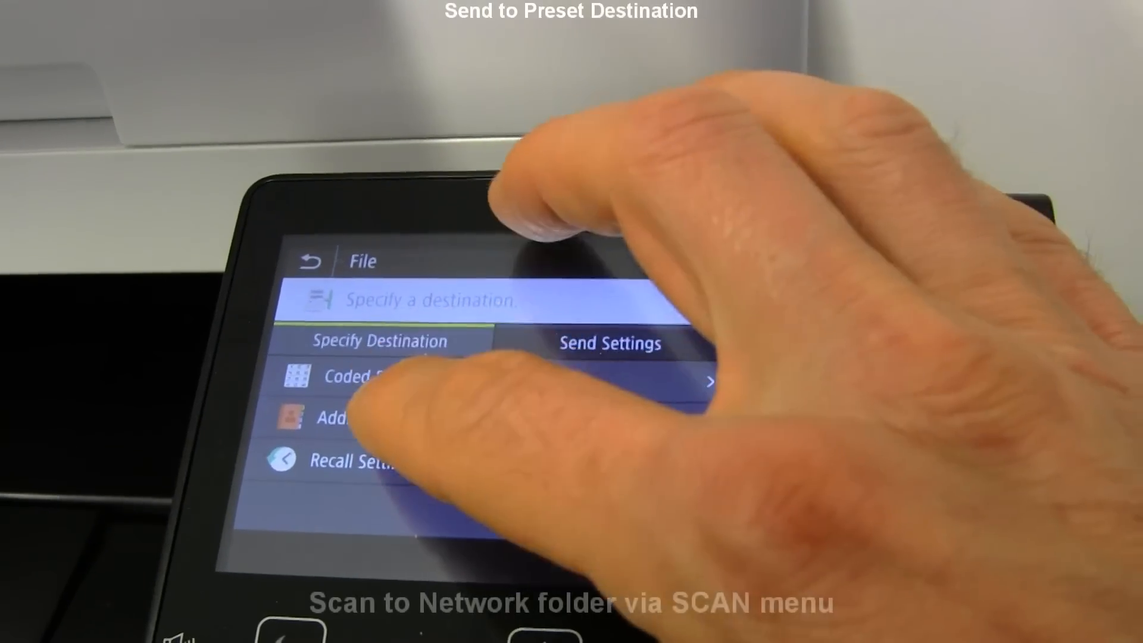
pyautogui.click(335, 415)
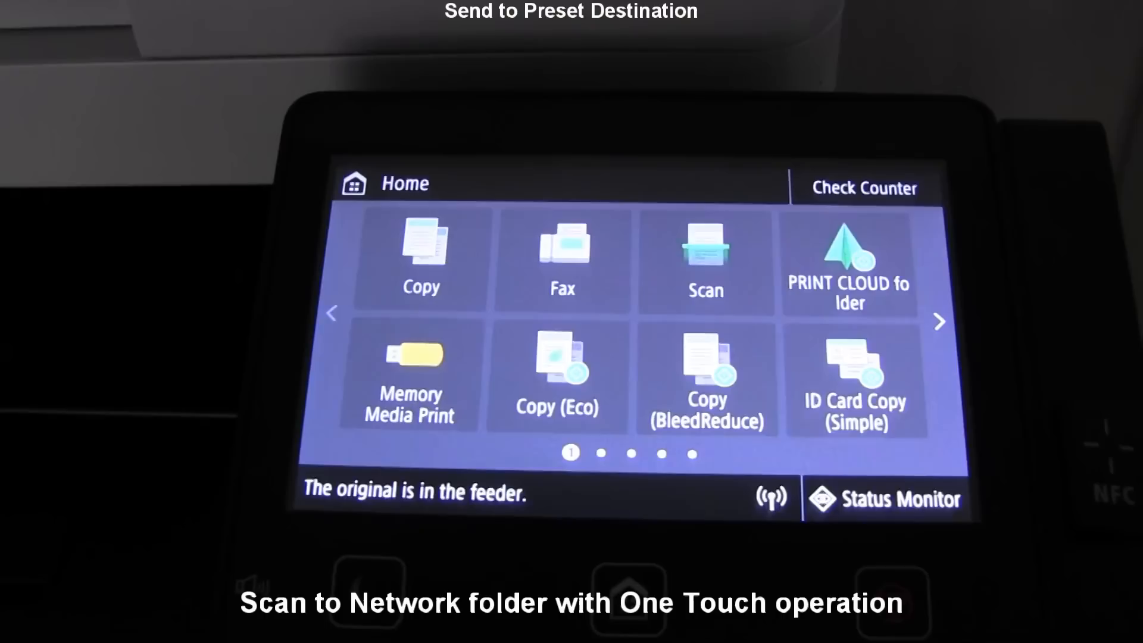
pyautogui.click(848, 262)
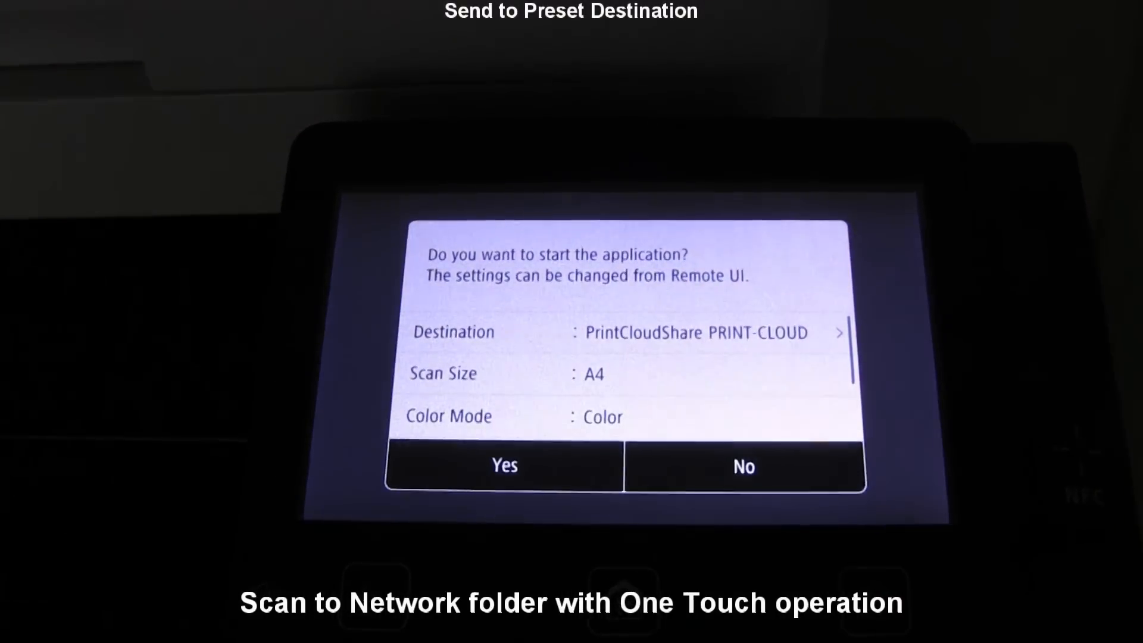
pyautogui.click(503, 467)
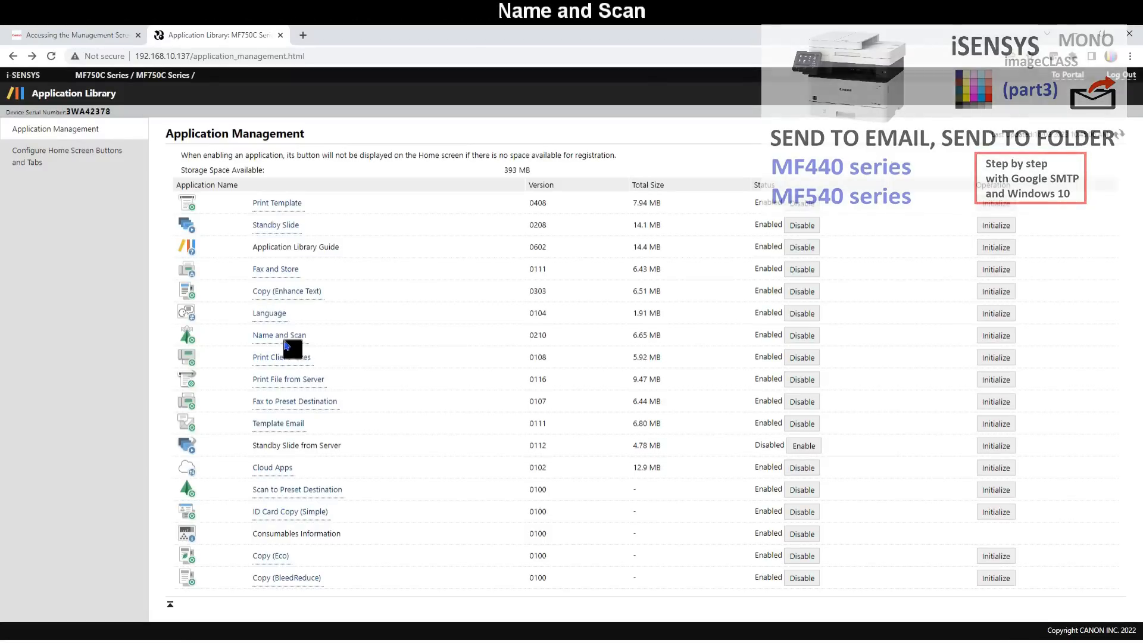
# Step: Start a new Name and Scan button, check the address book, and cancel back
pyautogui.click(280, 334)
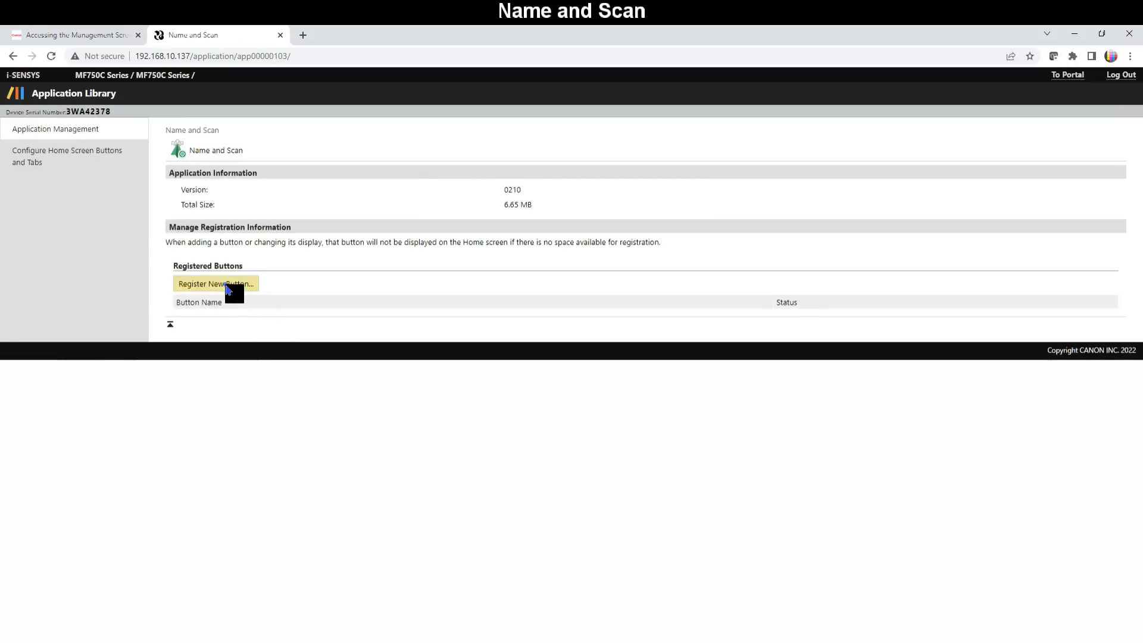
pyautogui.click(215, 283)
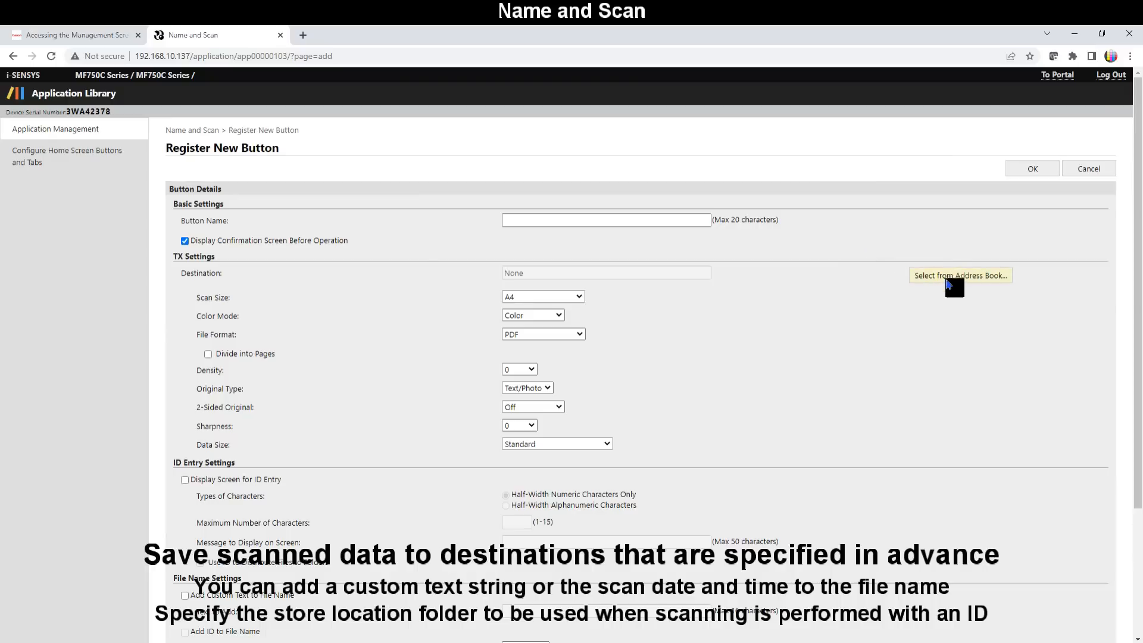
pyautogui.moveTo(957, 287)
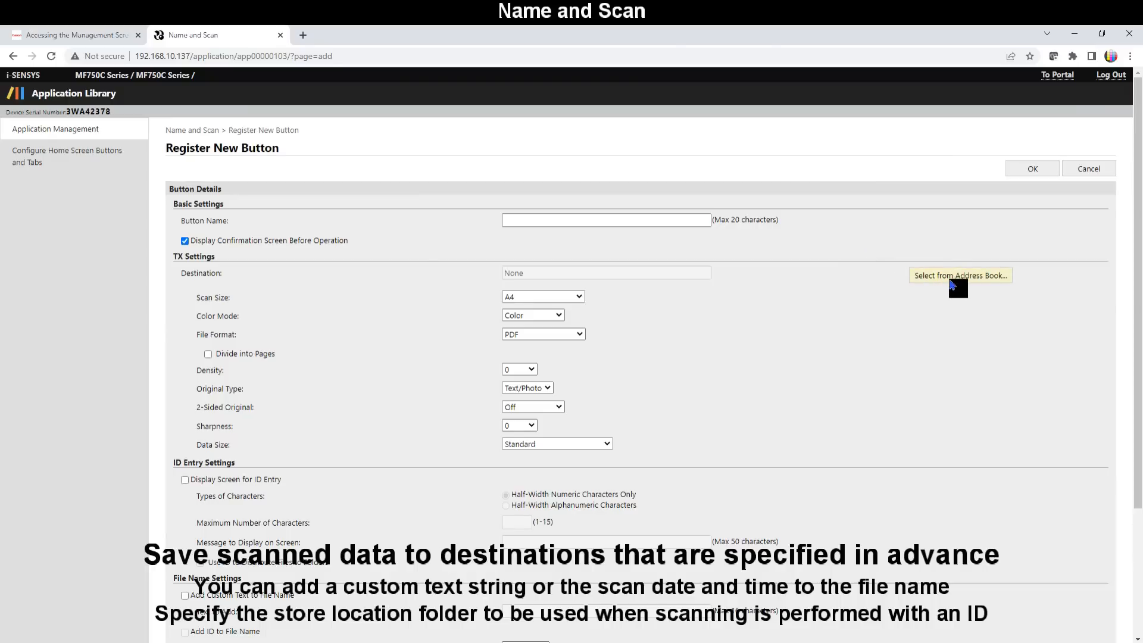
pyautogui.click(959, 275)
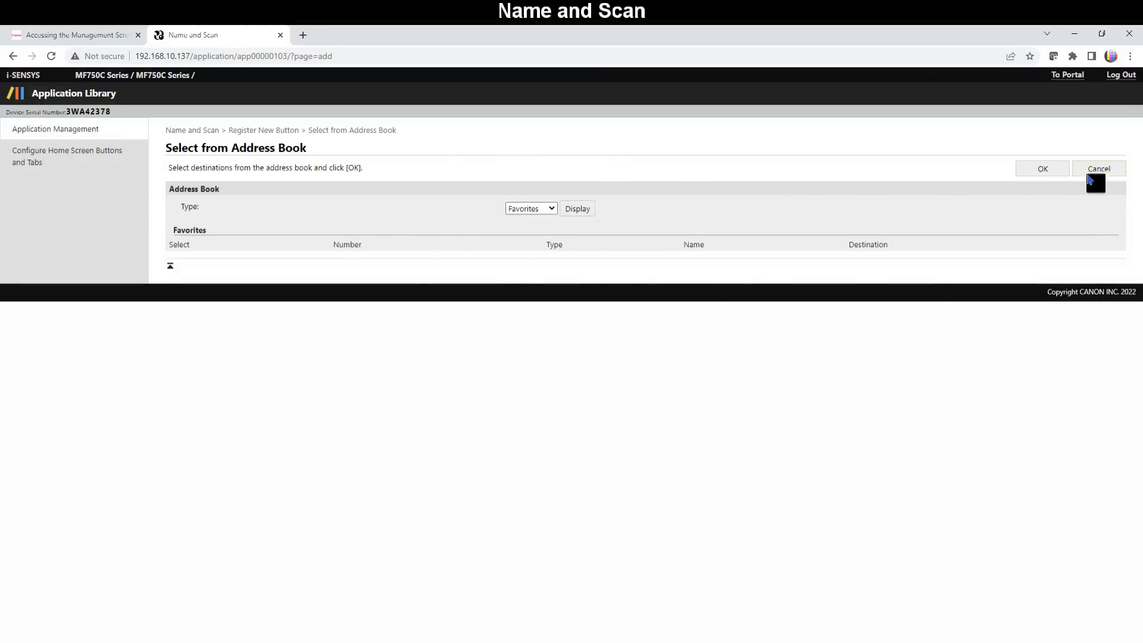
pyautogui.click(1099, 168)
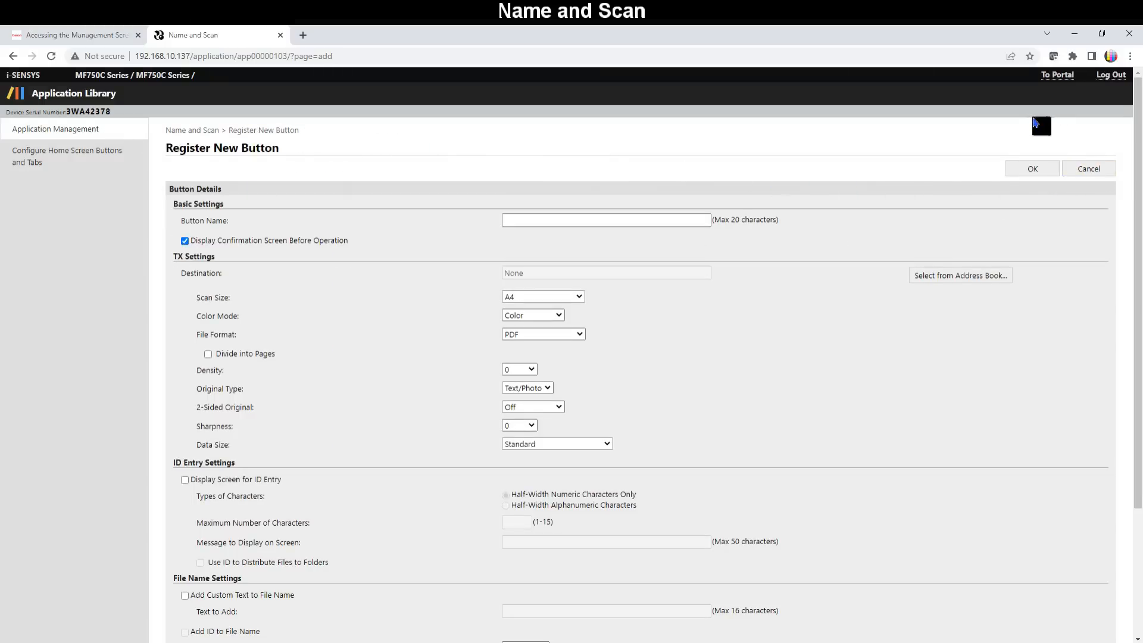
pyautogui.scroll(-3)
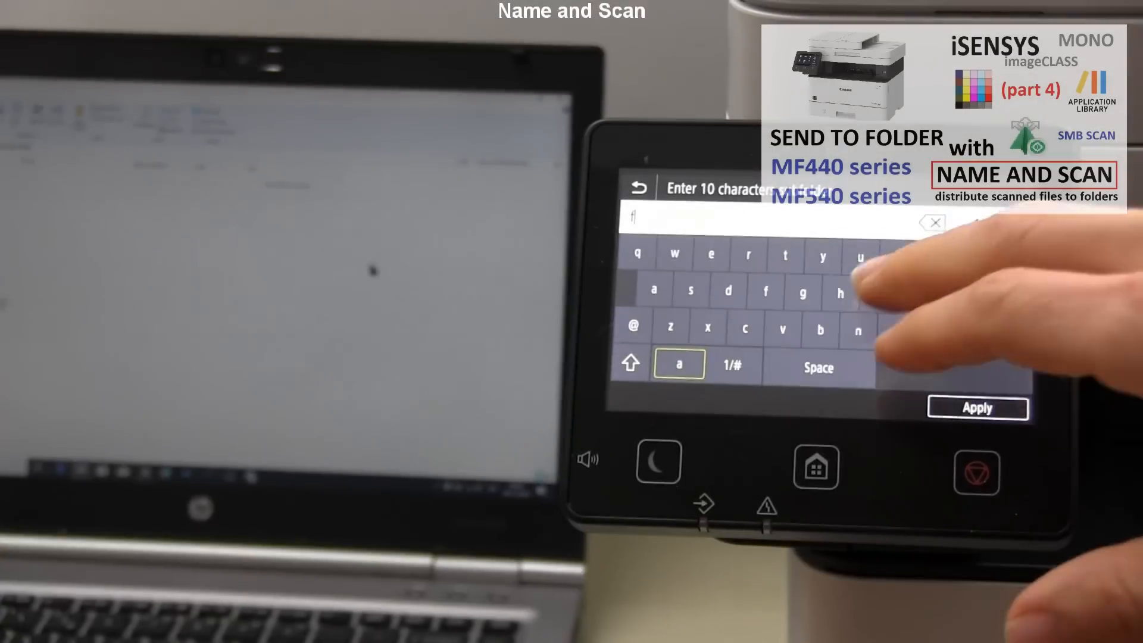
# Step: Apply the entered name and confirm the scan to the Shared Folder
pyautogui.click(977, 407)
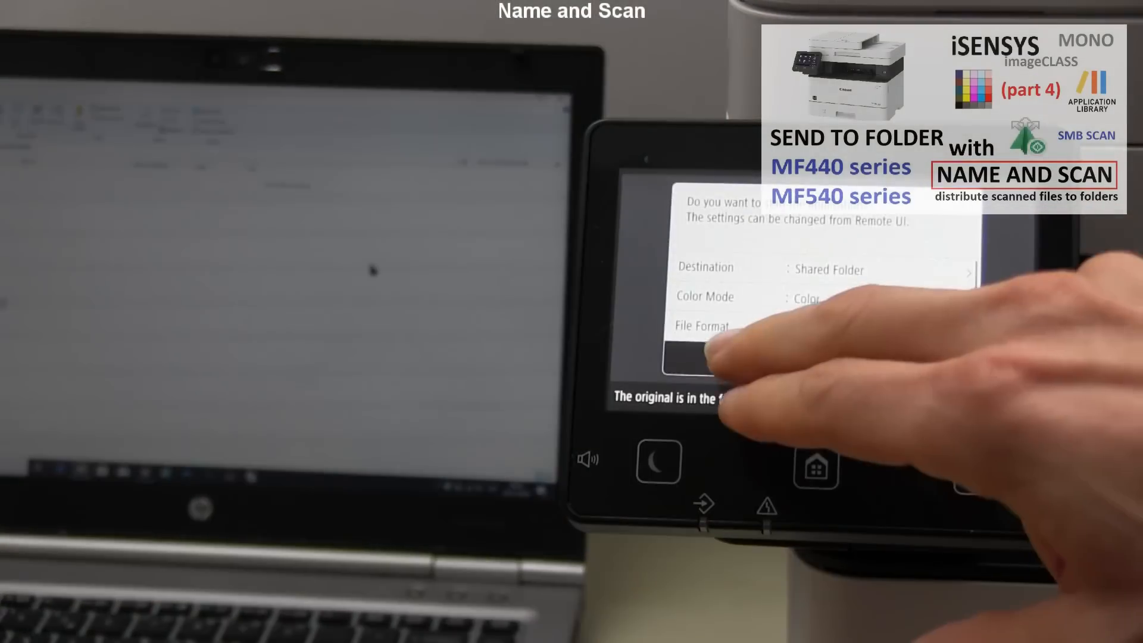
pyautogui.click(815, 468)
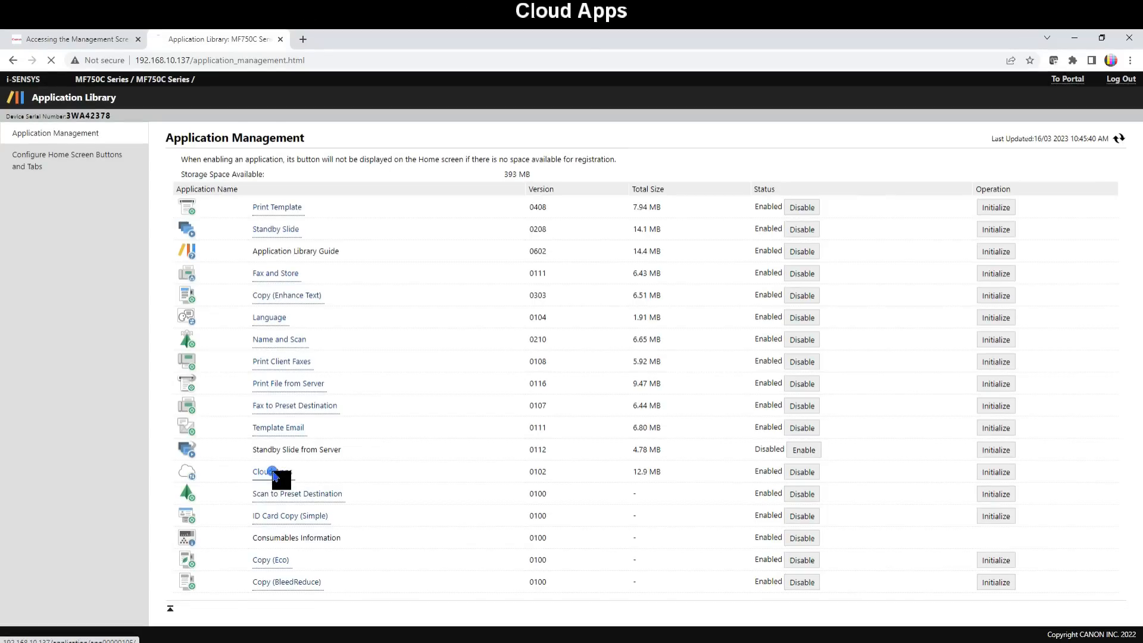
# Step: Start a new Cloud Apps button, accepting the terms and linking it to OneDrive instead of Google Drive
pyautogui.click(260, 471)
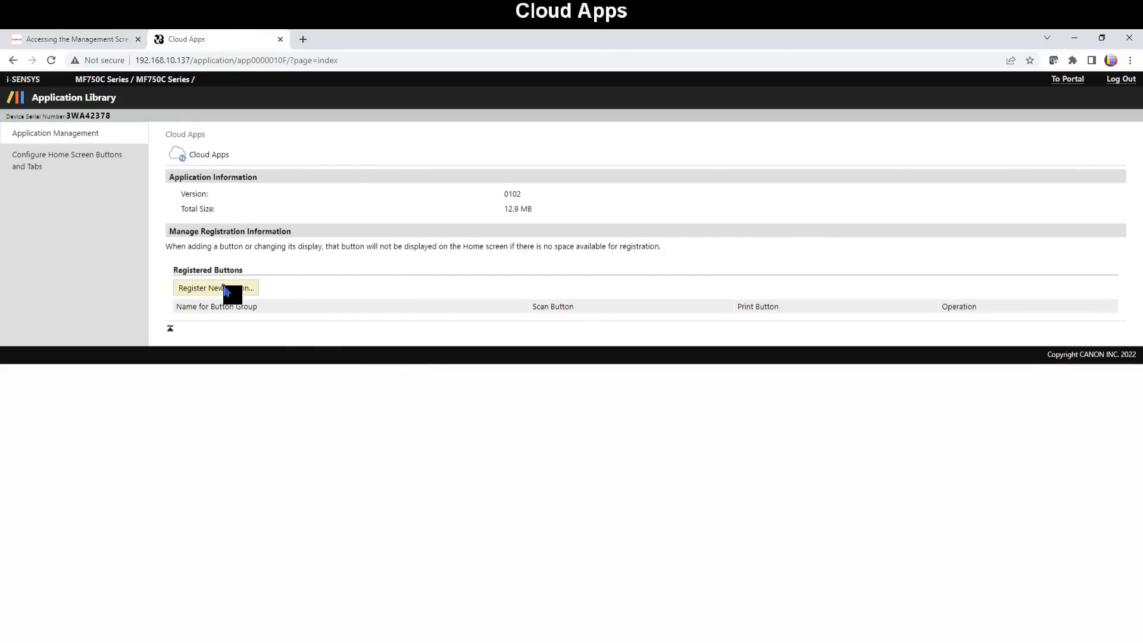
pyautogui.click(215, 287)
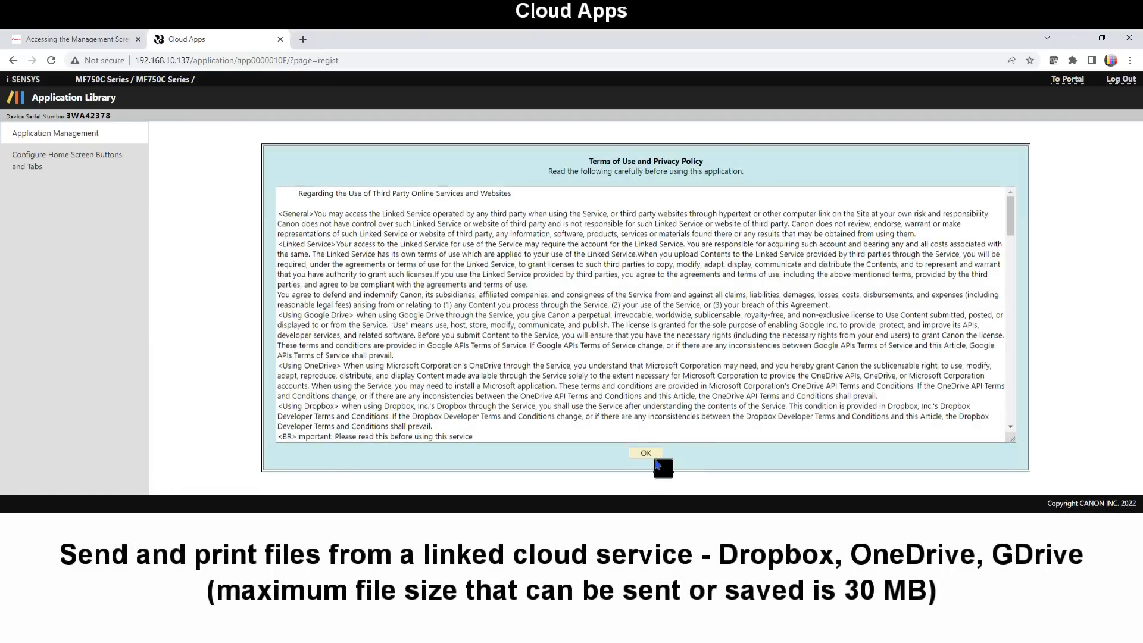
pyautogui.click(644, 453)
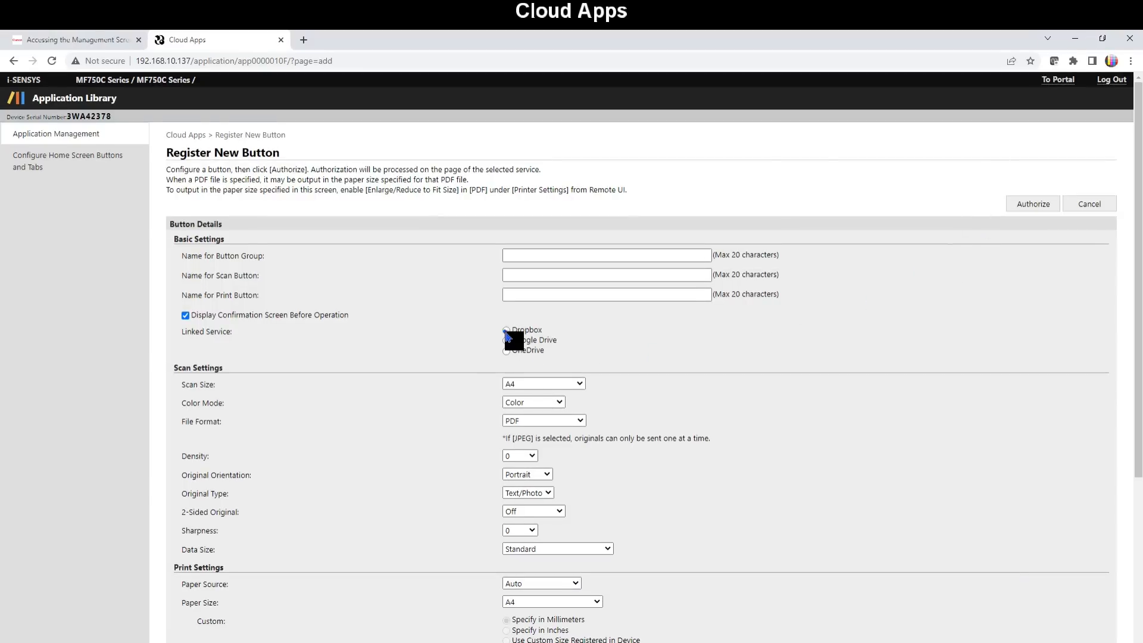
pyautogui.click(506, 340)
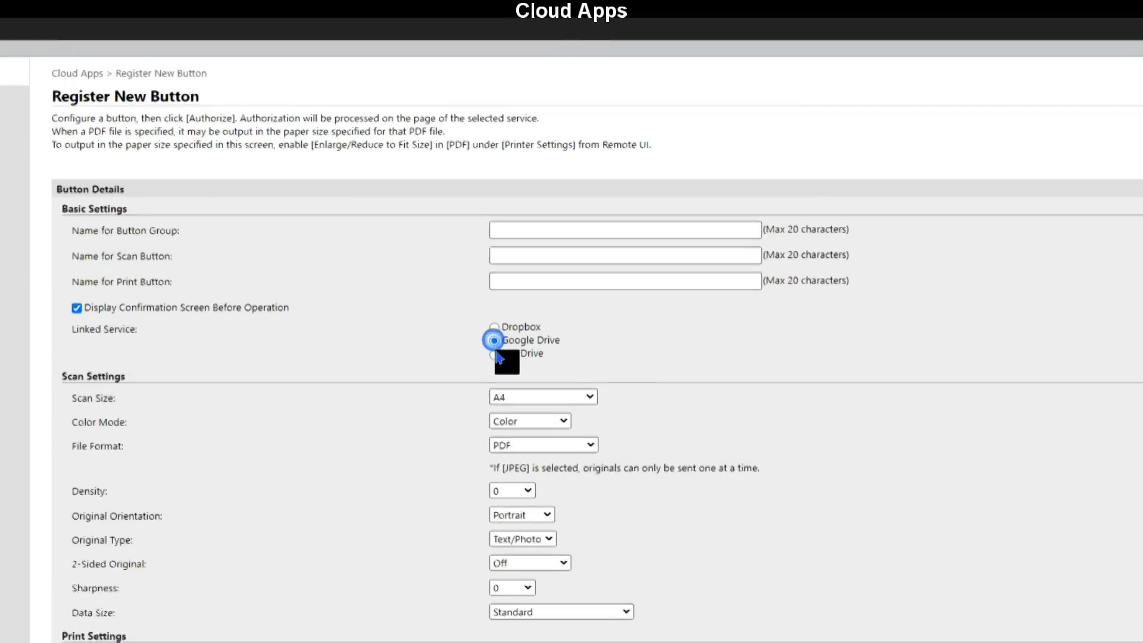
pyautogui.click(490, 354)
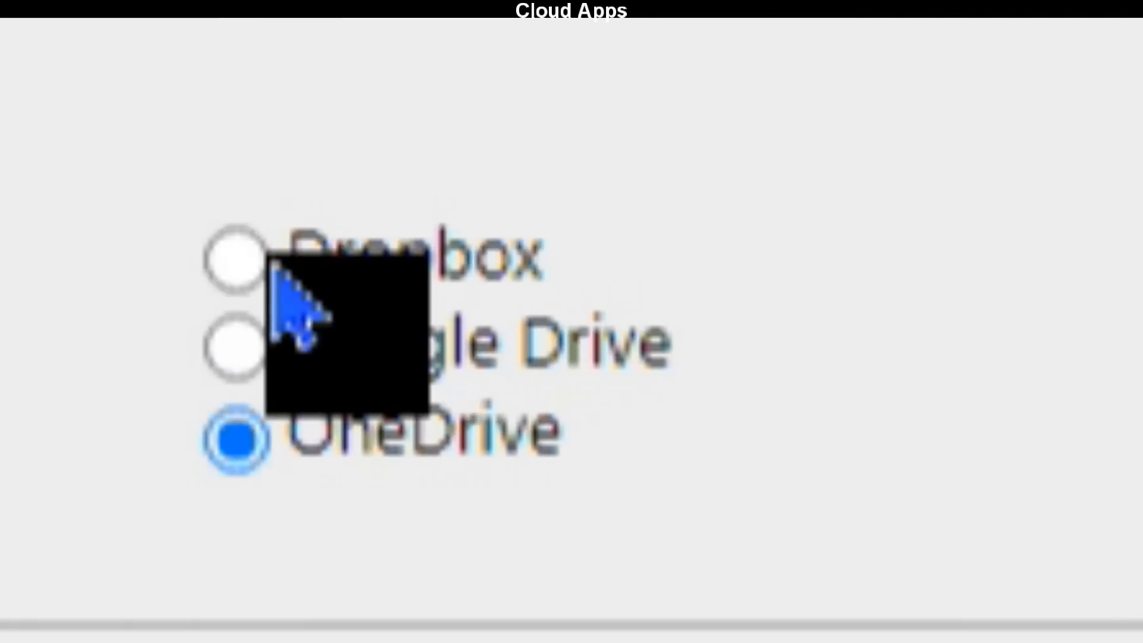
pyautogui.click(236, 259)
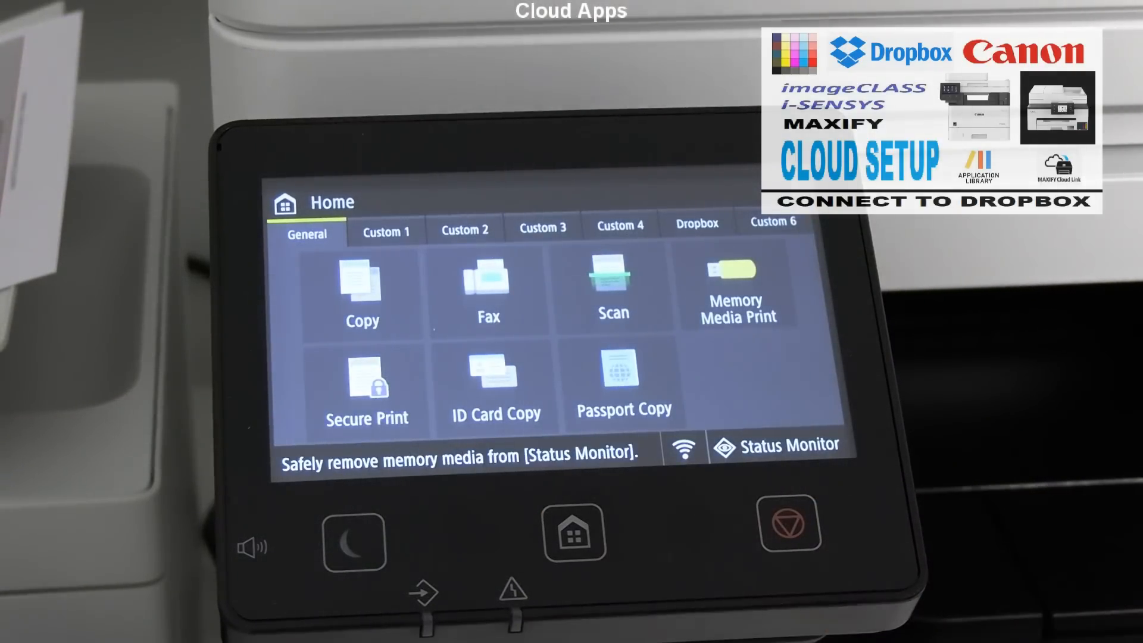
# Step: Launch the Dropbox app from Home to show its A4 colour scan start dialog
pyautogui.click(696, 224)
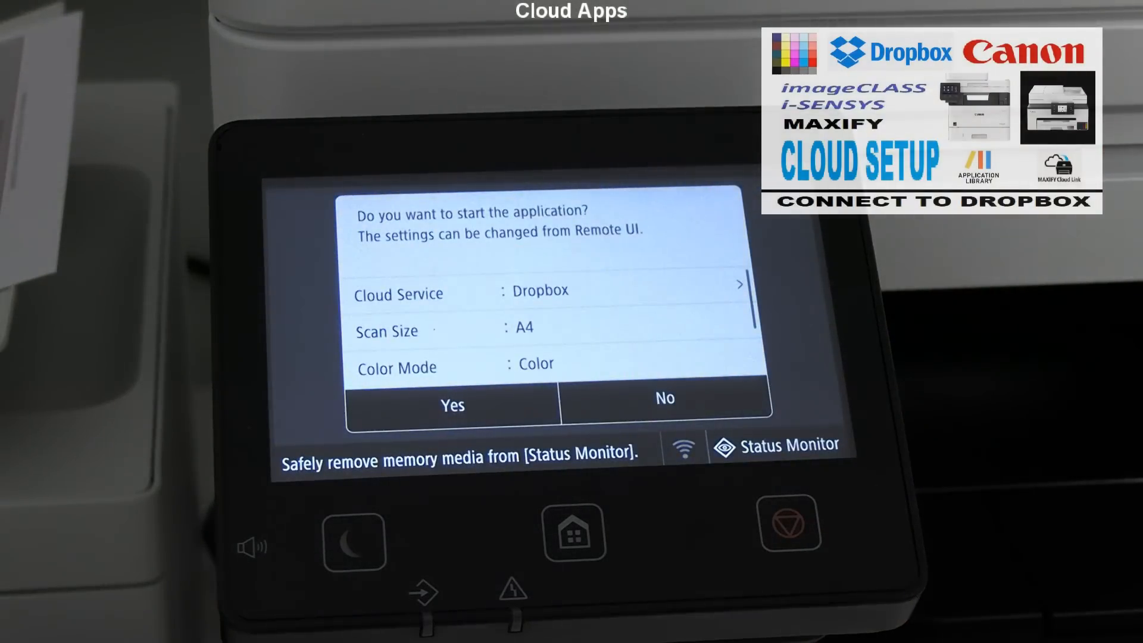
pyautogui.click(451, 405)
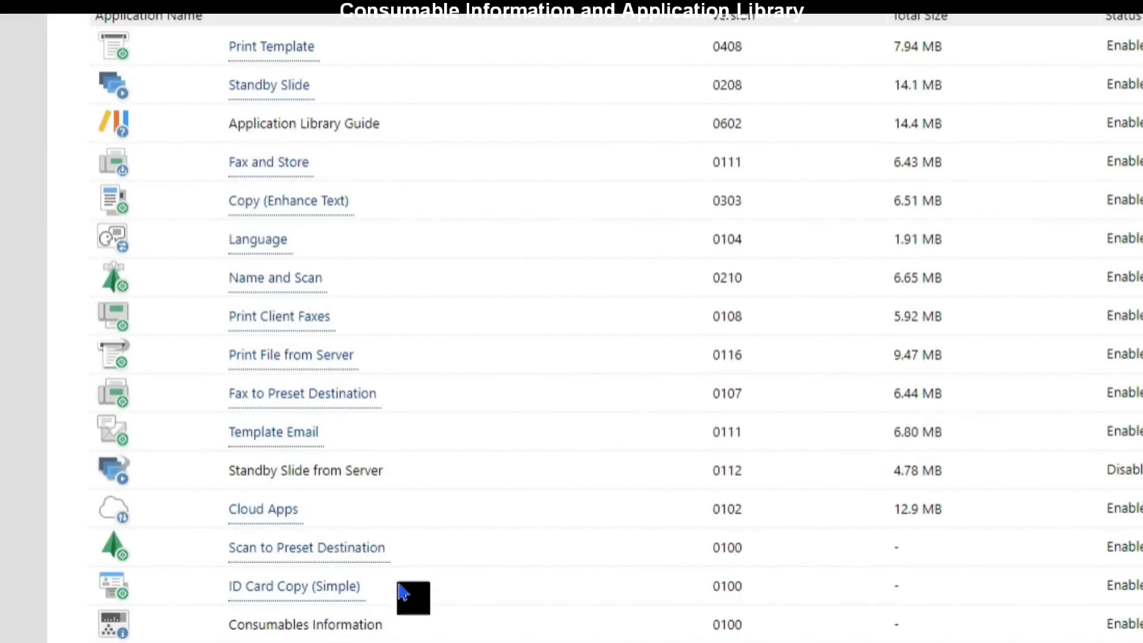
pyautogui.moveTo(407, 143)
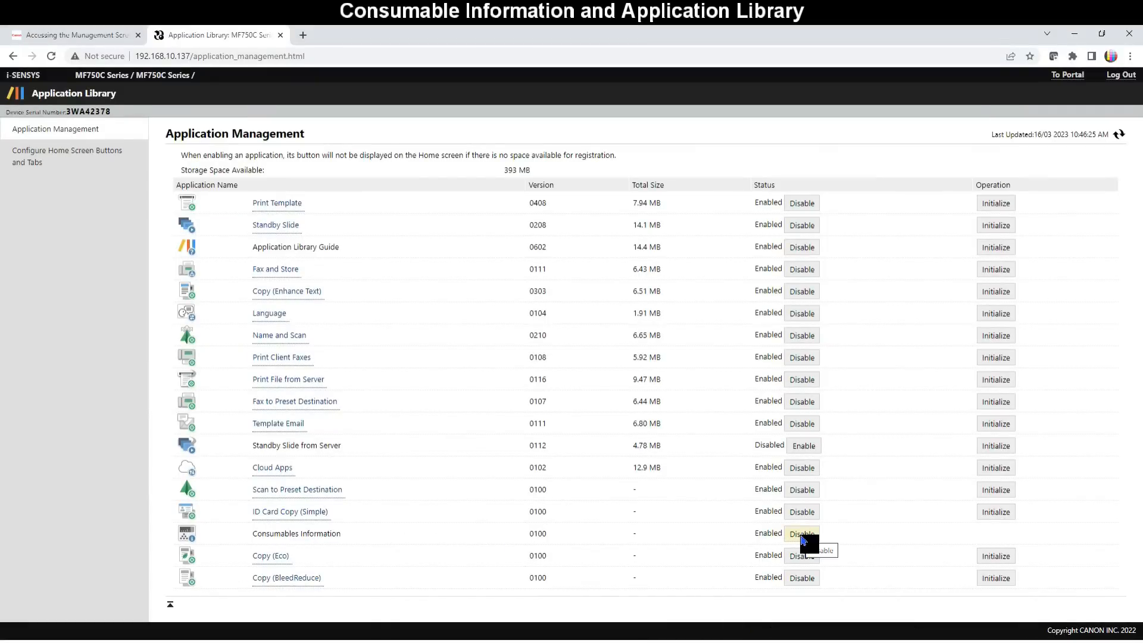
pyautogui.moveTo(800, 247)
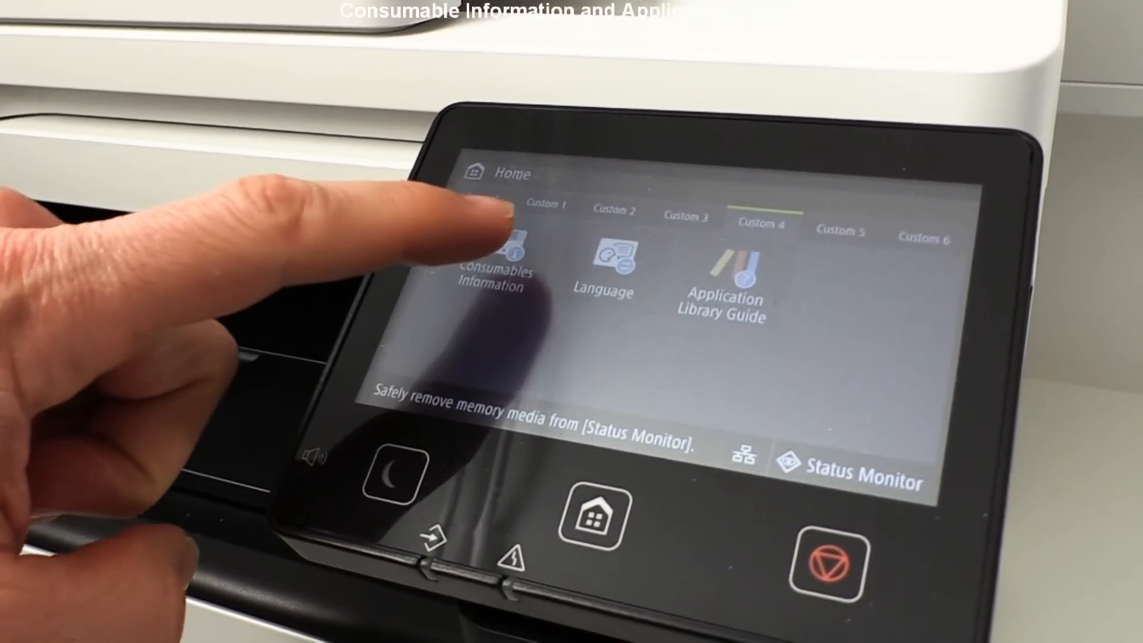
# Step: Open the Application Library Guide on Custom 4 and scroll its More Information list
pyautogui.click(502, 262)
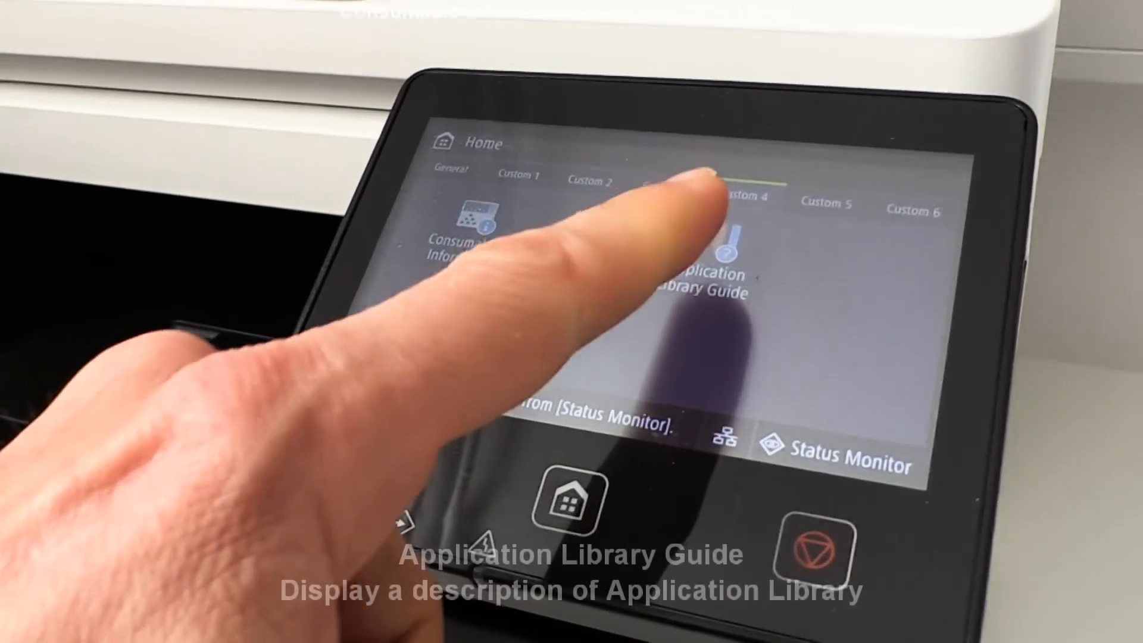
pyautogui.click(722, 263)
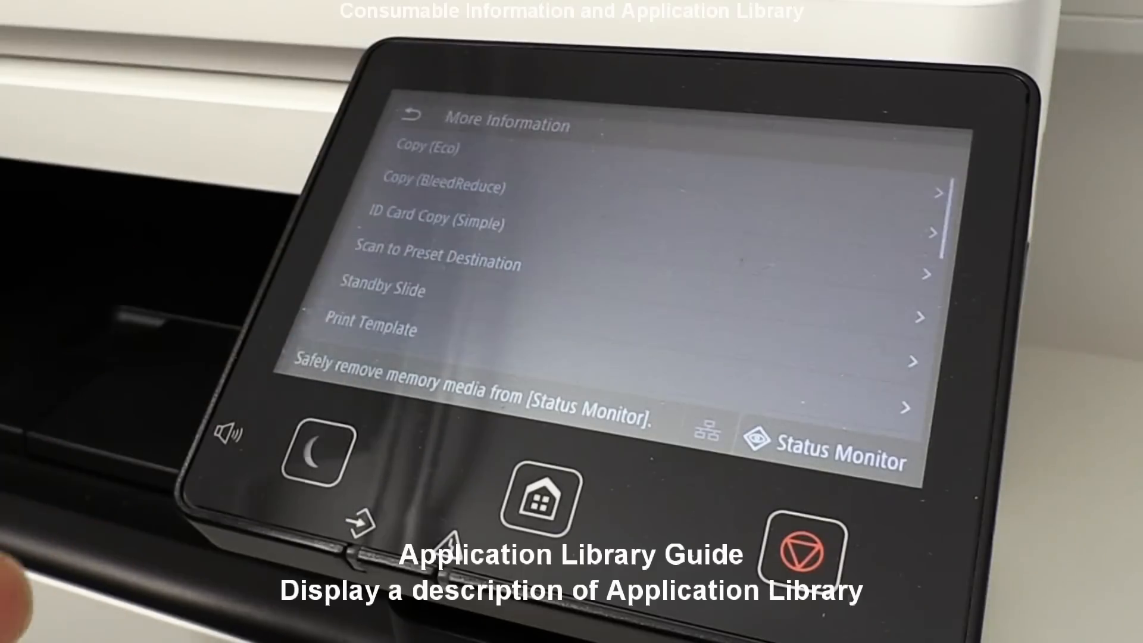
pyautogui.scroll(-3)
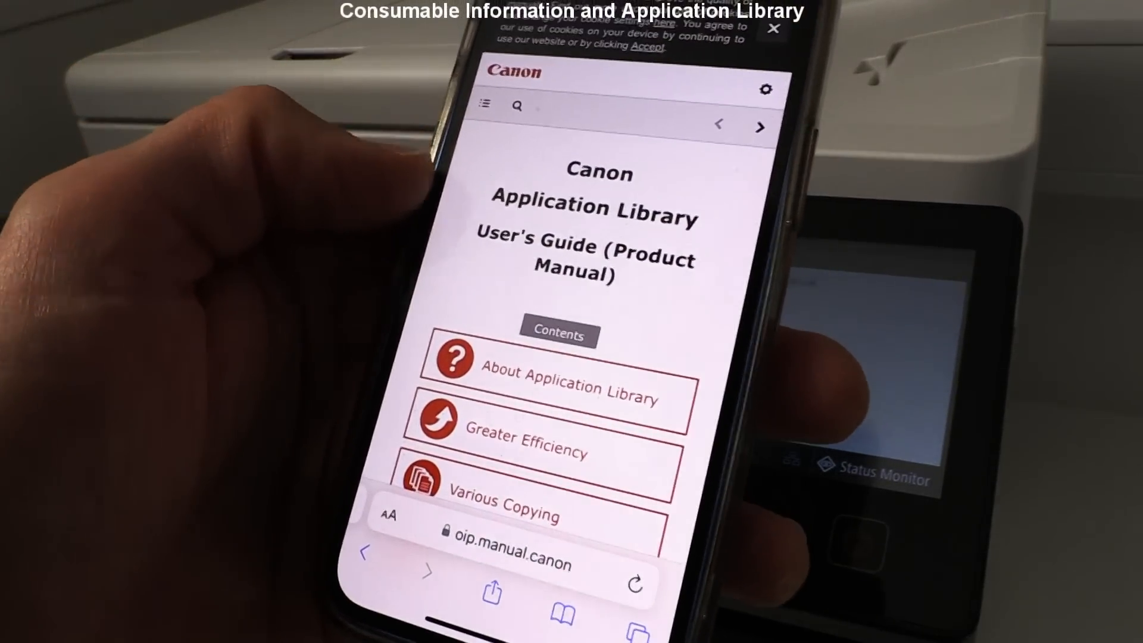
pyautogui.scroll(-3)
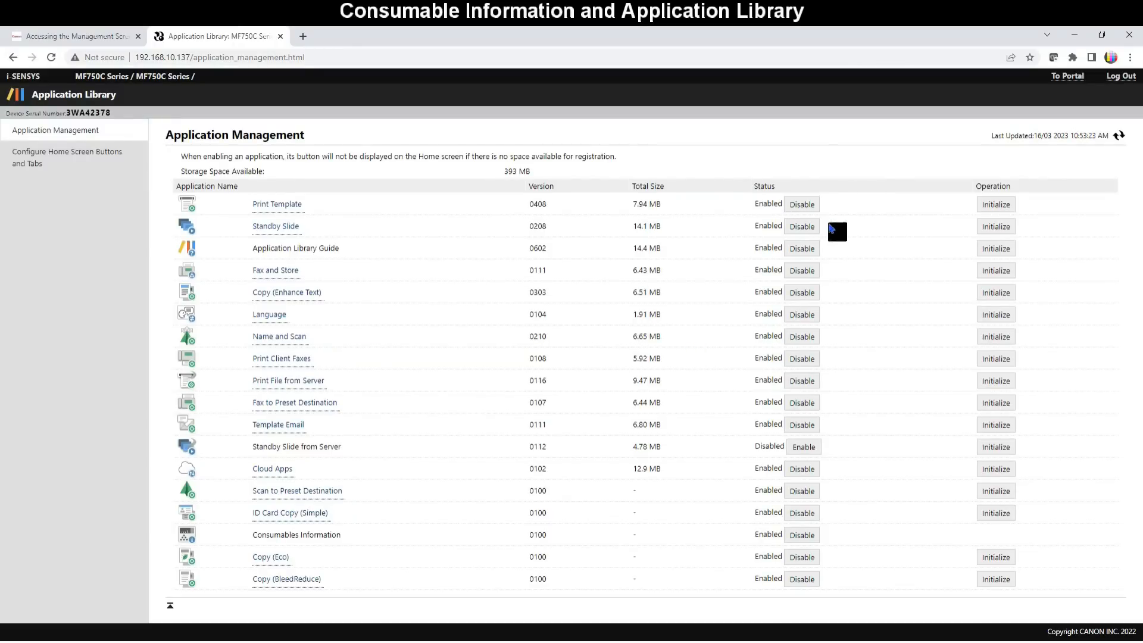
# Step: Disable Application Library Guide and Consumables Information, confirming each with OK
pyautogui.click(800, 247)
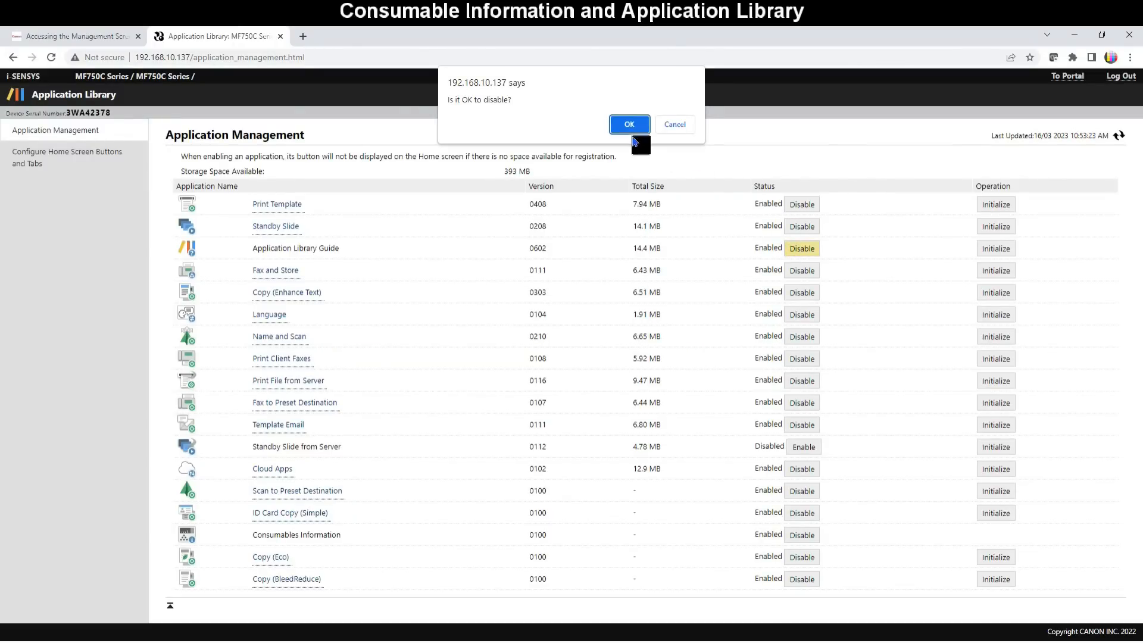
pyautogui.click(629, 124)
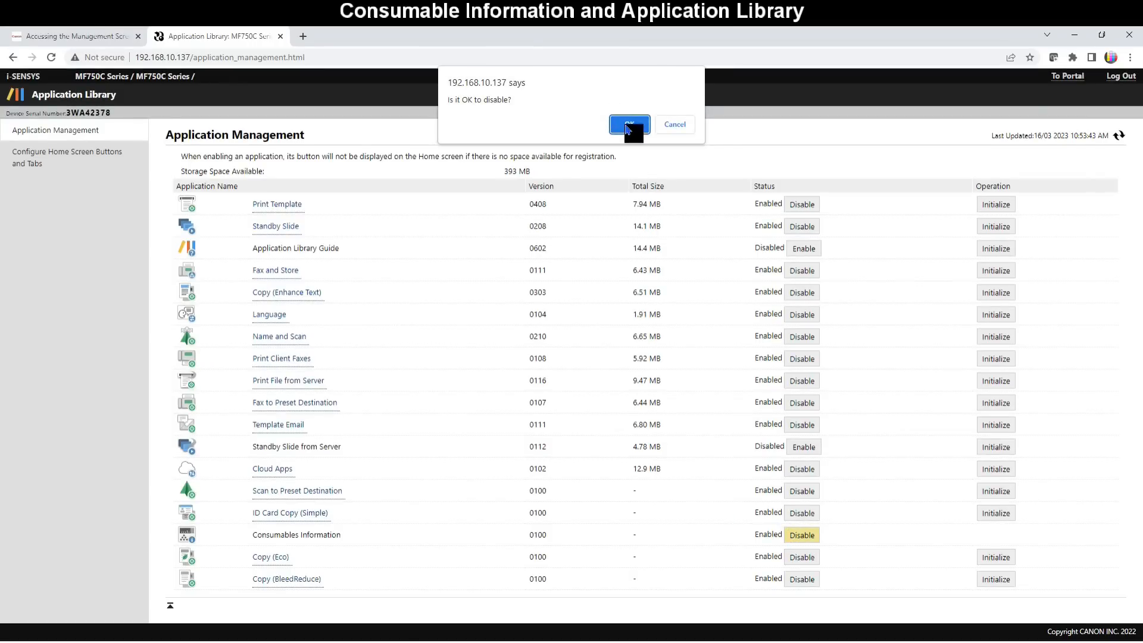
pyautogui.click(629, 124)
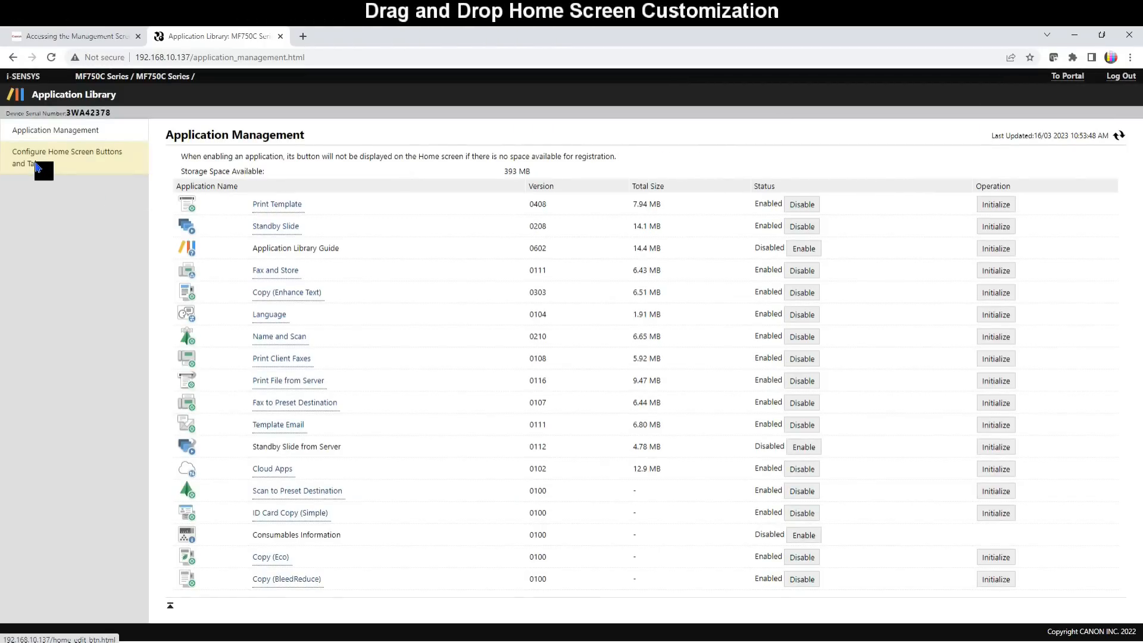
# Step: Enter the Home button view editor and drag the Standby Slide button to a new spot
pyautogui.click(68, 154)
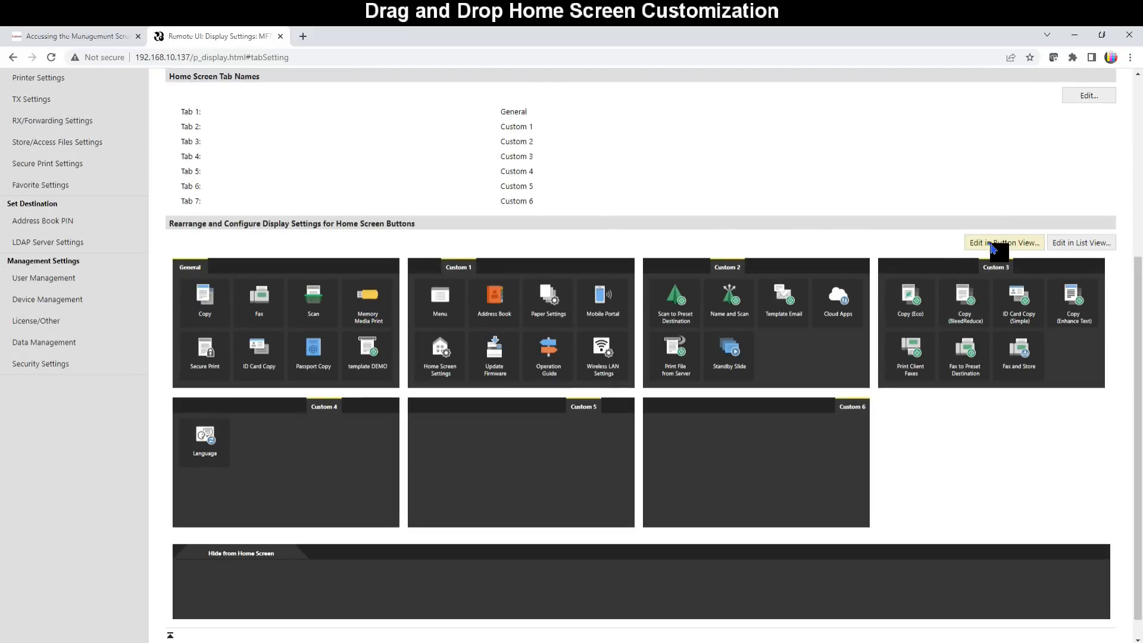
pyautogui.click(1004, 243)
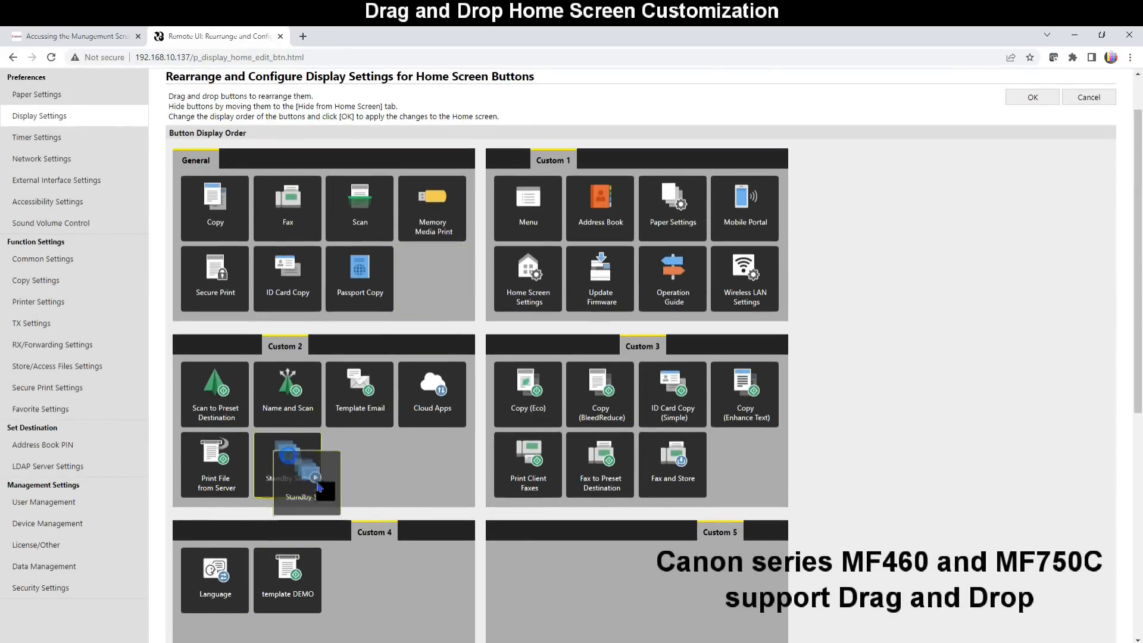
pyautogui.moveTo(306, 473); pyautogui.dragTo(359, 580)
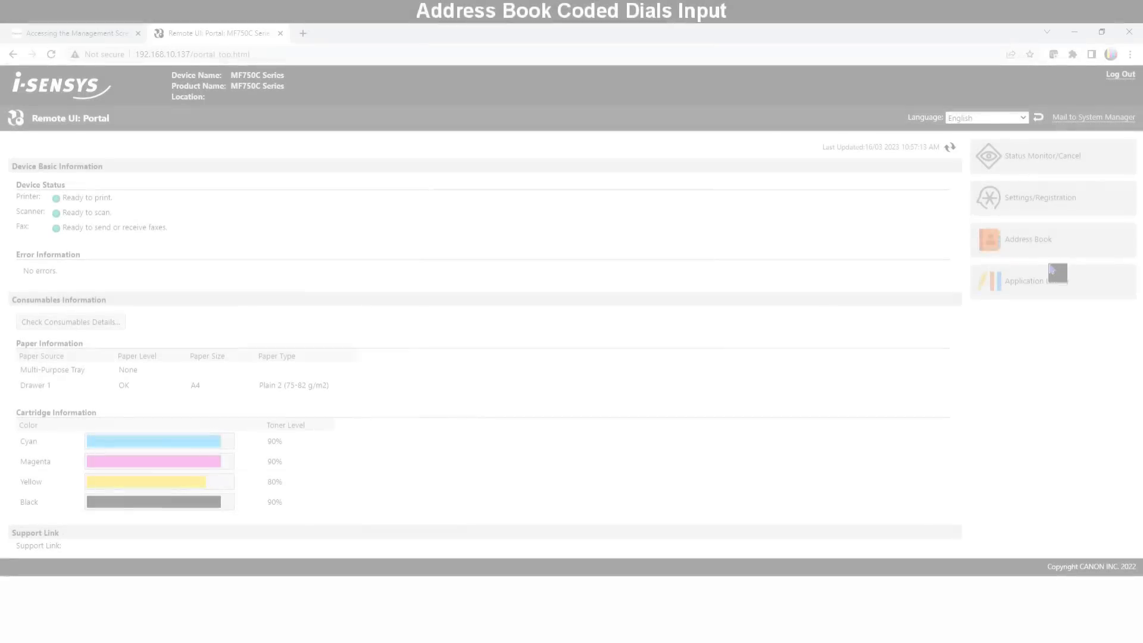
pyautogui.click(1027, 240)
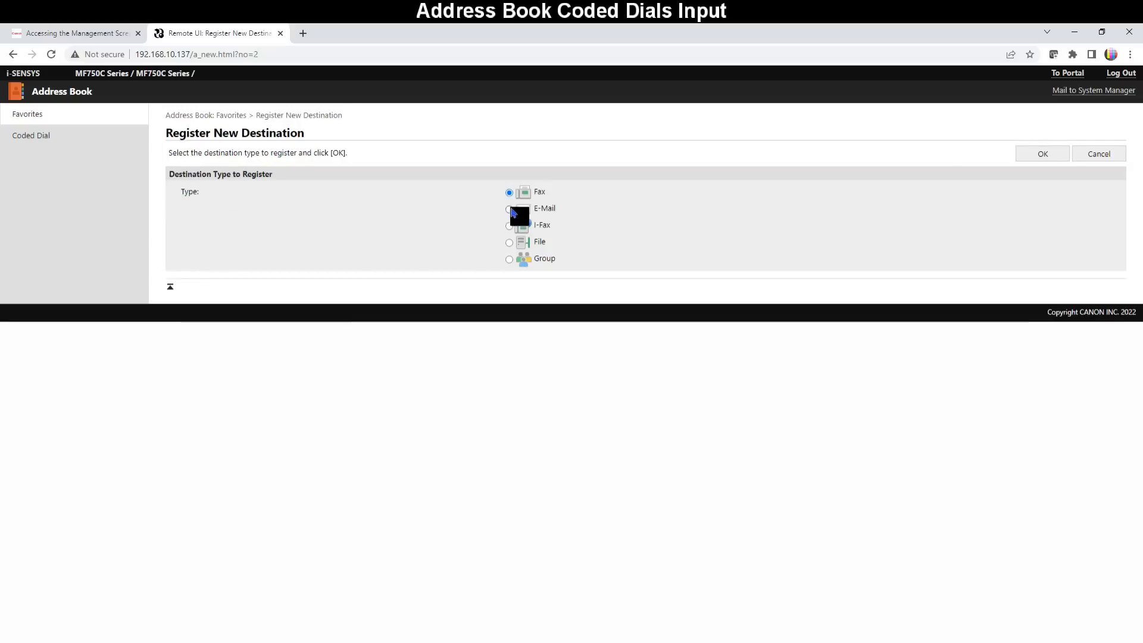
pyautogui.click(1041, 154)
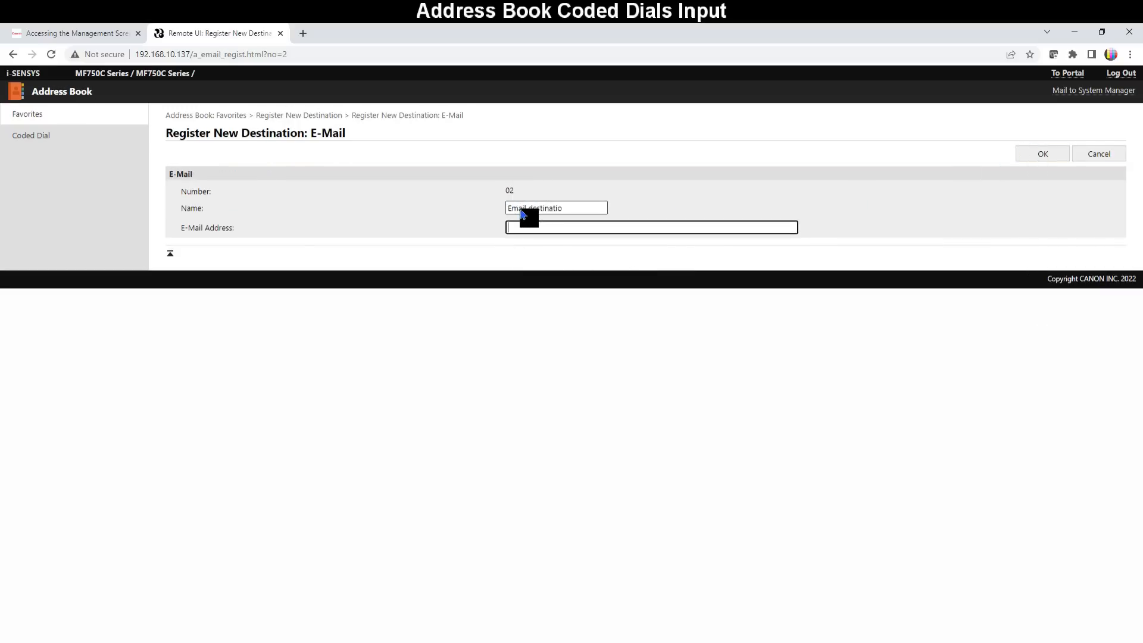
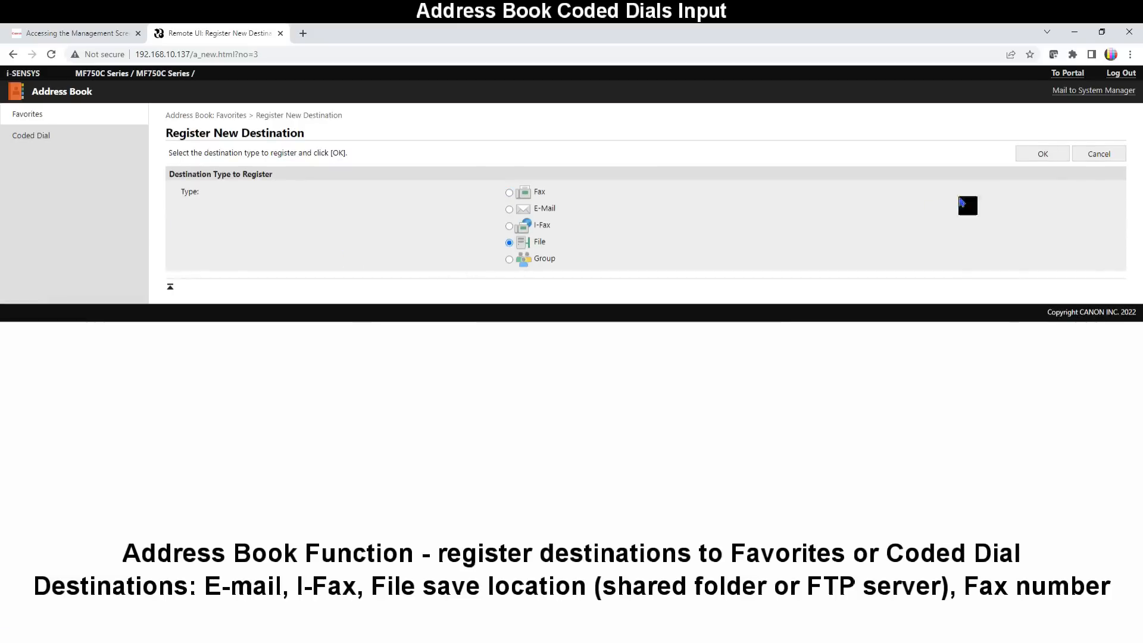
# Step: Register and save an SMB file destination, then return to the portal page
pyautogui.click(1041, 153)
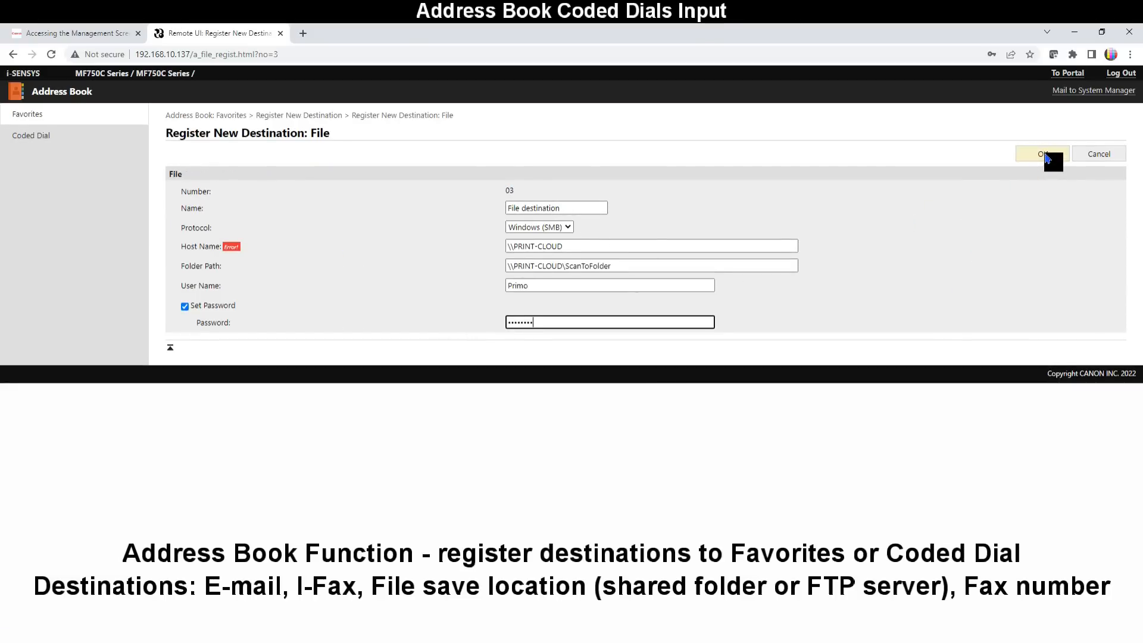
pyautogui.click(1042, 154)
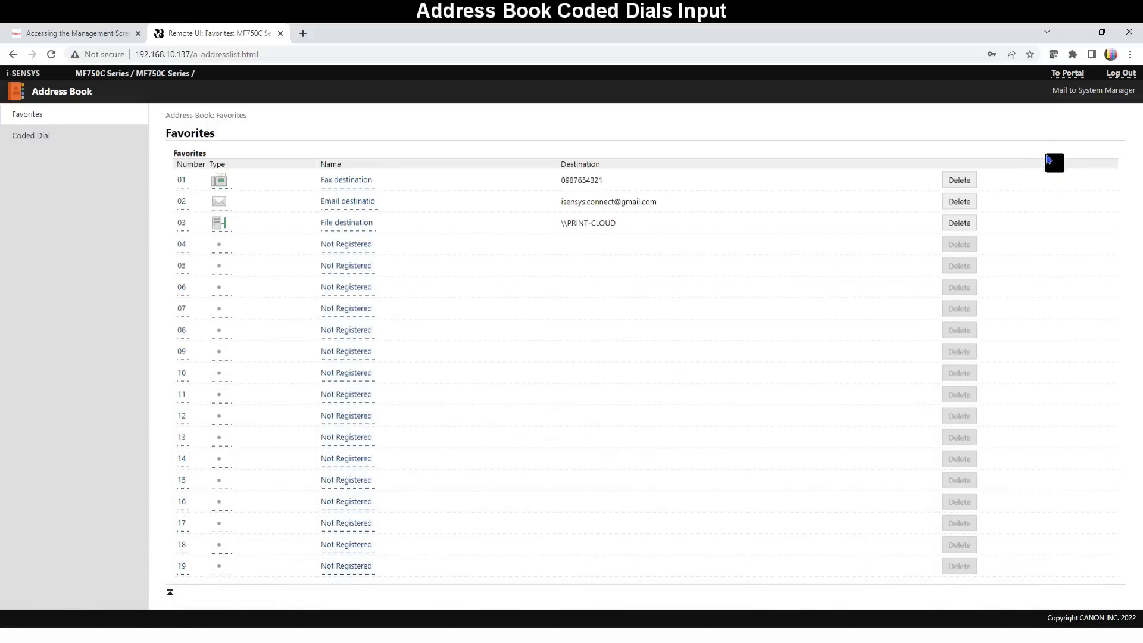
pyautogui.click(1067, 73)
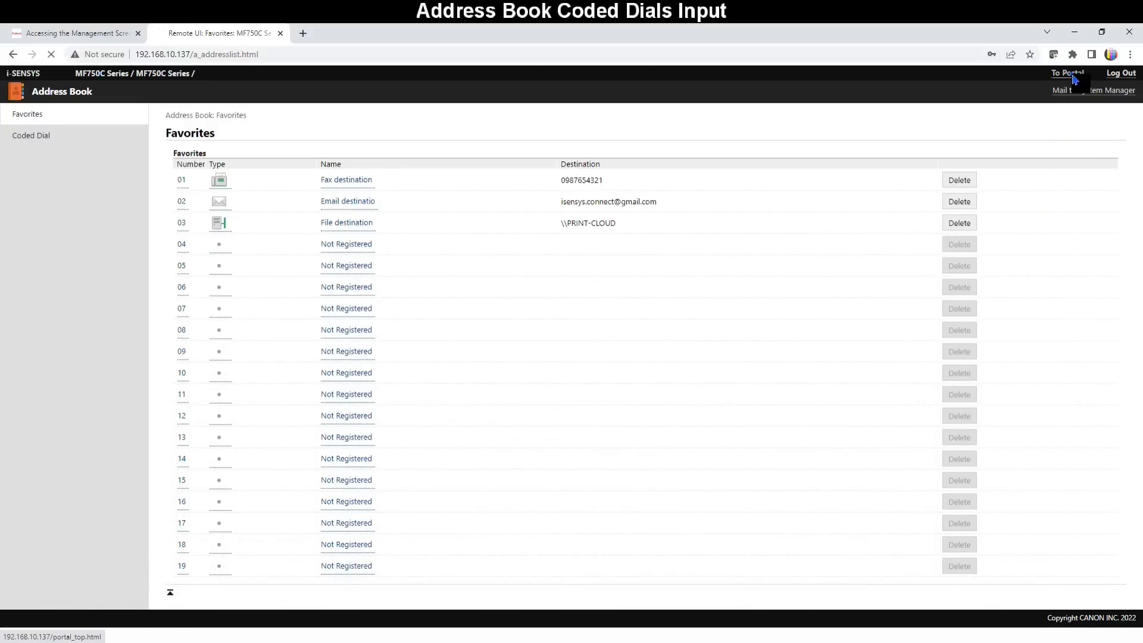
pyautogui.click(1065, 72)
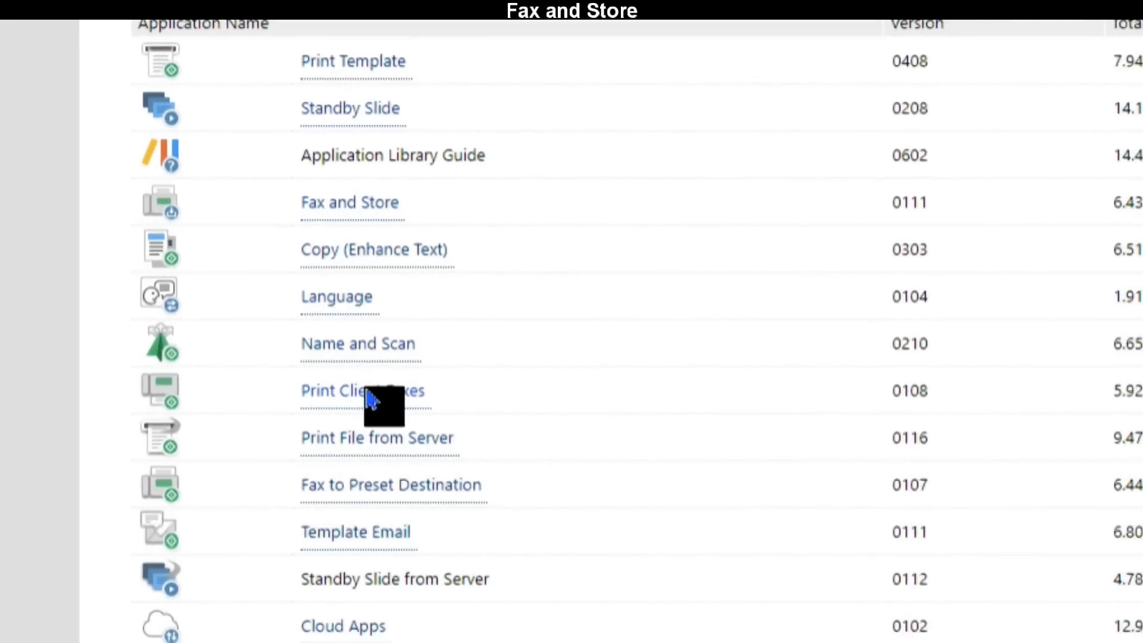
# Step: Start a Fax and Store button named 'FAx storage' faxing to address book entry 01
pyautogui.scroll(-3)
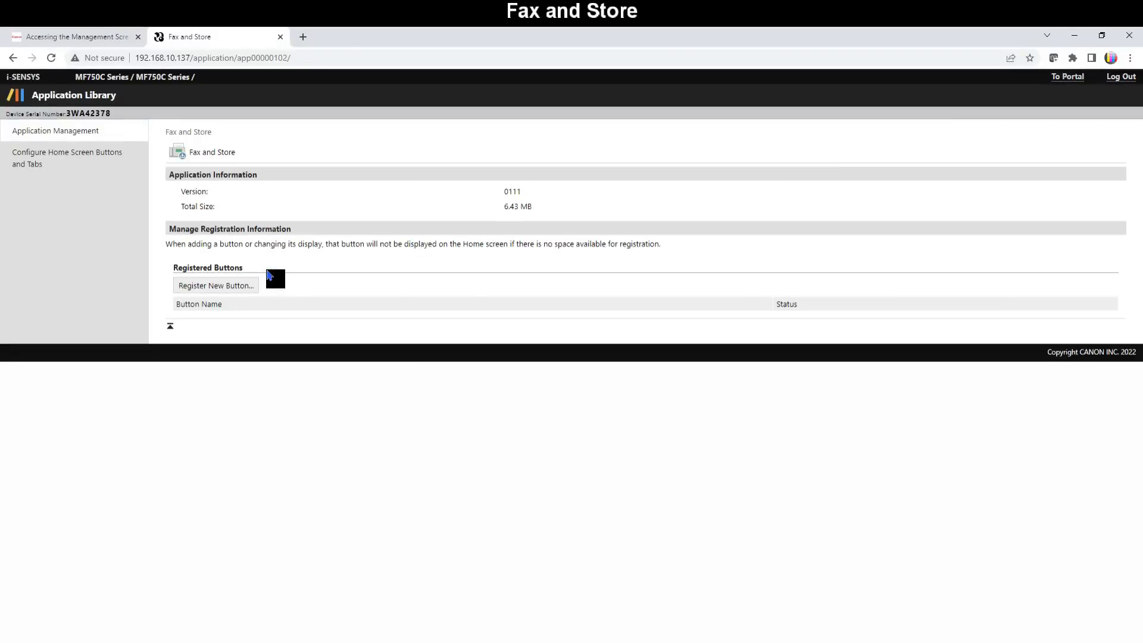
pyautogui.click(215, 285)
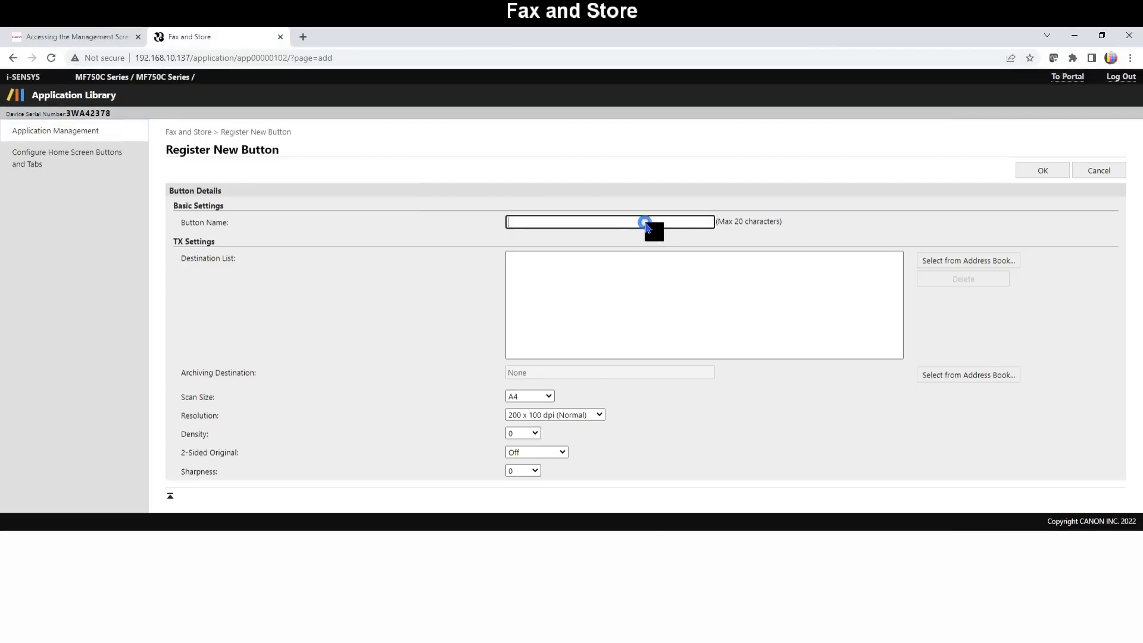
pyautogui.write('FAx storage')
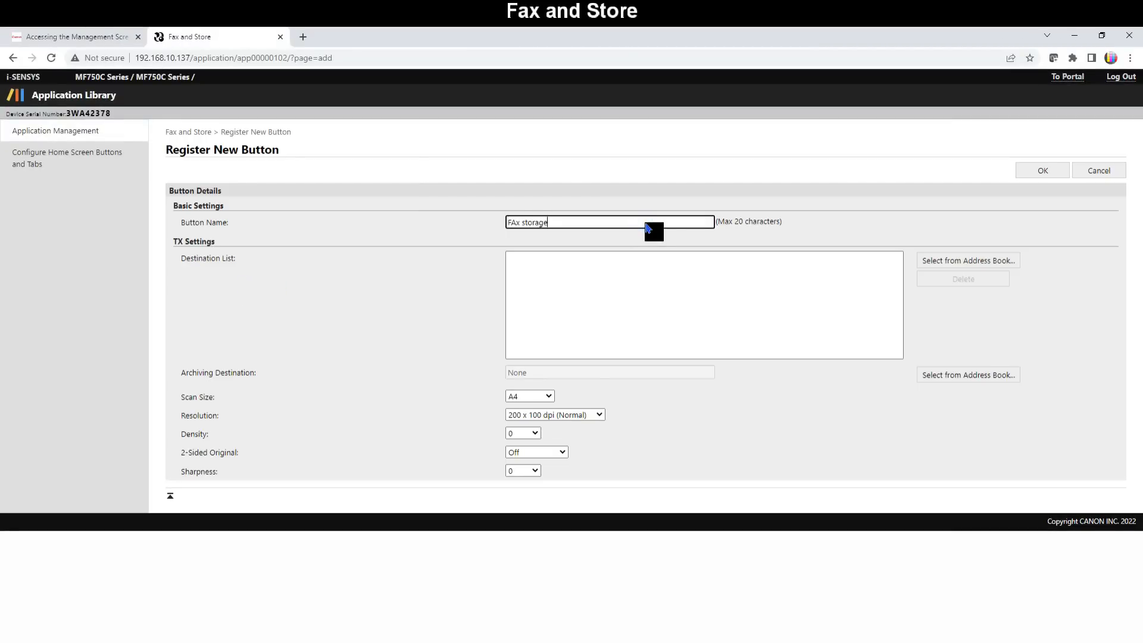
pyautogui.click(968, 260)
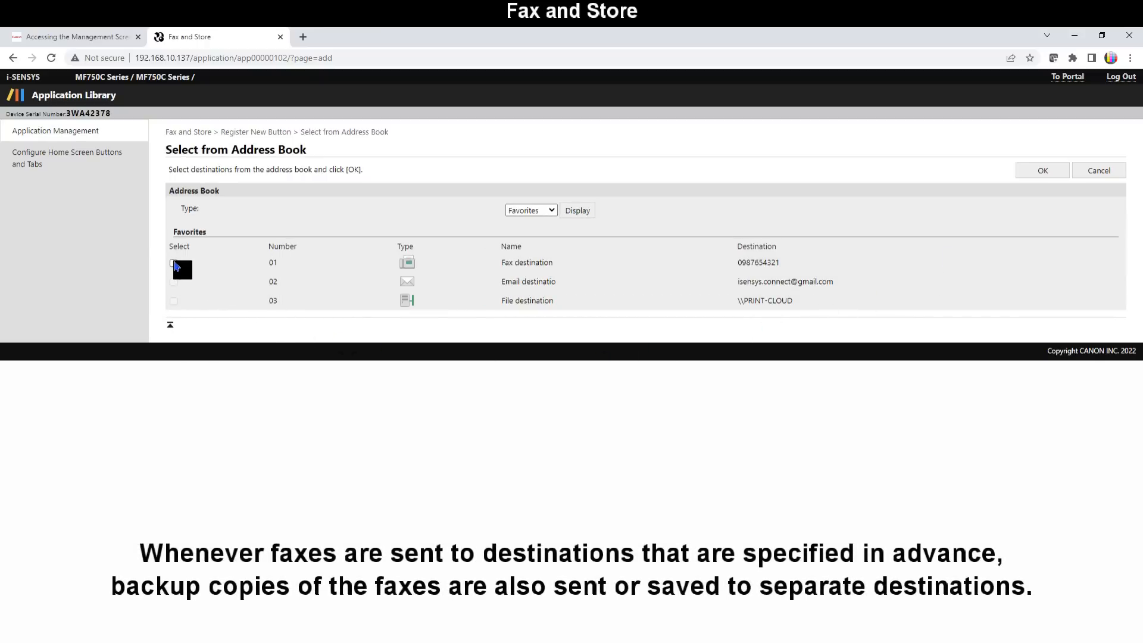
pyautogui.click(173, 262)
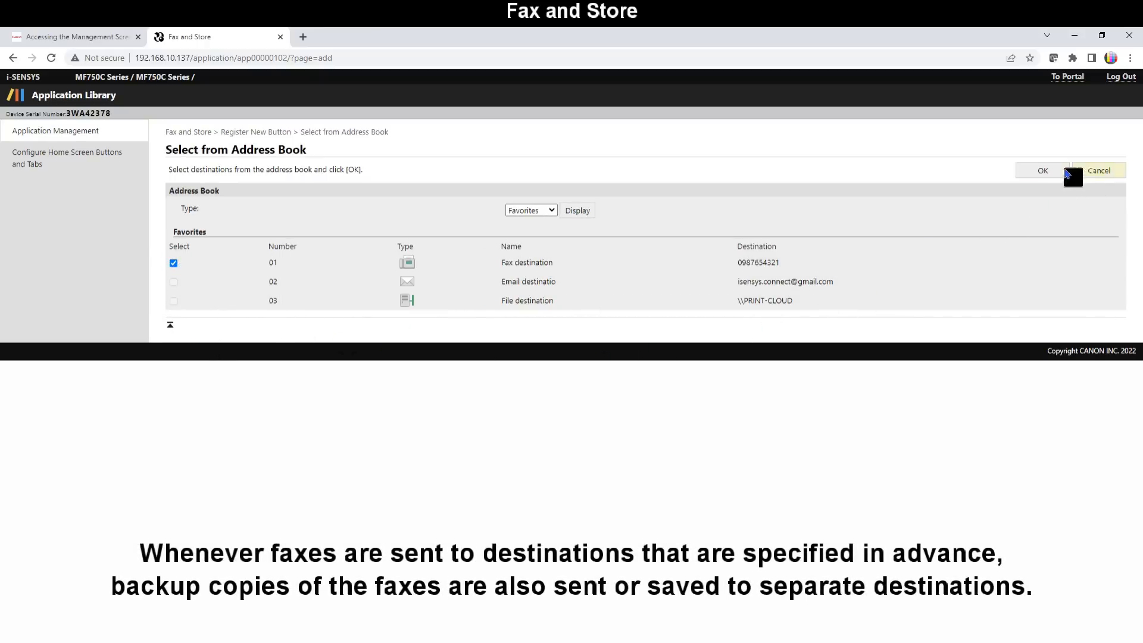
pyautogui.click(1042, 169)
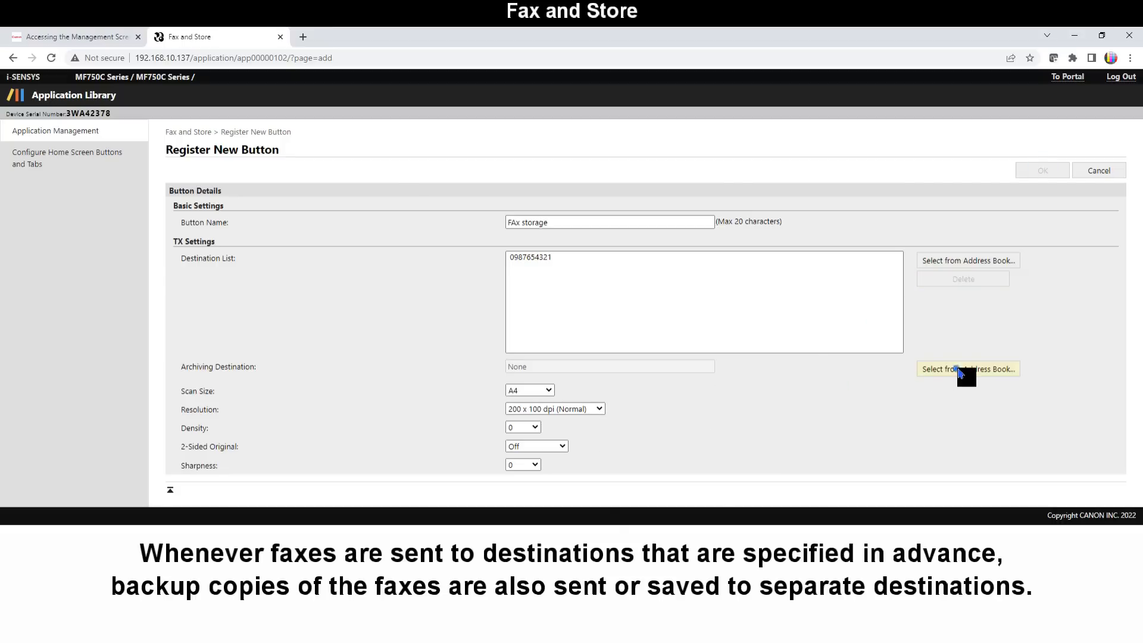
# Step: Set the \\PRINT-CLOUD file destination as the archive and save the button
pyautogui.click(967, 369)
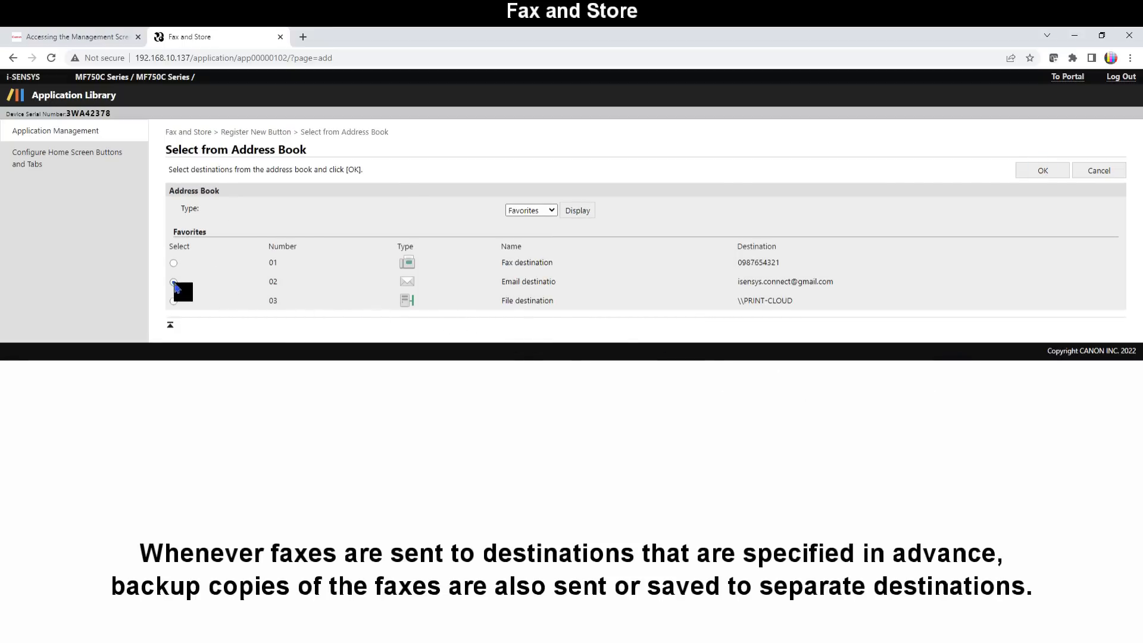
pyautogui.click(173, 300)
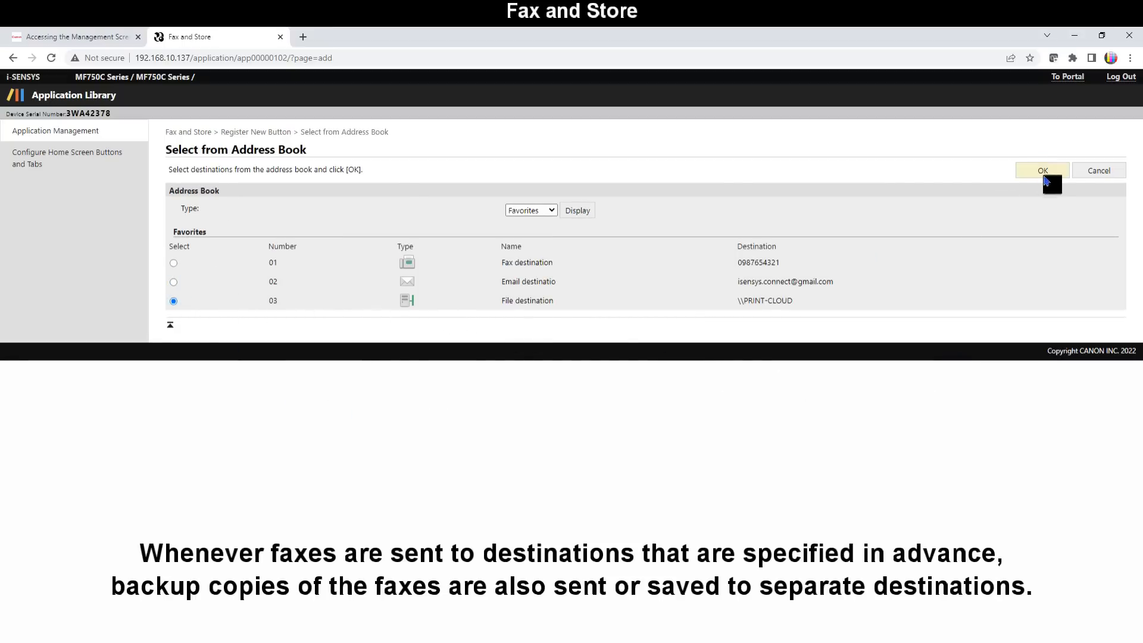
pyautogui.click(1042, 170)
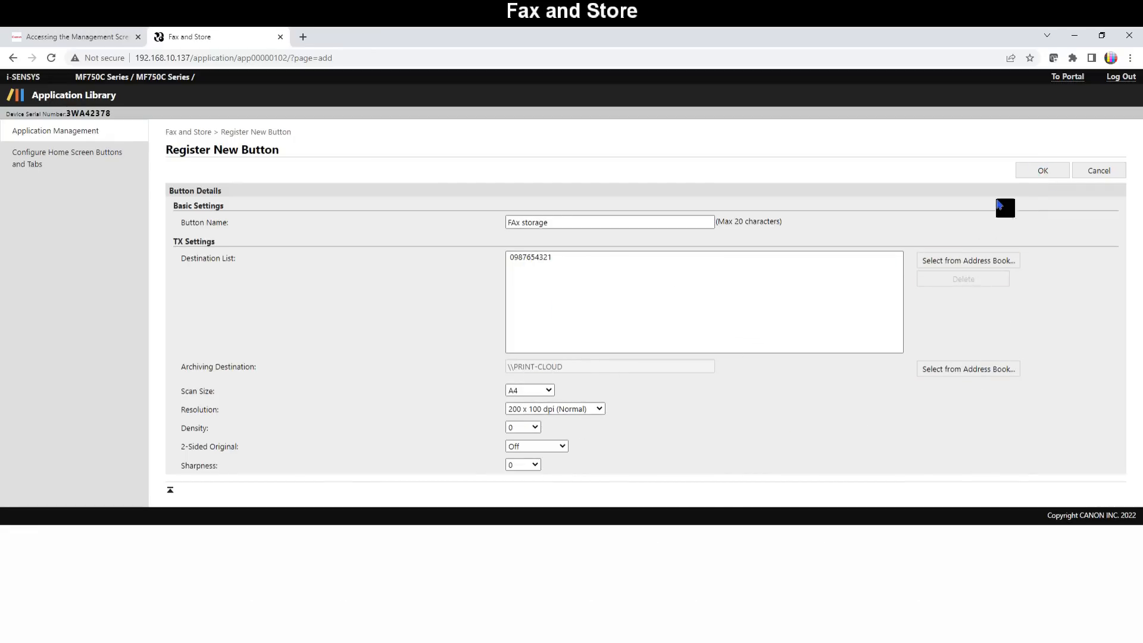
pyautogui.click(1041, 170)
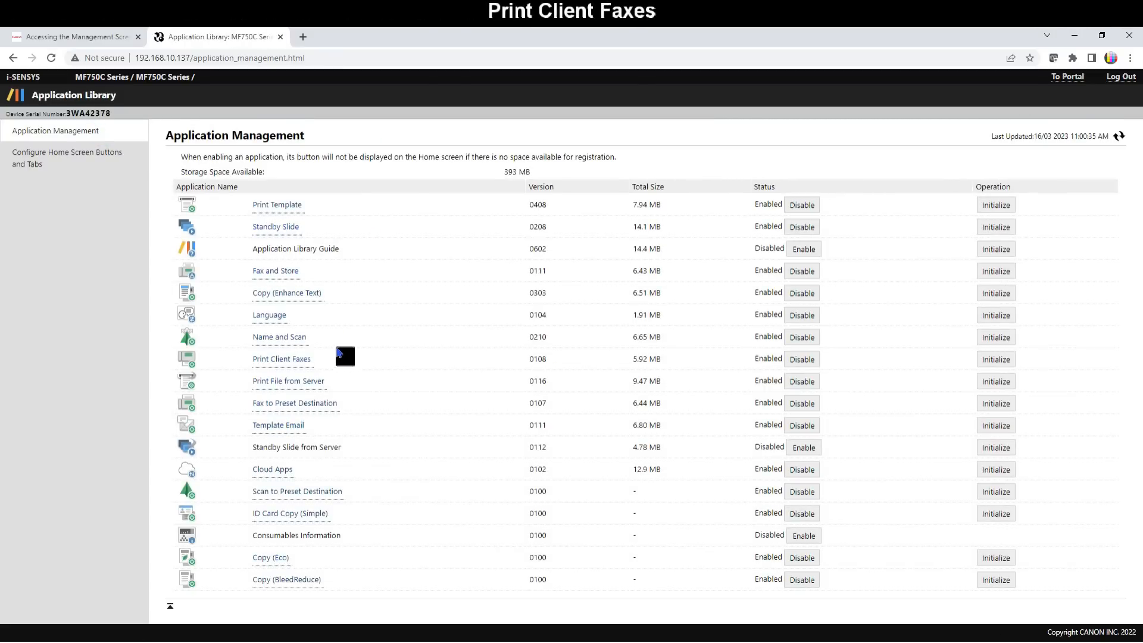
# Step: Start a new Print Client Faxes button named 'Fax Print'
pyautogui.click(281, 358)
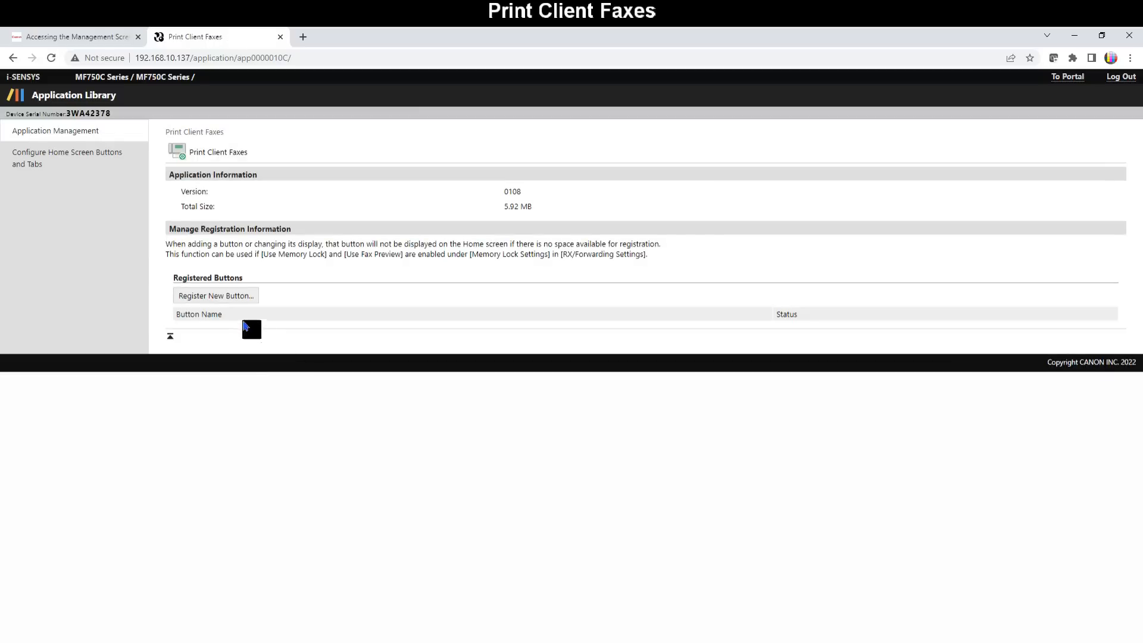
pyautogui.click(215, 295)
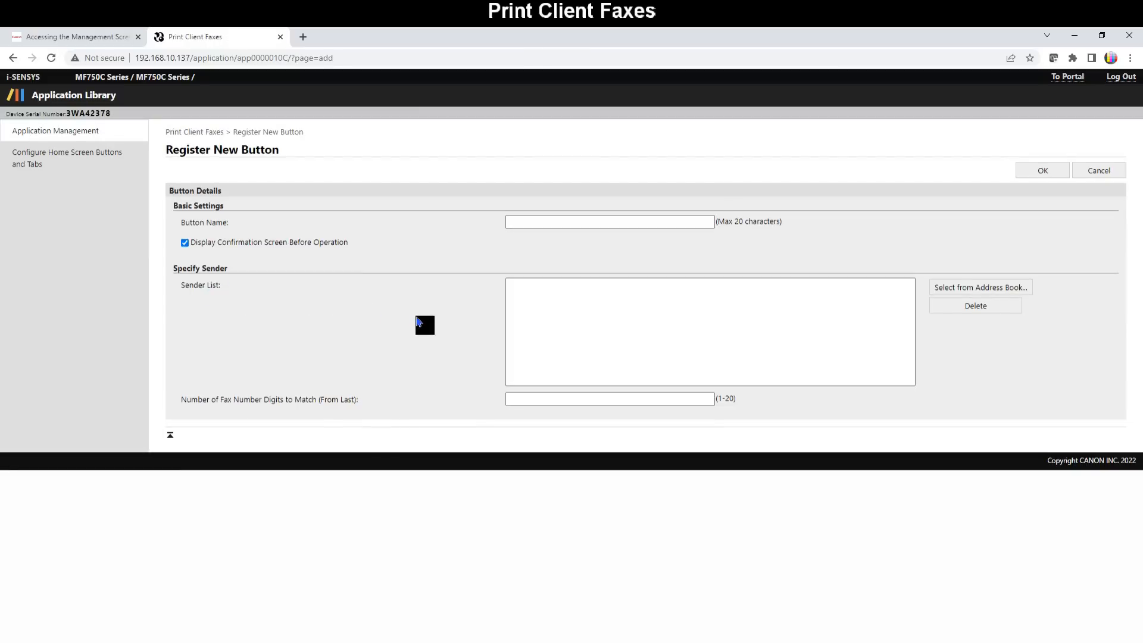
pyautogui.click(609, 222)
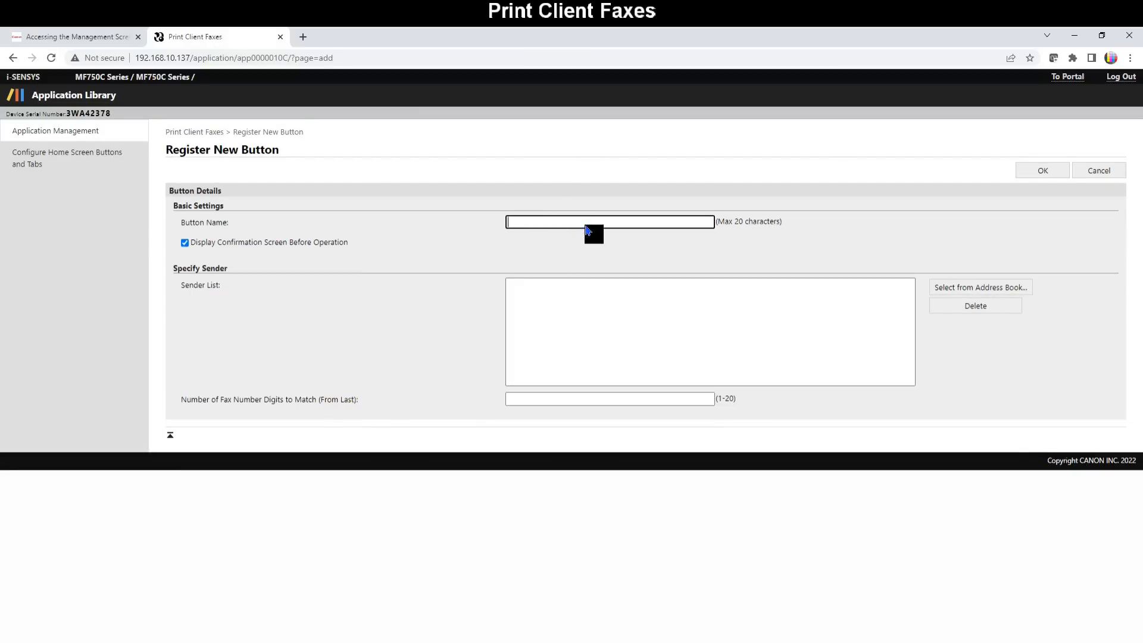
pyautogui.write('Fax Print')
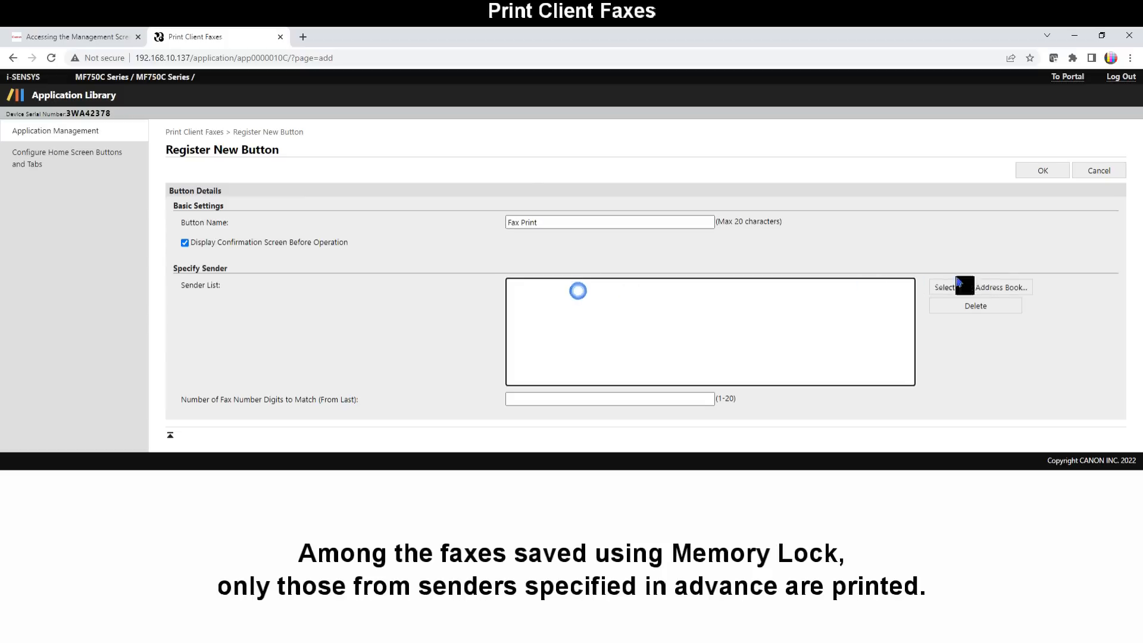
pyautogui.click(979, 286)
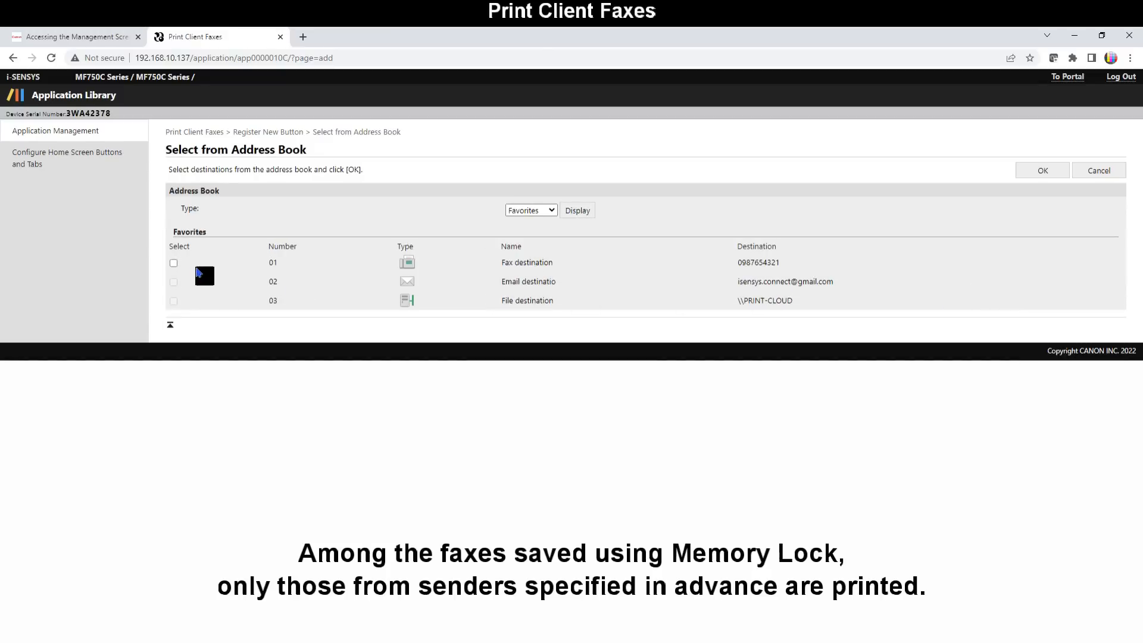
pyautogui.click(174, 263)
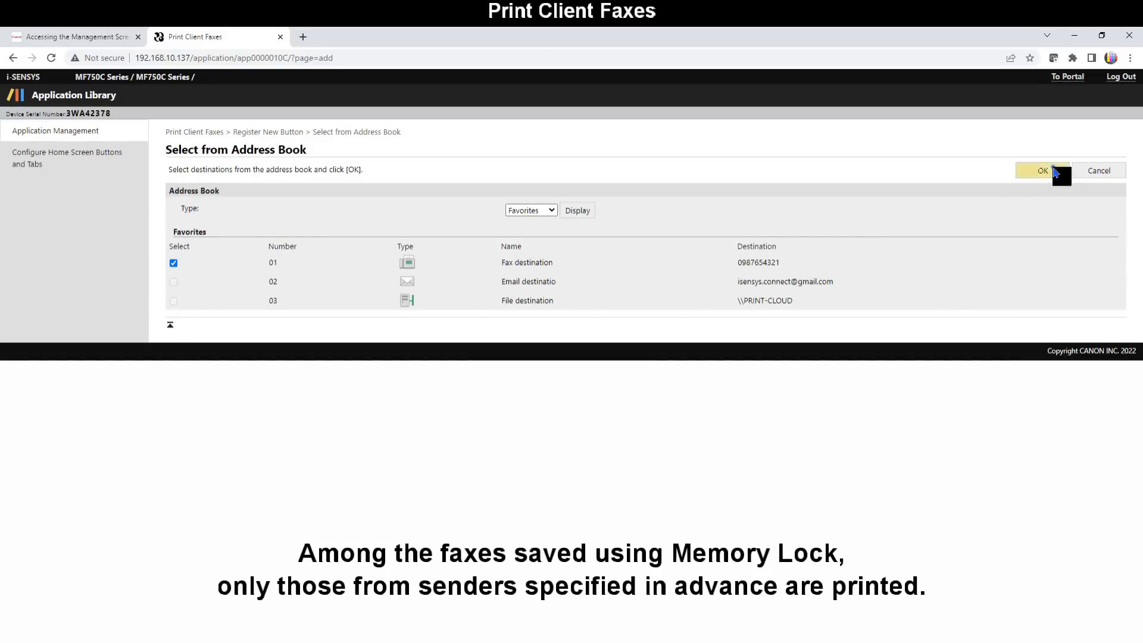
pyautogui.click(1042, 169)
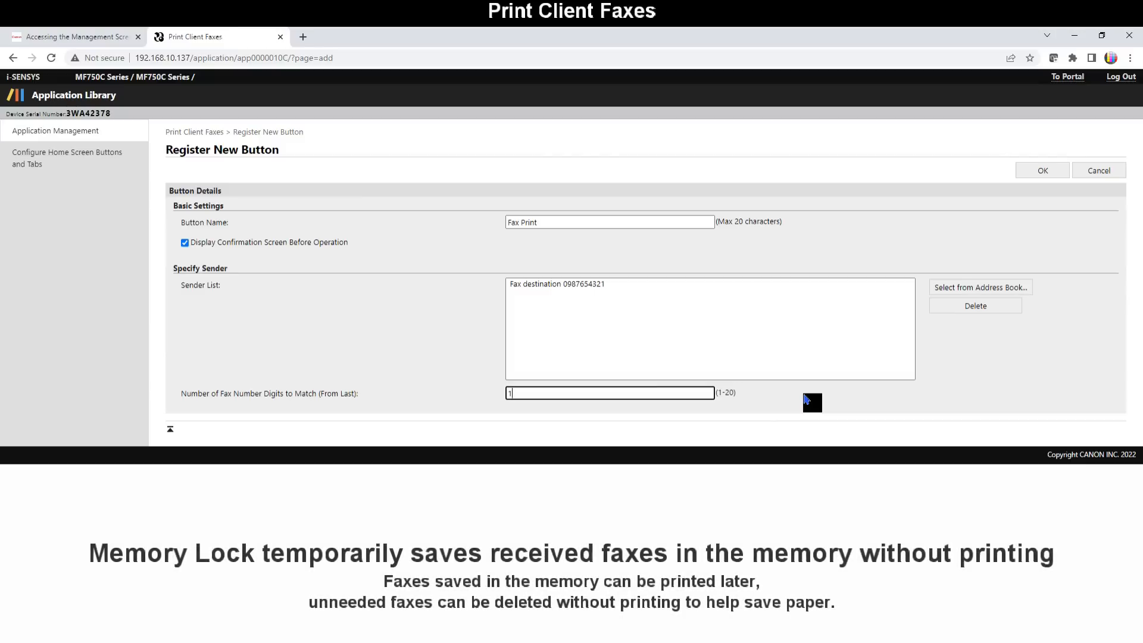
pyautogui.write('3')
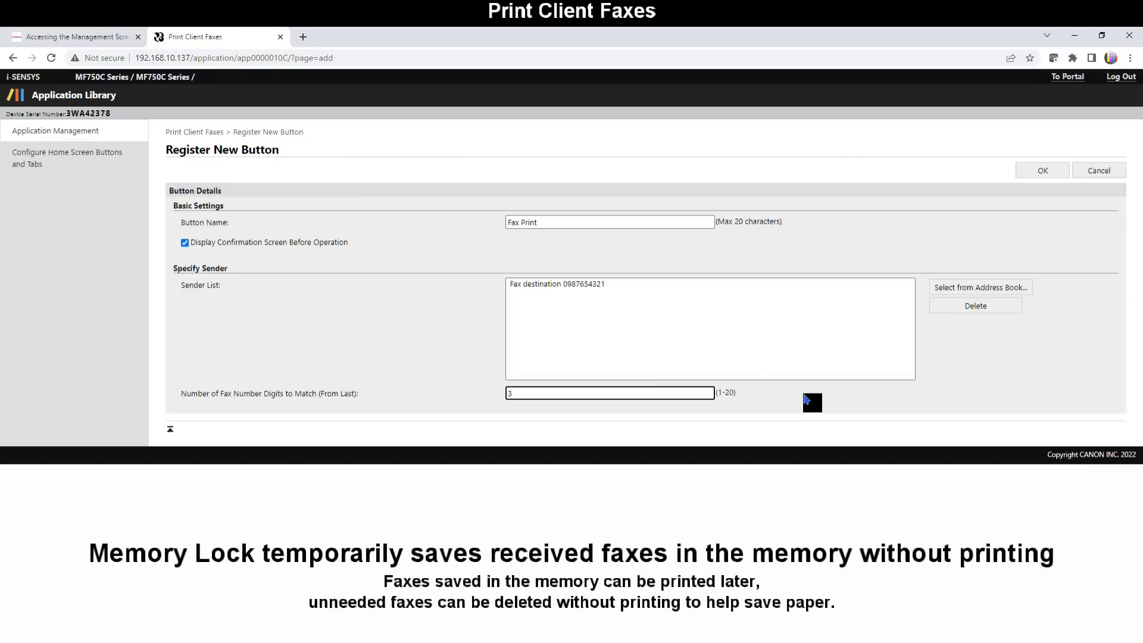
pyautogui.click(559, 283)
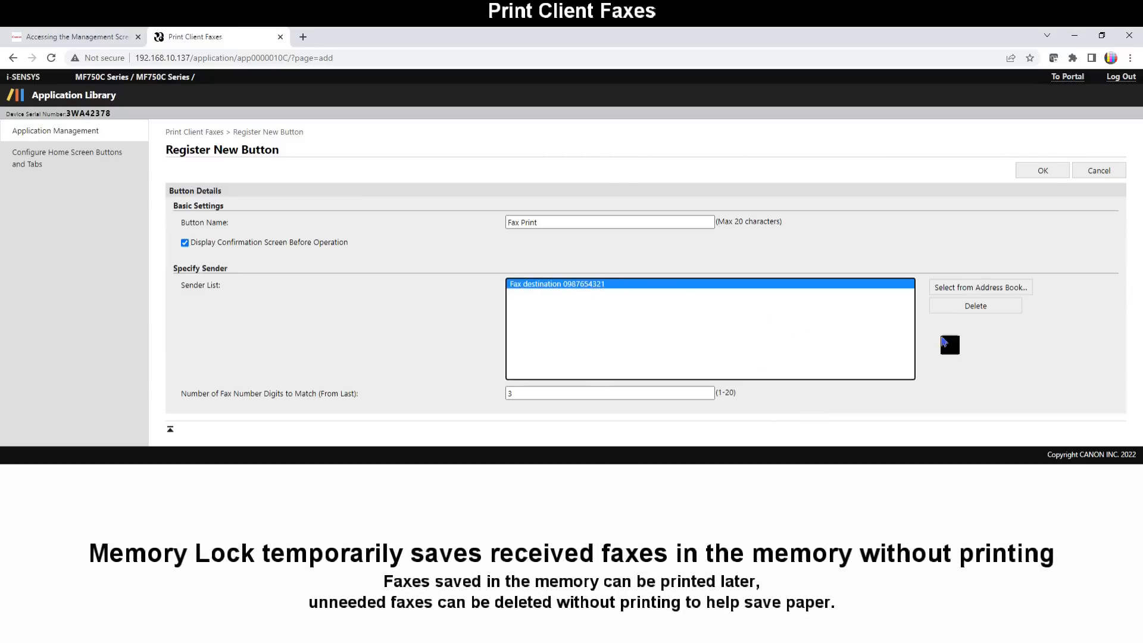
pyautogui.click(1041, 169)
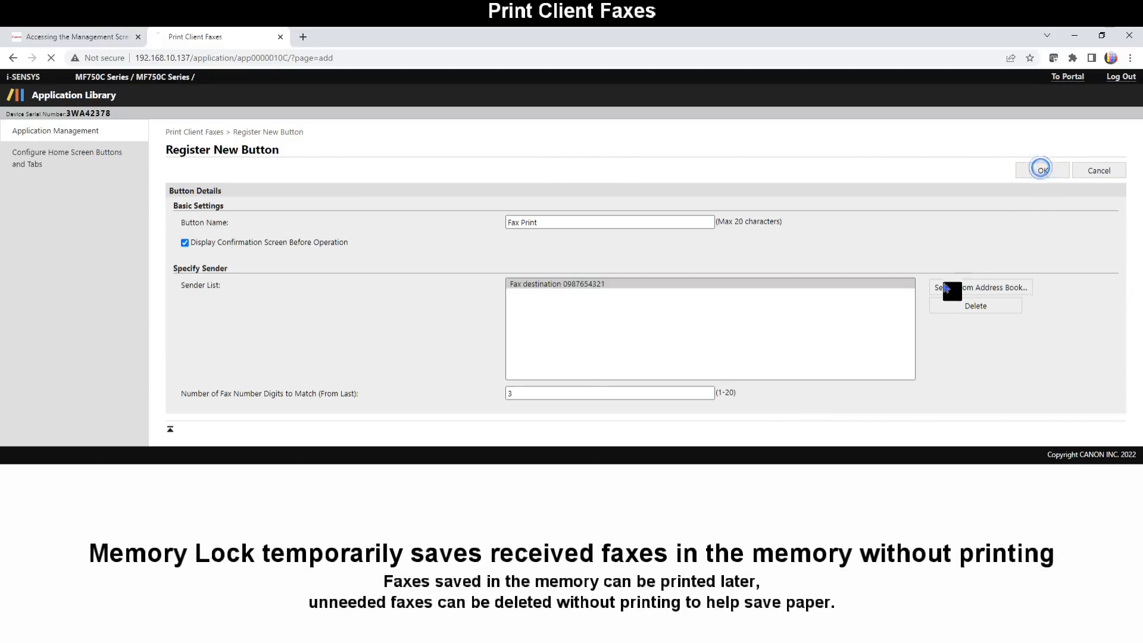
pyautogui.click(1041, 168)
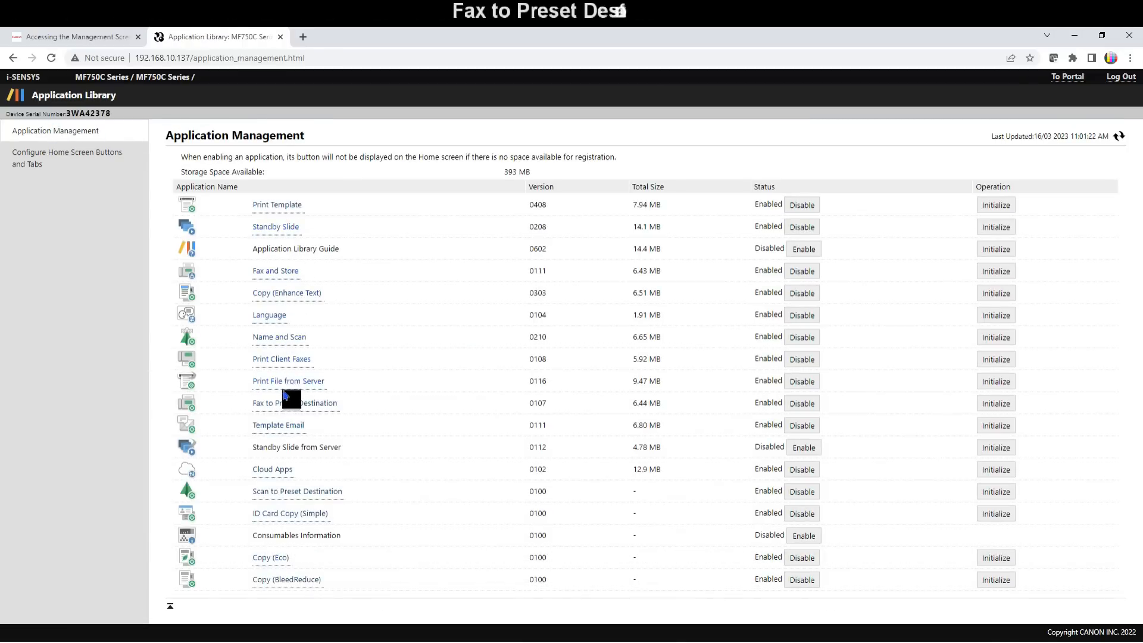
# Step: Start a Fax to Preset Destination button 'Fax frequent destina' sending to the address book fax entry
pyautogui.click(296, 403)
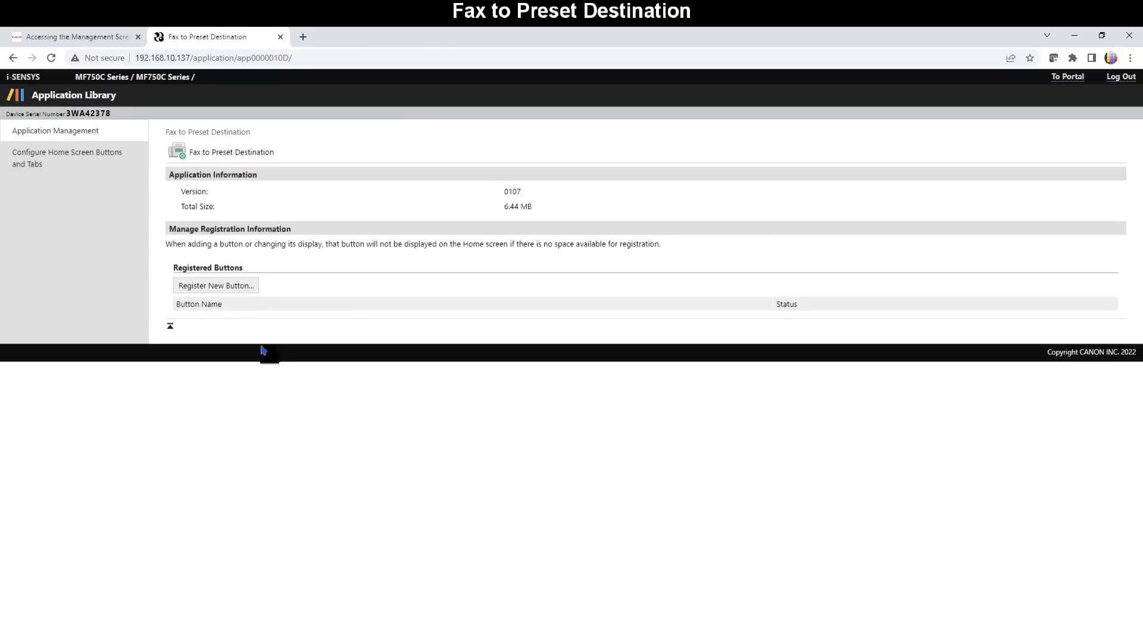
pyautogui.click(215, 285)
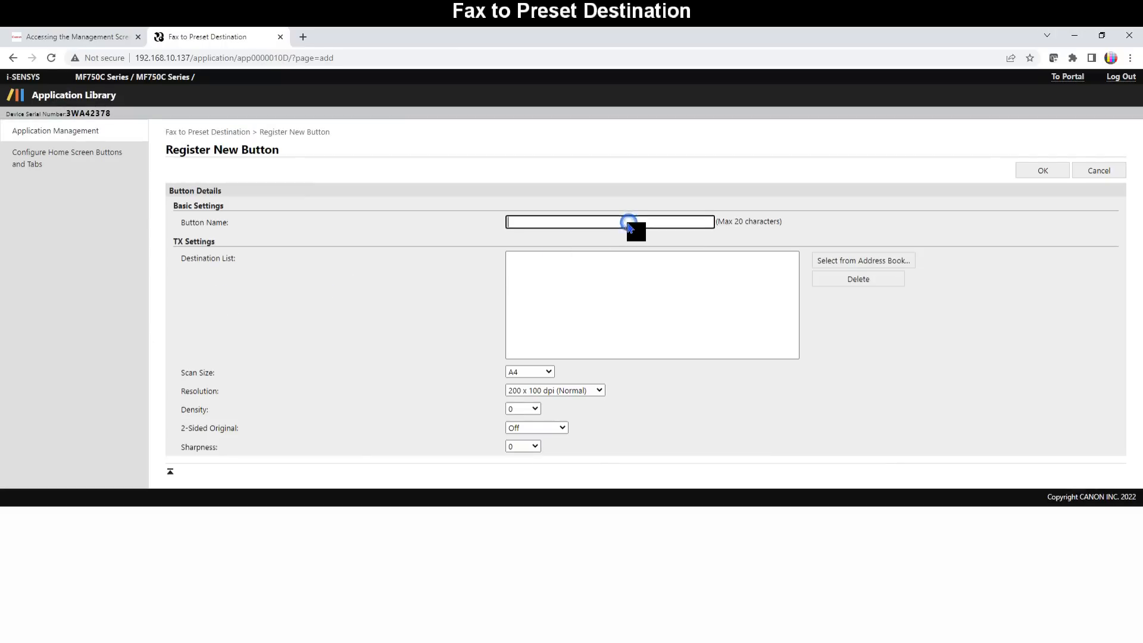
pyautogui.write('Fax t')
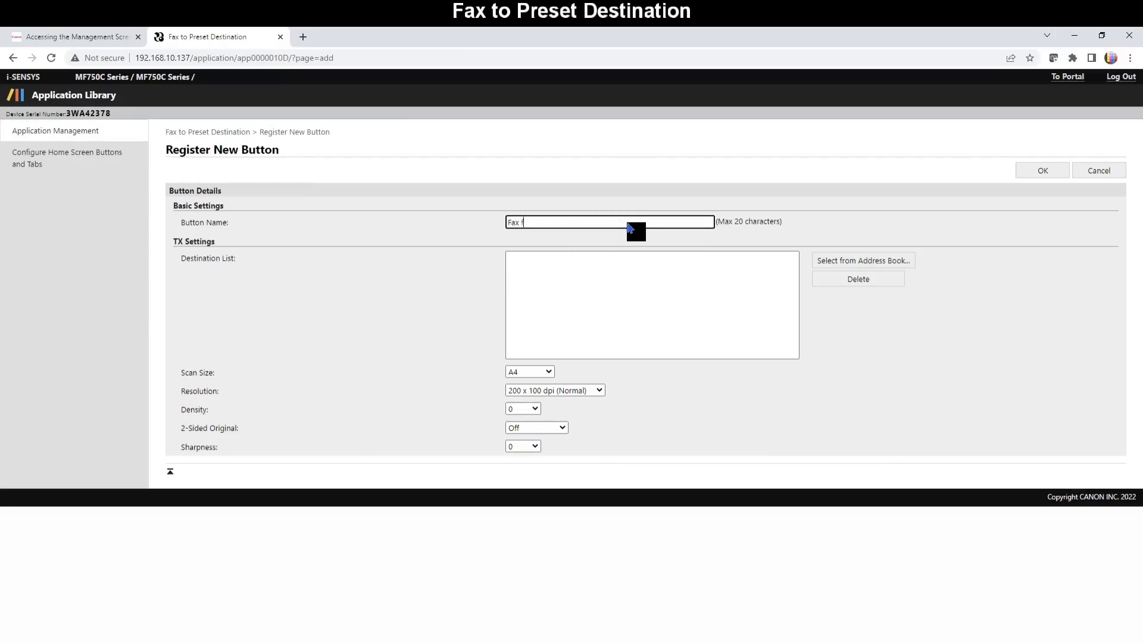
pyautogui.write('requent destina')
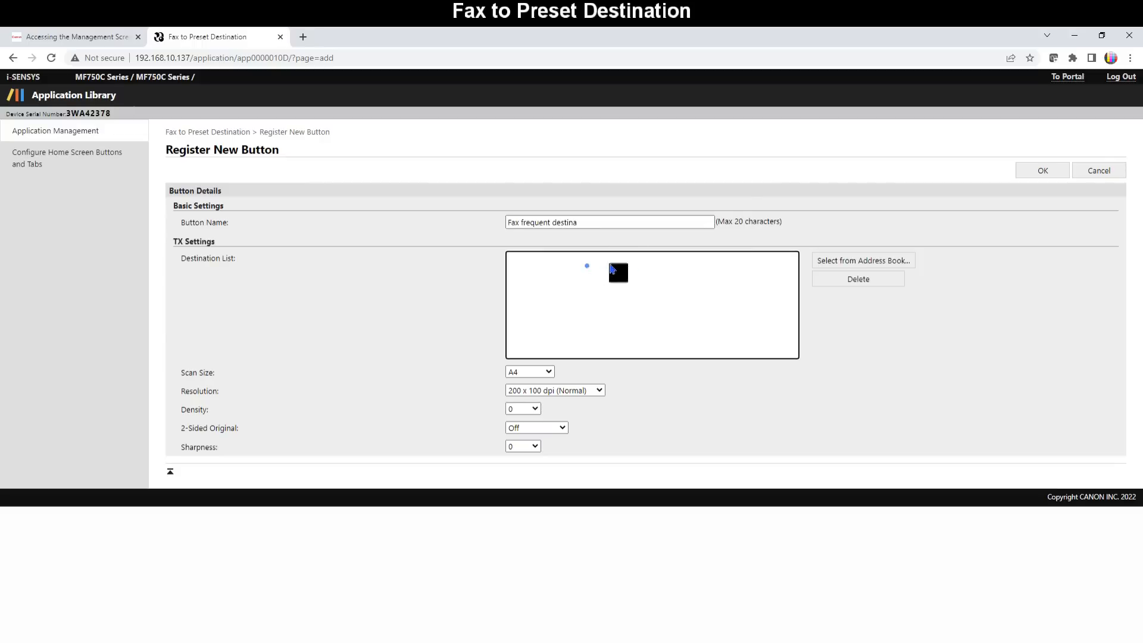
pyautogui.click(863, 260)
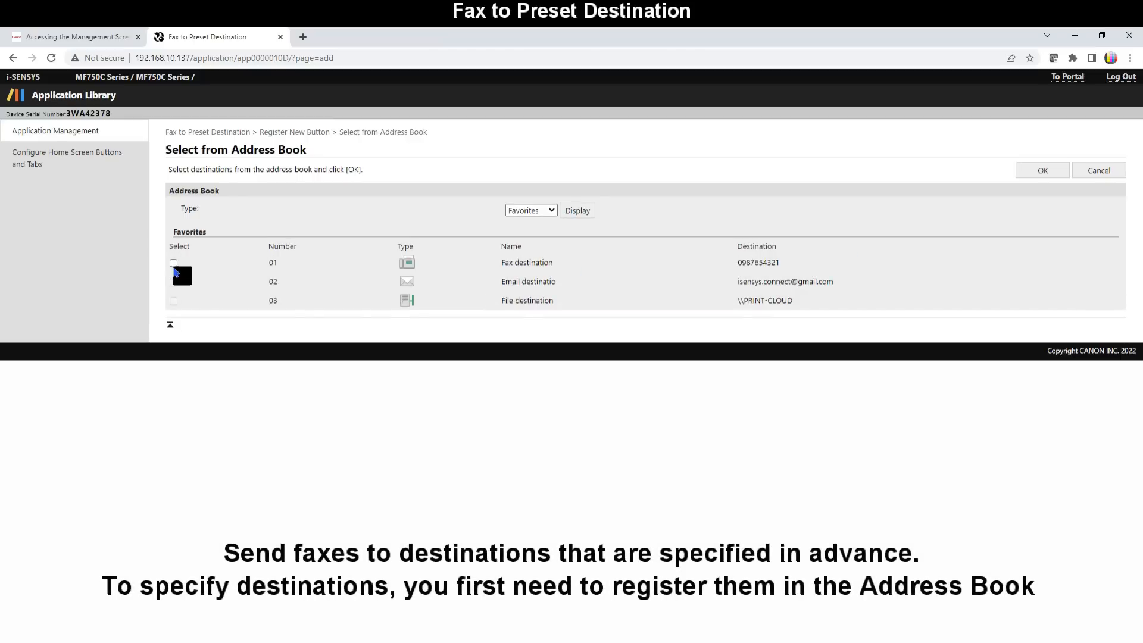
pyautogui.click(1041, 170)
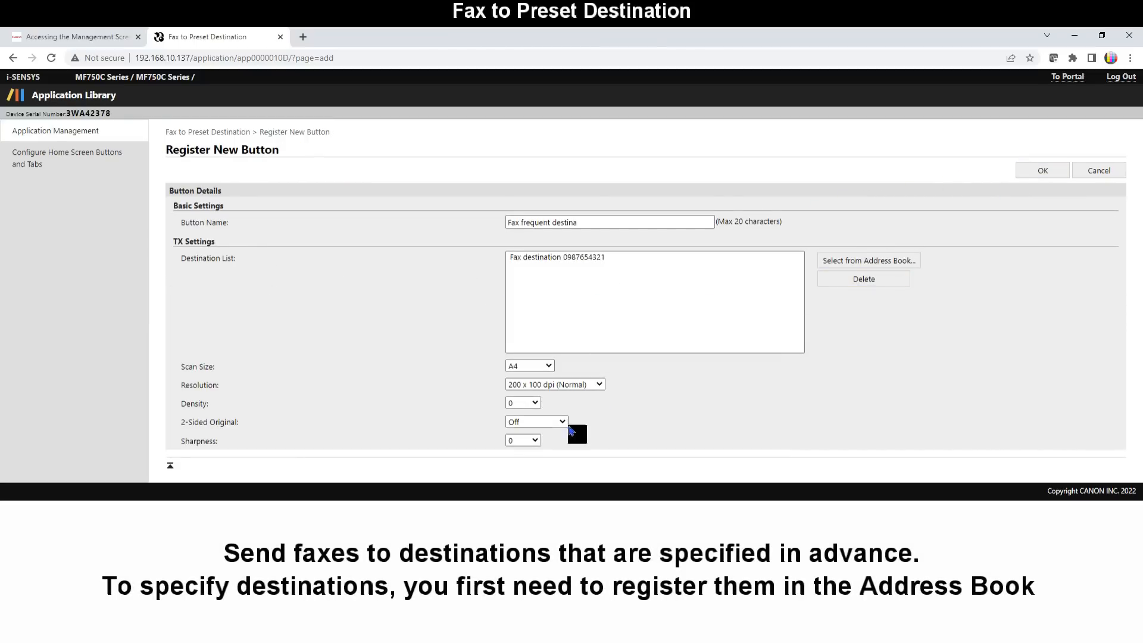
# Step: Set Book Type two-sided originals, density 1 and sharpness 1, then save the button
pyautogui.click(536, 422)
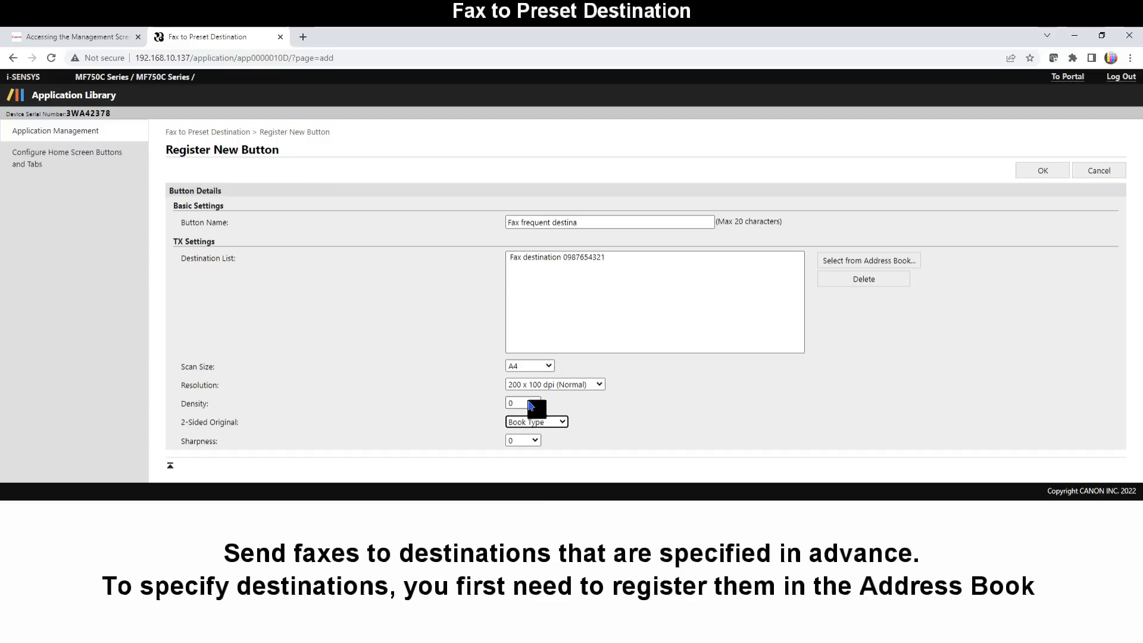
pyautogui.click(522, 403)
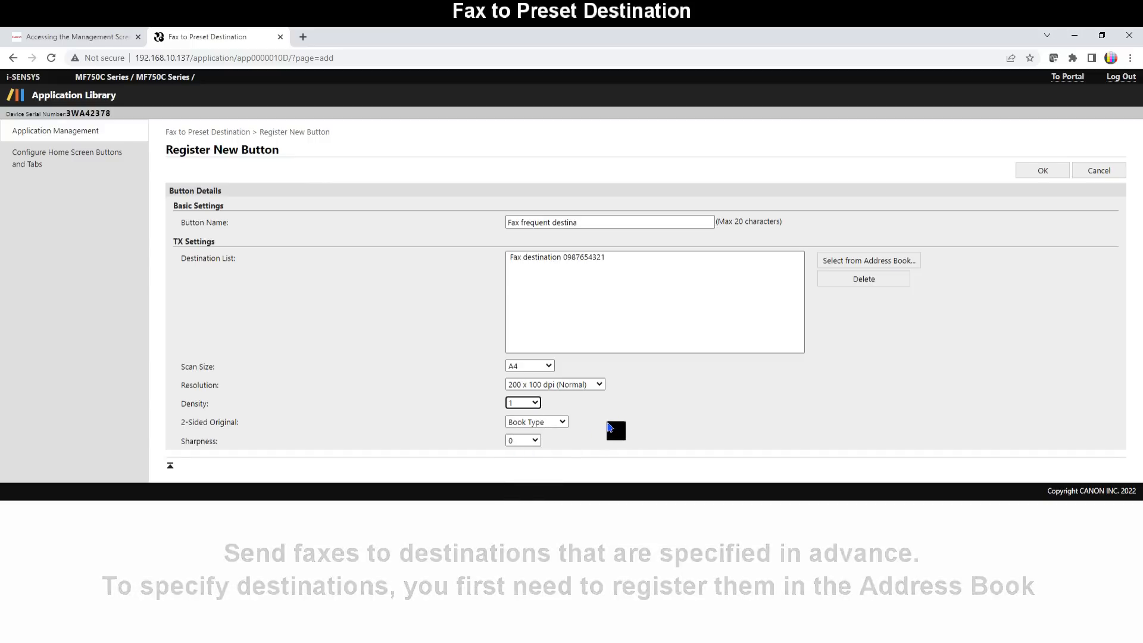
pyautogui.click(523, 439)
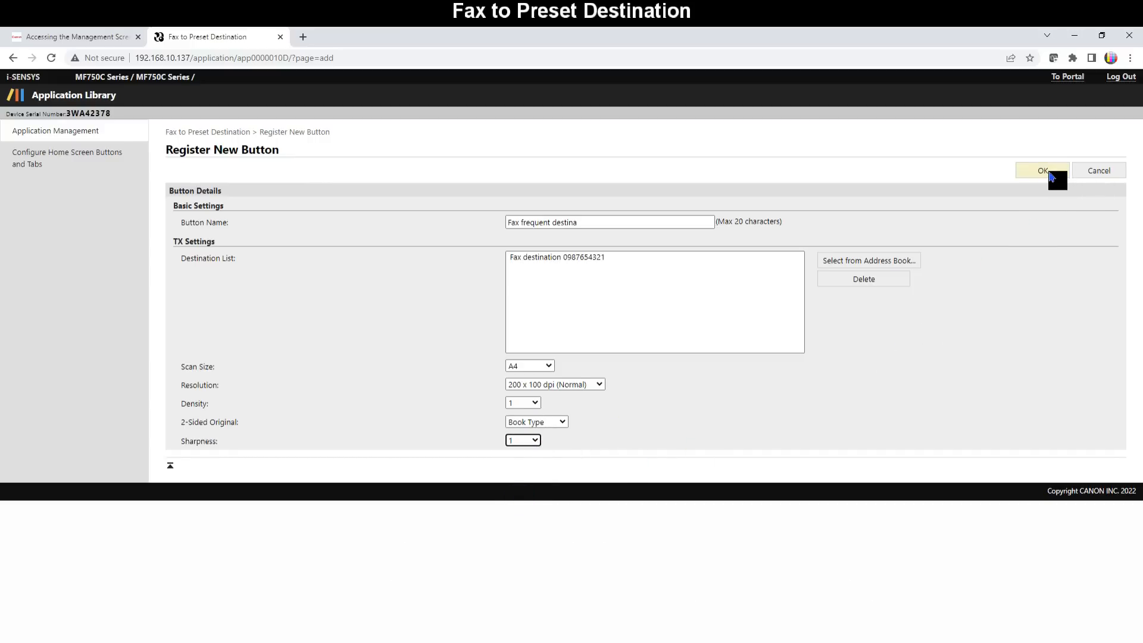
pyautogui.click(1042, 171)
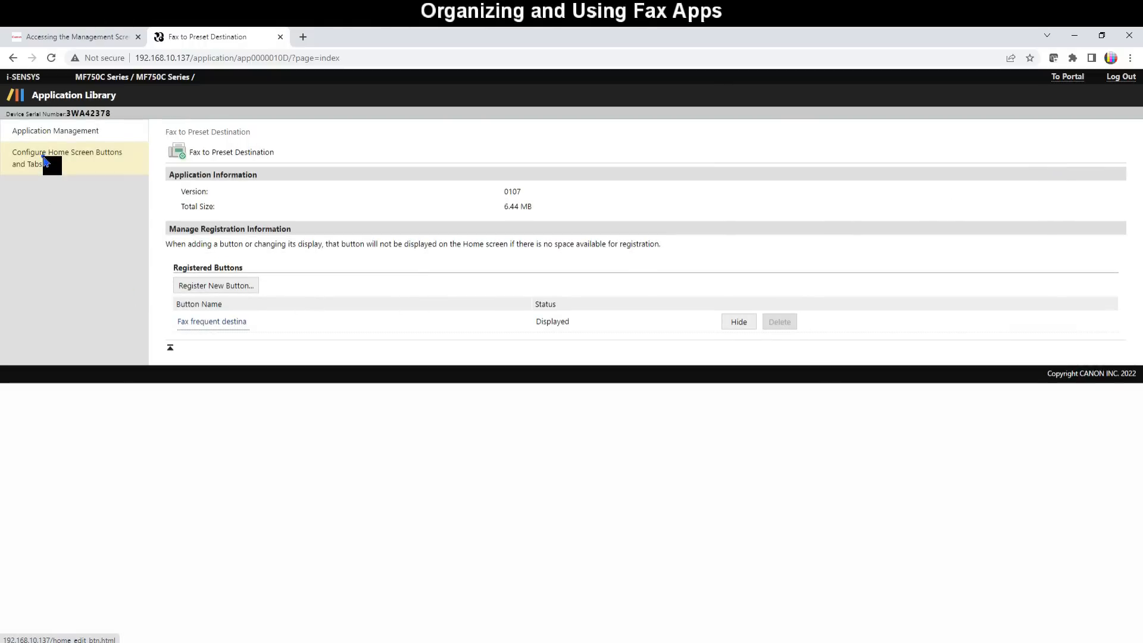
# Step: Place FAx storage, Fax Print and Fax frequent destina on the Custom 5 tab and apply
pyautogui.click(66, 157)
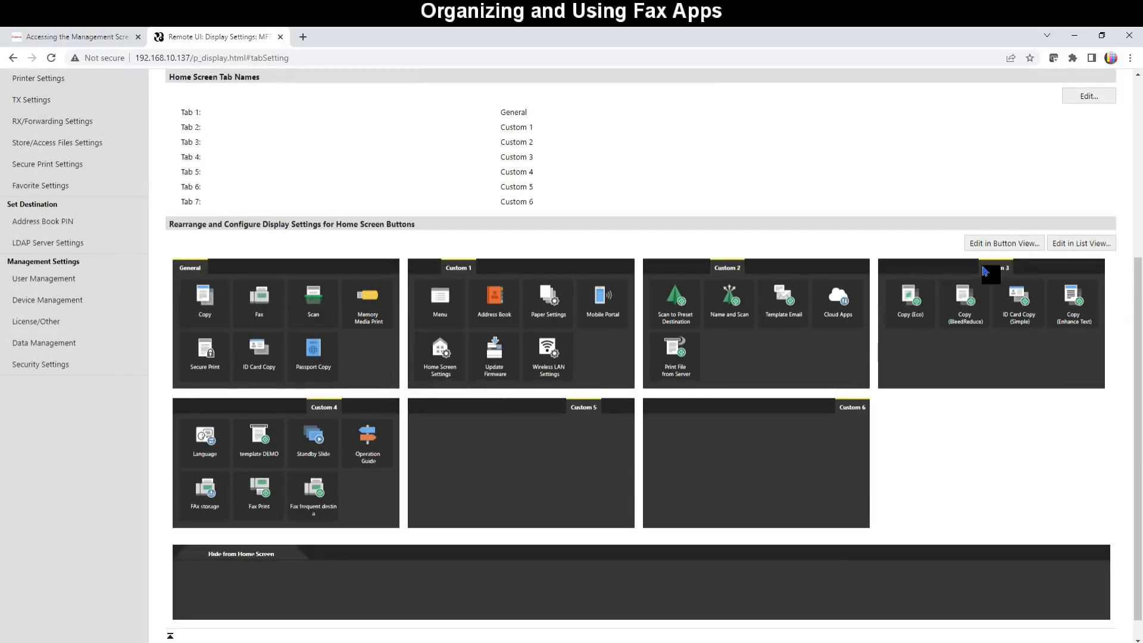
pyautogui.click(1003, 243)
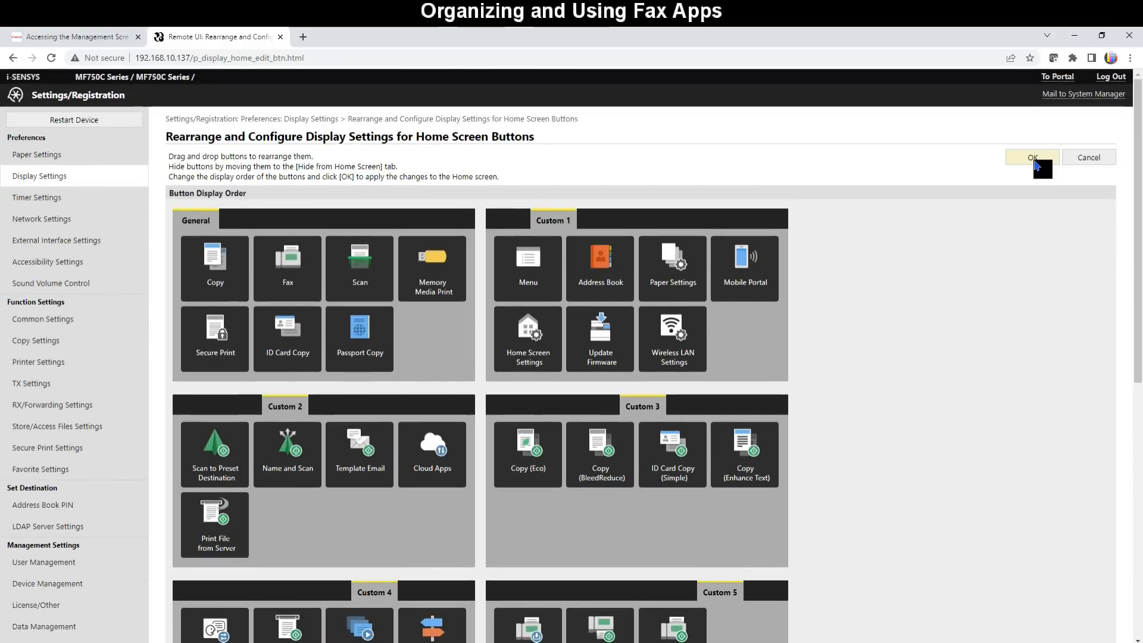
pyautogui.click(1032, 157)
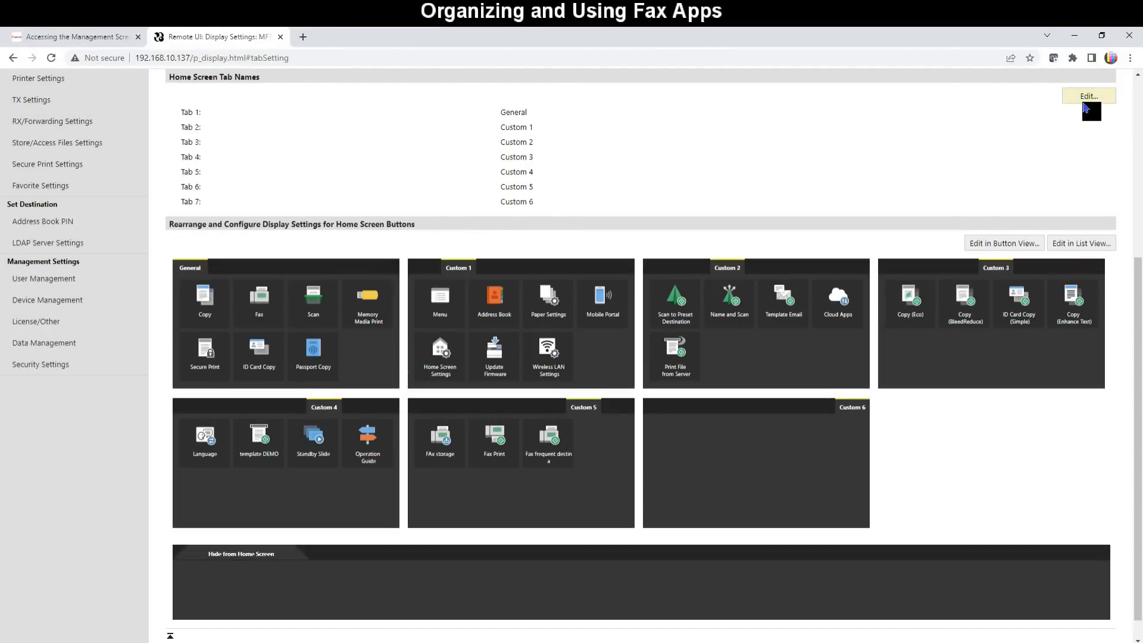
# Step: Change the Tab 6 name from Custom 5 to 'Fax Apps' and save
pyautogui.click(1087, 95)
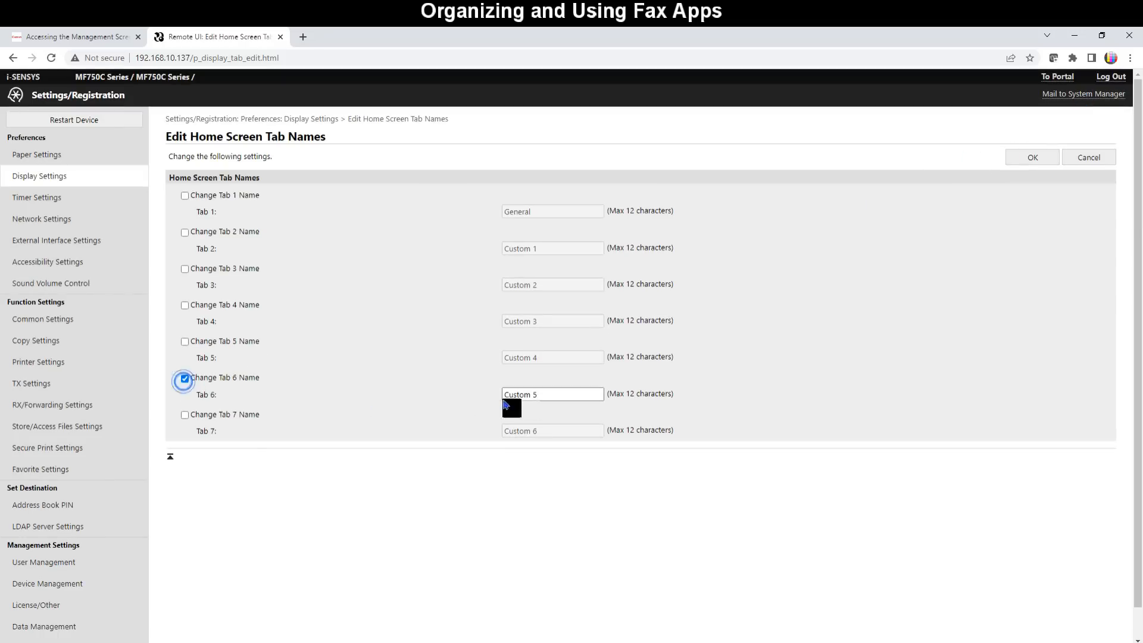
pyautogui.write('Fax Apps')
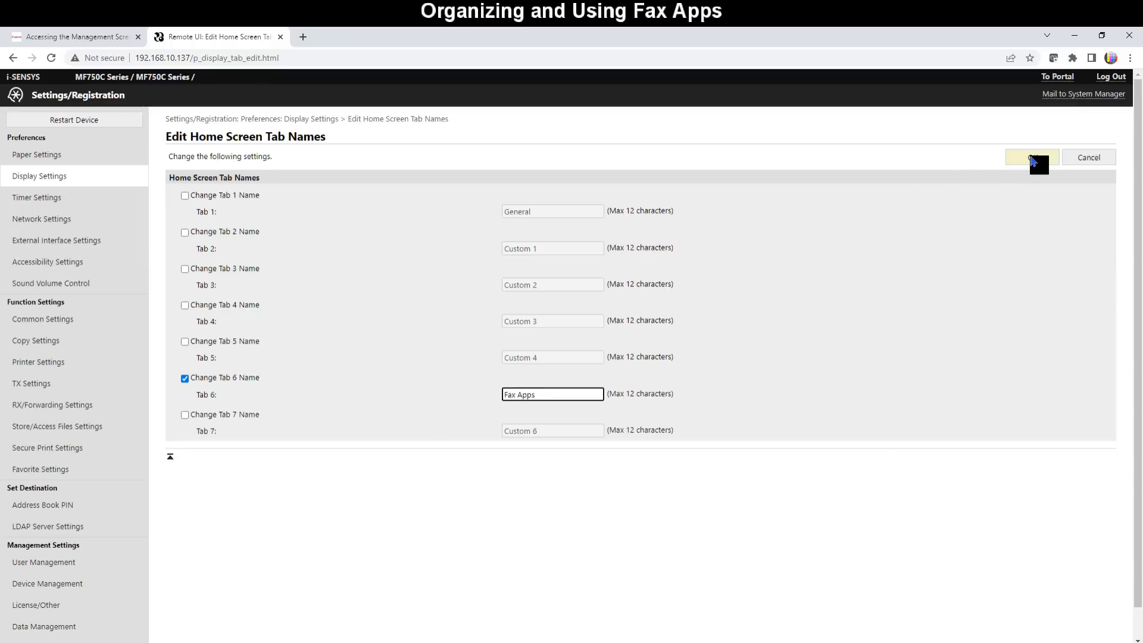
pyautogui.click(1030, 157)
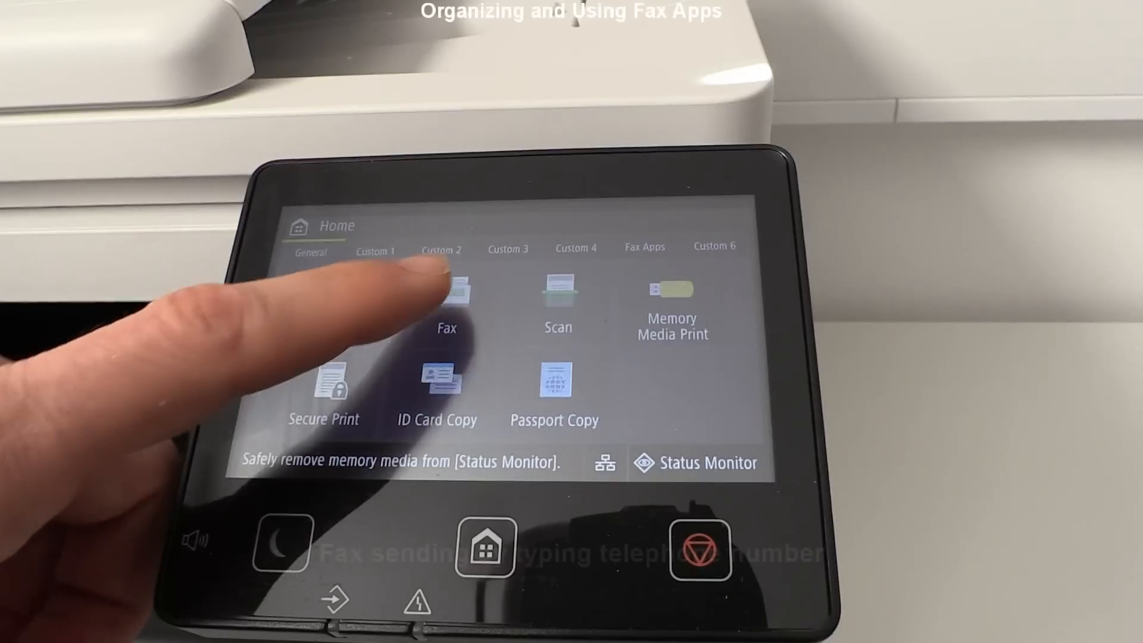
# Step: Start a fax from the printer's Home screen and key in 5618
pyautogui.click(446, 295)
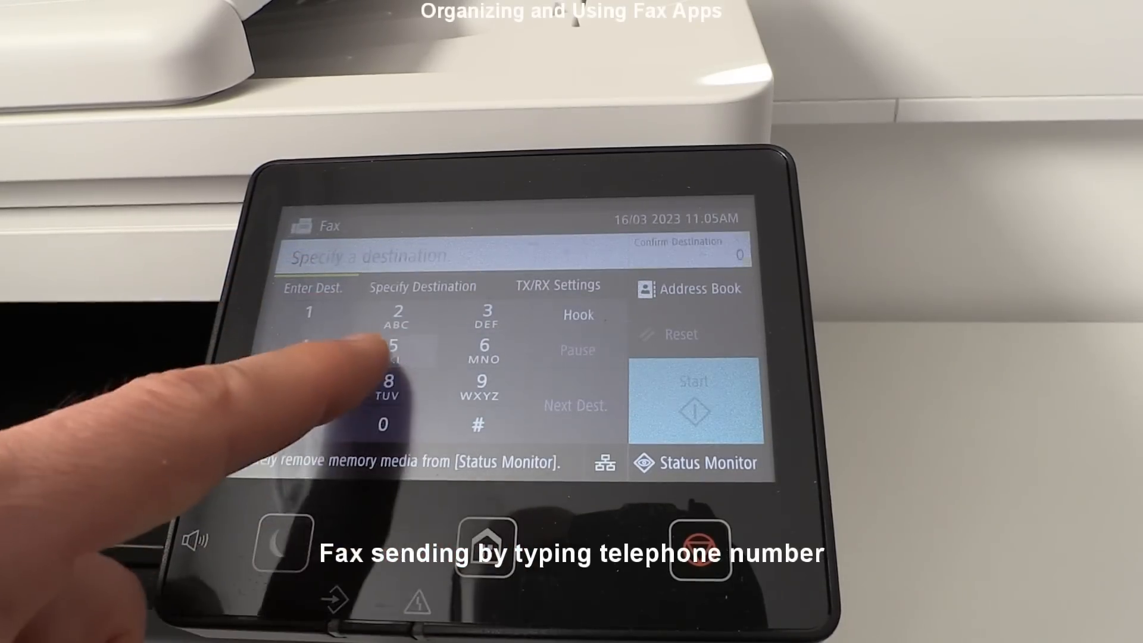
pyautogui.write('5618')
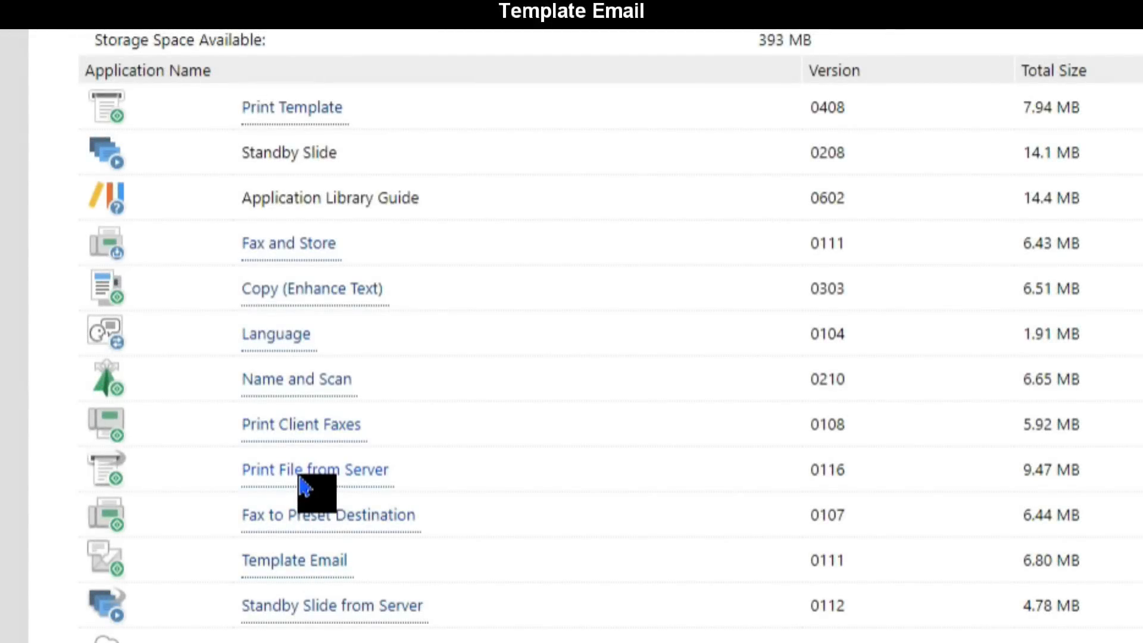
pyautogui.moveTo(312, 529)
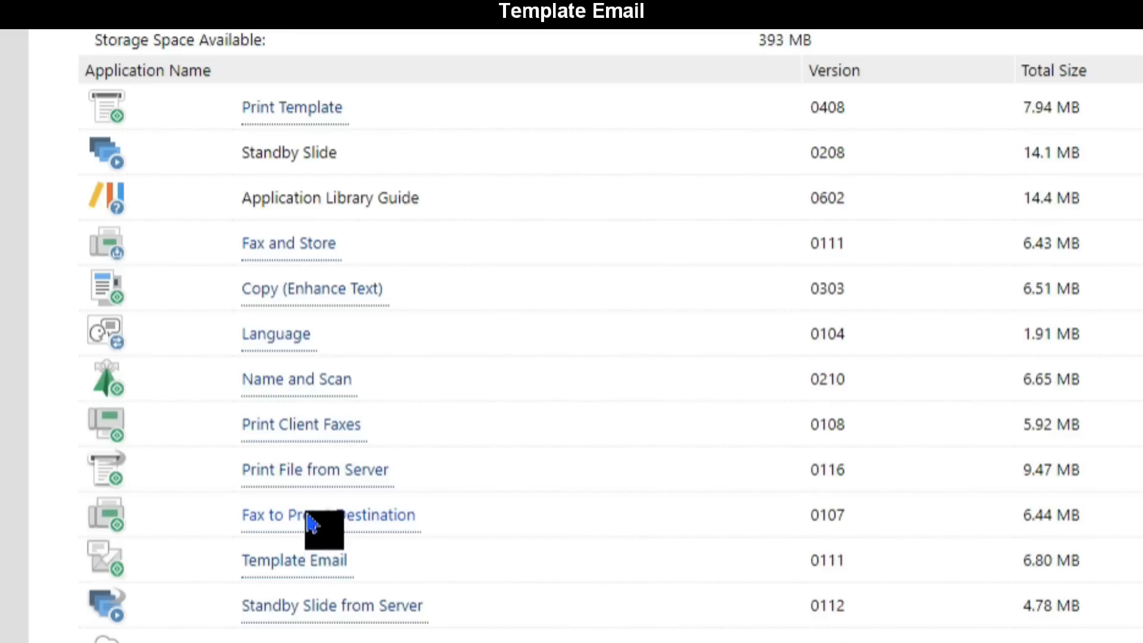
# Step: Create a new Template Email button named 'TemplateMail' with a subject and message
pyautogui.click(295, 560)
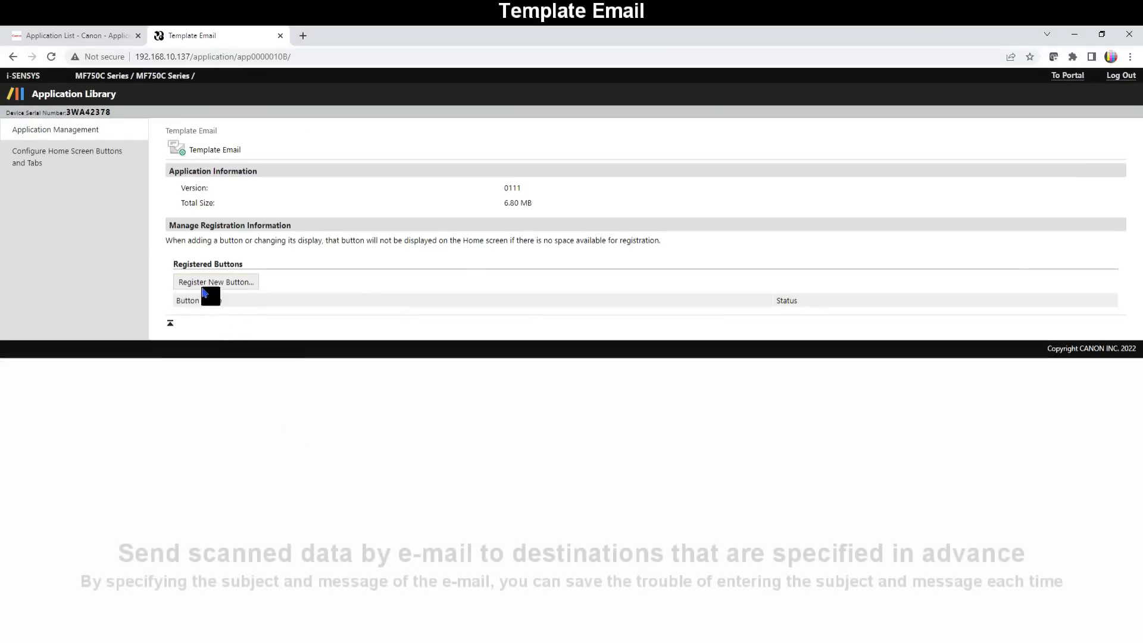
pyautogui.click(215, 282)
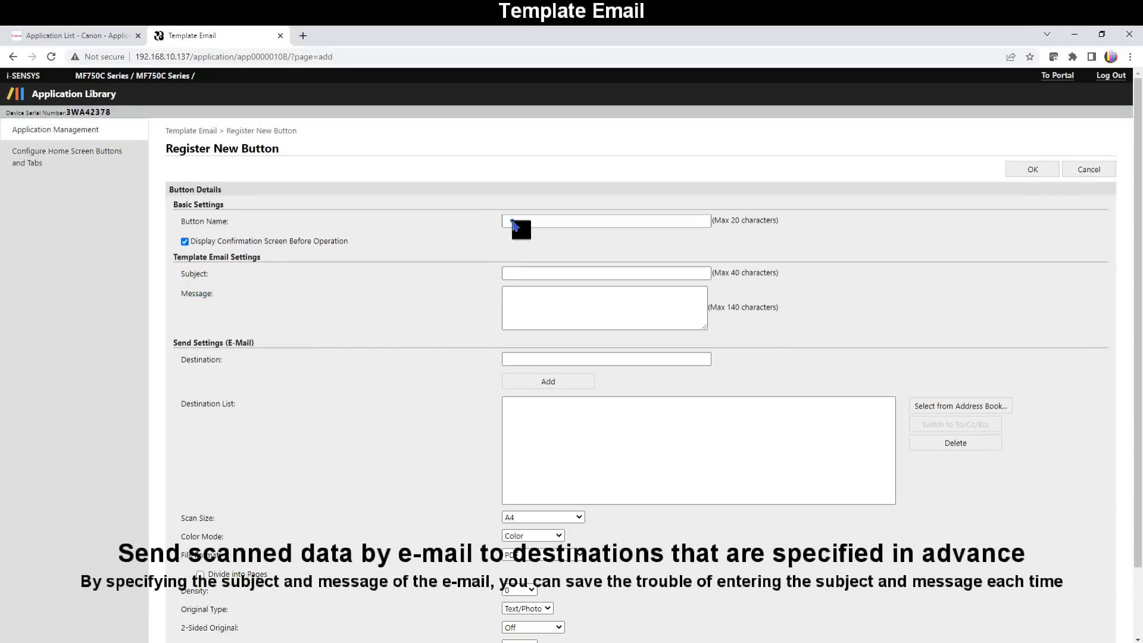
pyautogui.write('TemplateMail')
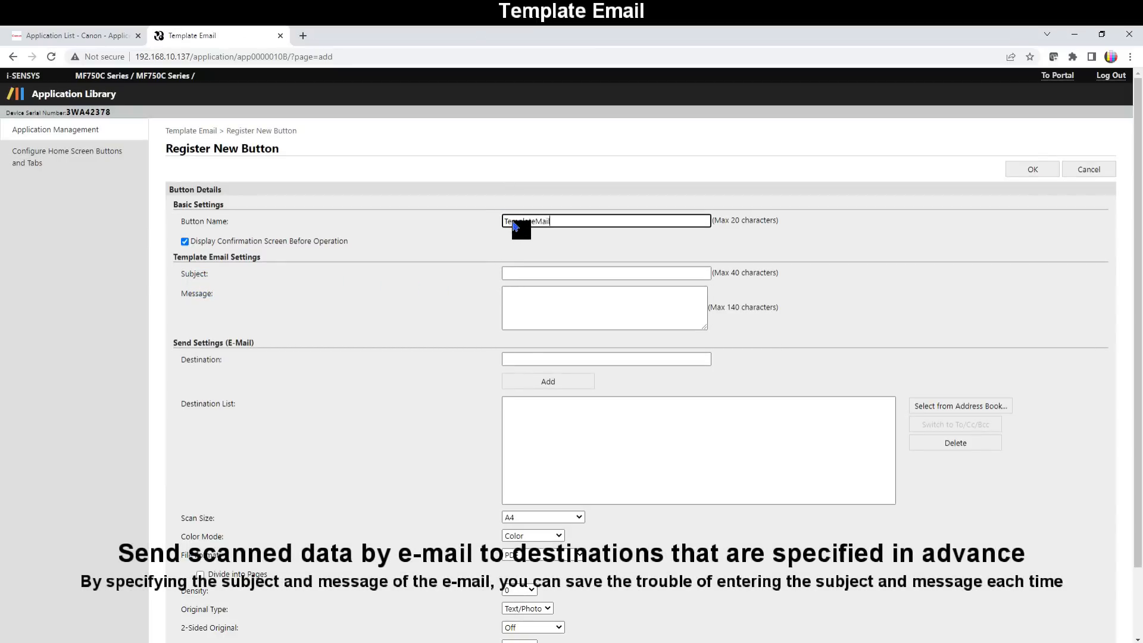
pyautogui.write('subject of the email')
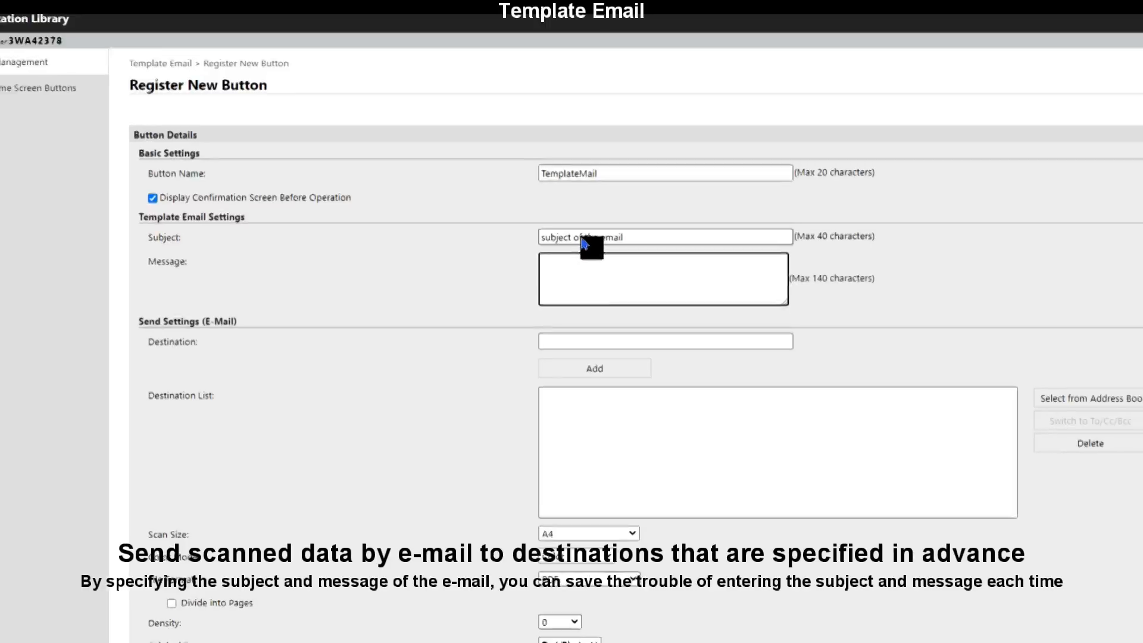
pyautogui.write('message added to the scanned file')
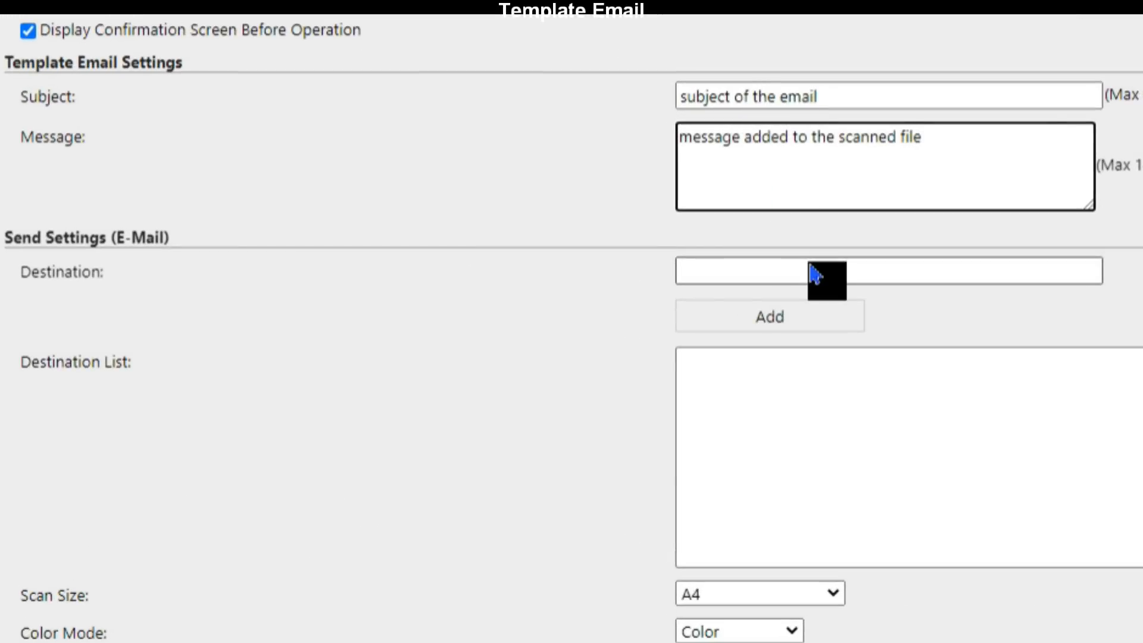
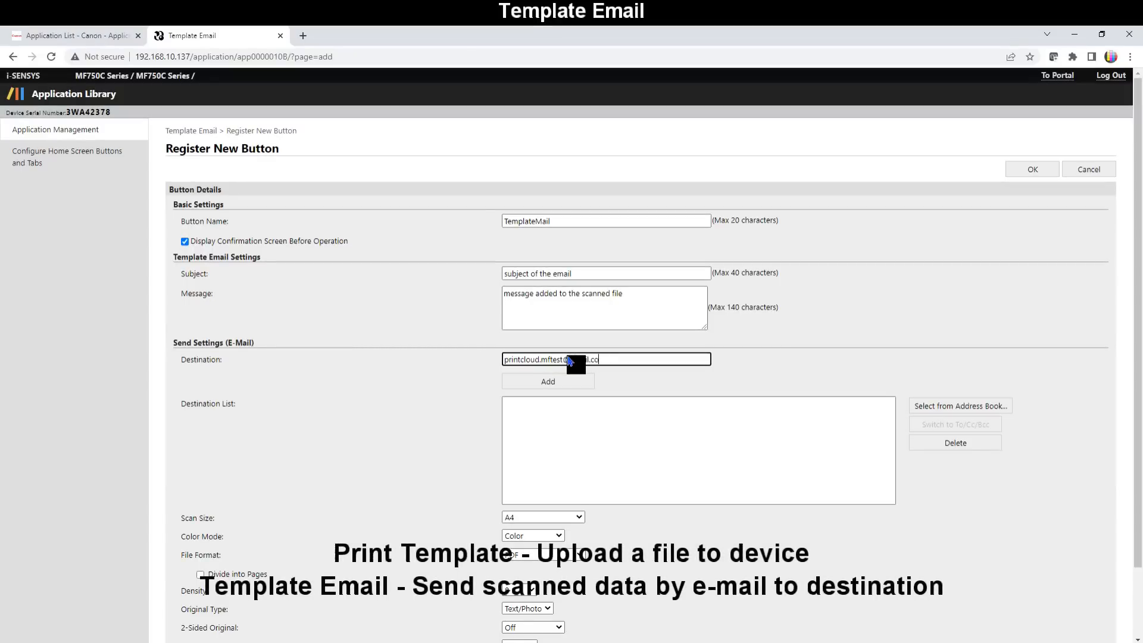
# Step: Set the button's destination to the favourite e-mail address from the Address Book
pyautogui.click(959, 406)
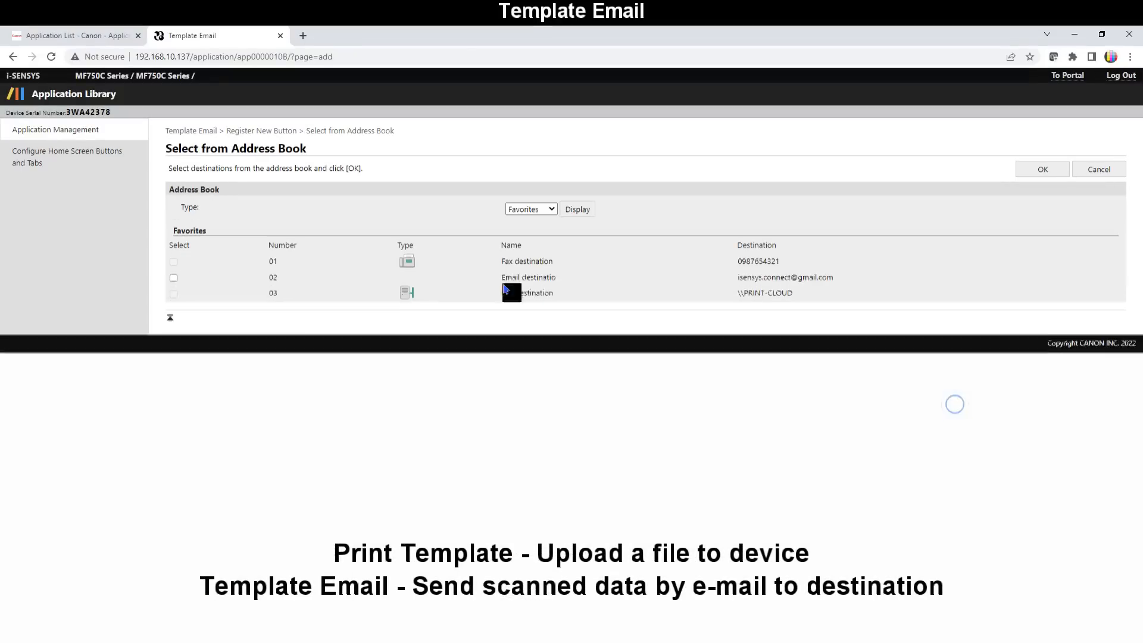
pyautogui.click(173, 281)
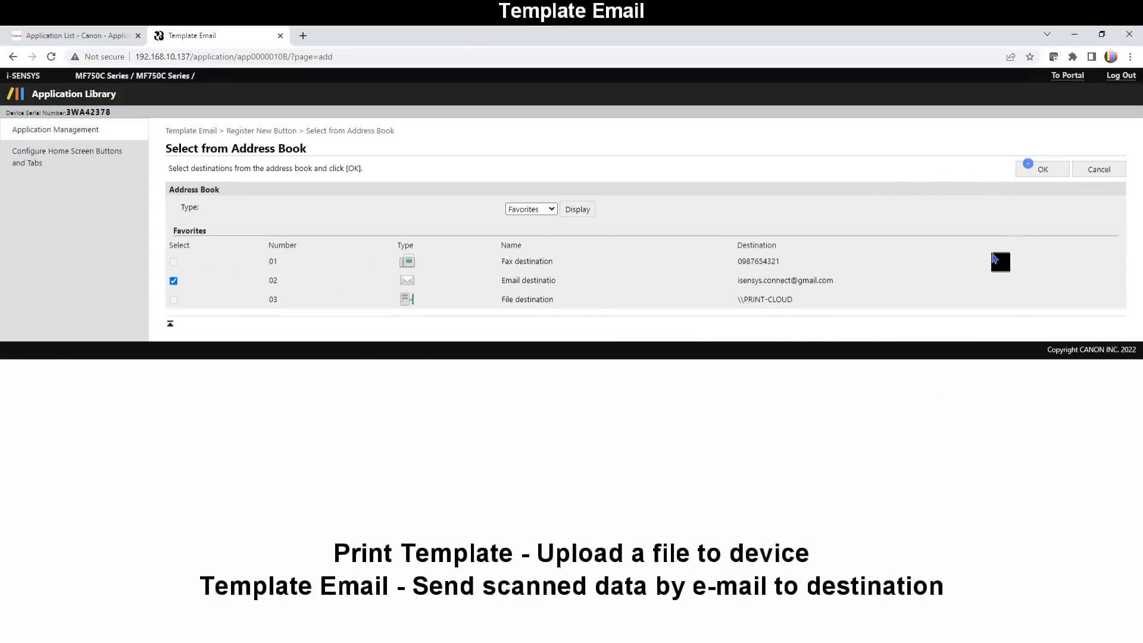
pyautogui.click(1042, 168)
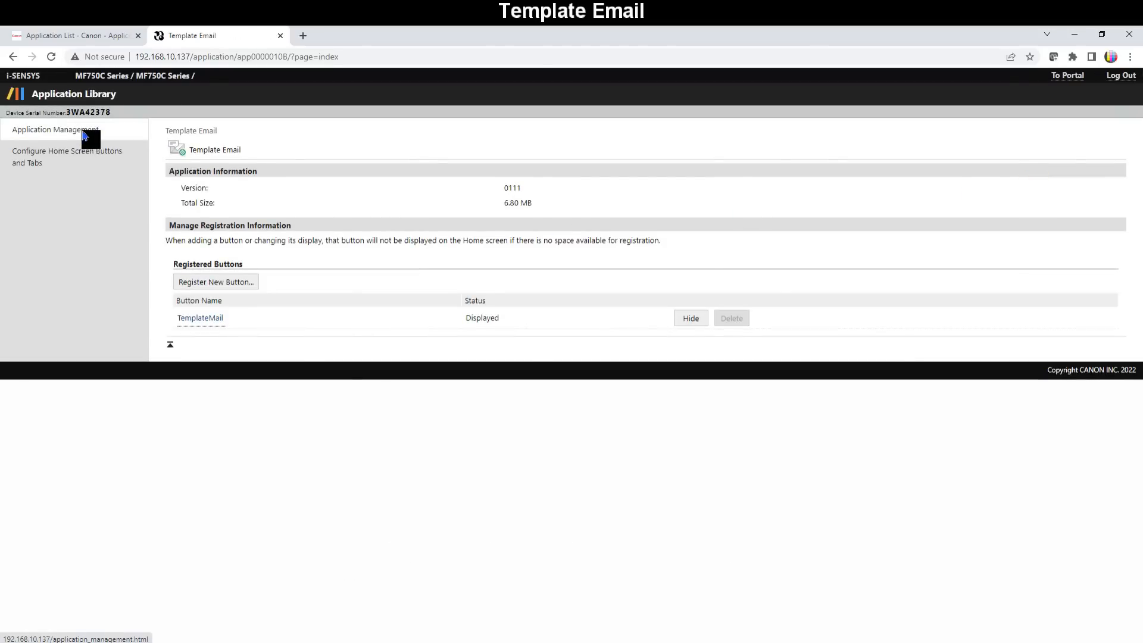
# Step: In Standby Slide from Server, edit the MF754Cdw.jpg slide and select its file path
pyautogui.click(55, 130)
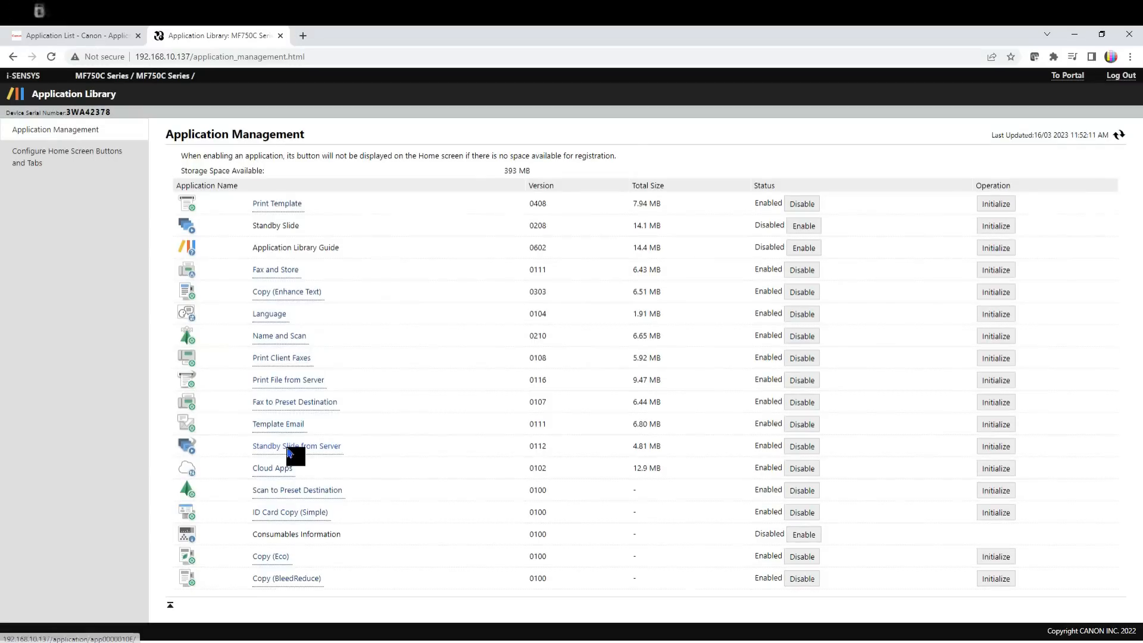
pyautogui.click(296, 445)
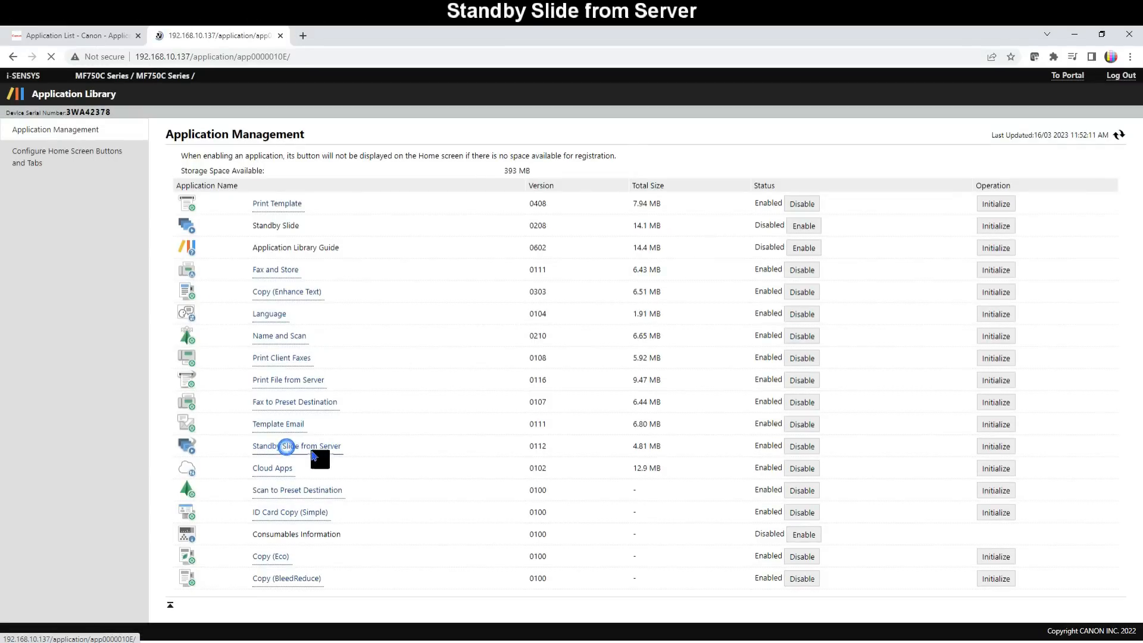
pyautogui.click(295, 446)
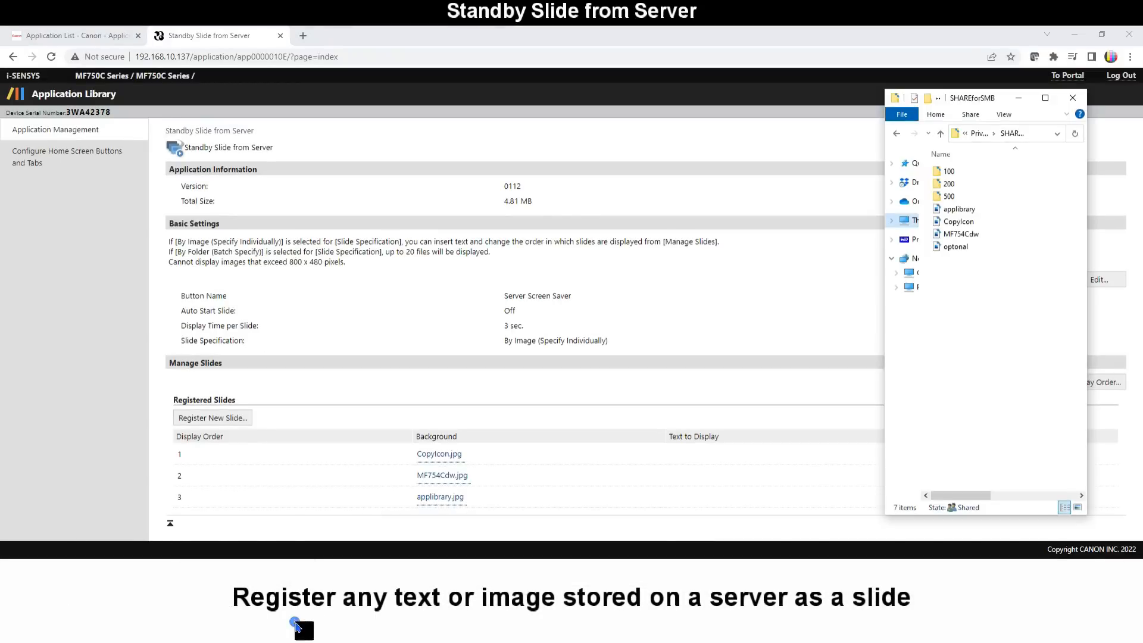
pyautogui.click(955, 246)
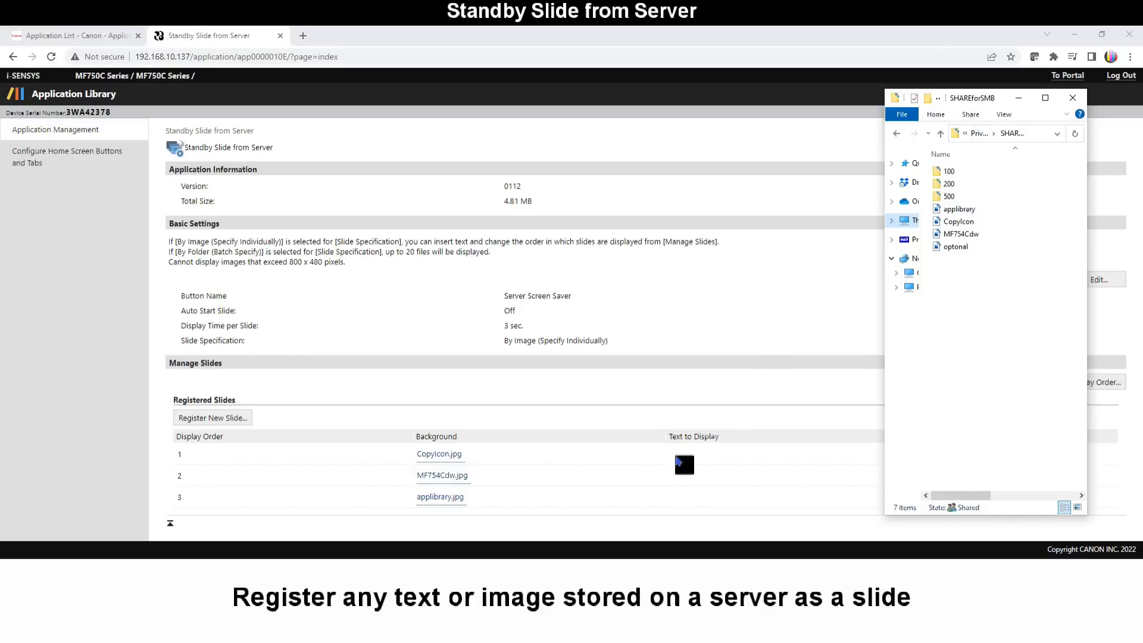
pyautogui.click(442, 475)
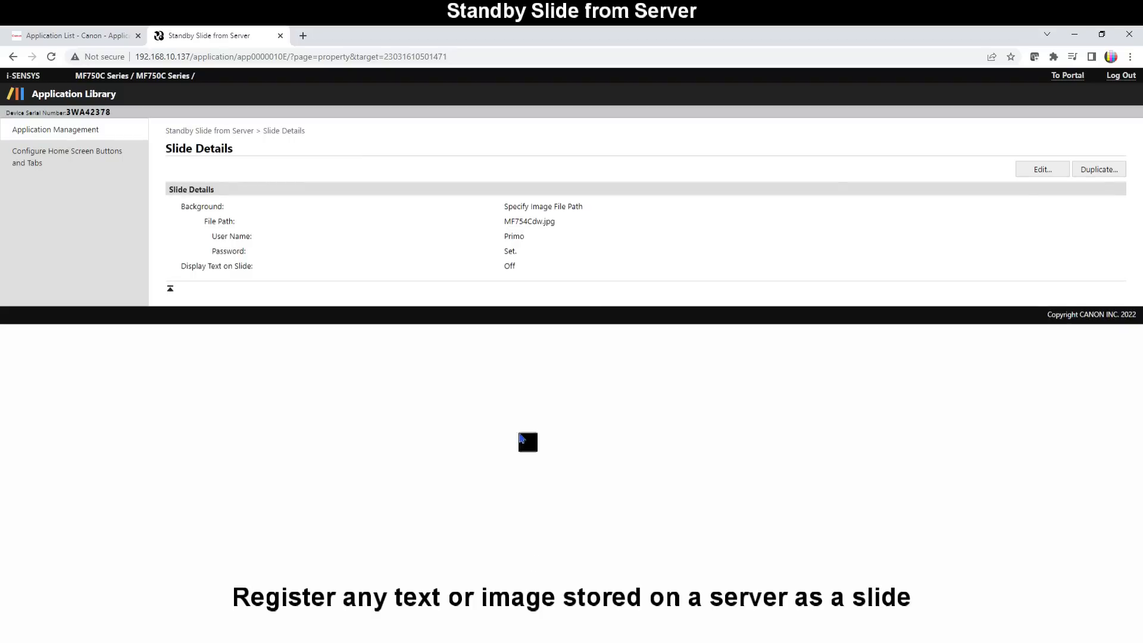
pyautogui.click(1041, 169)
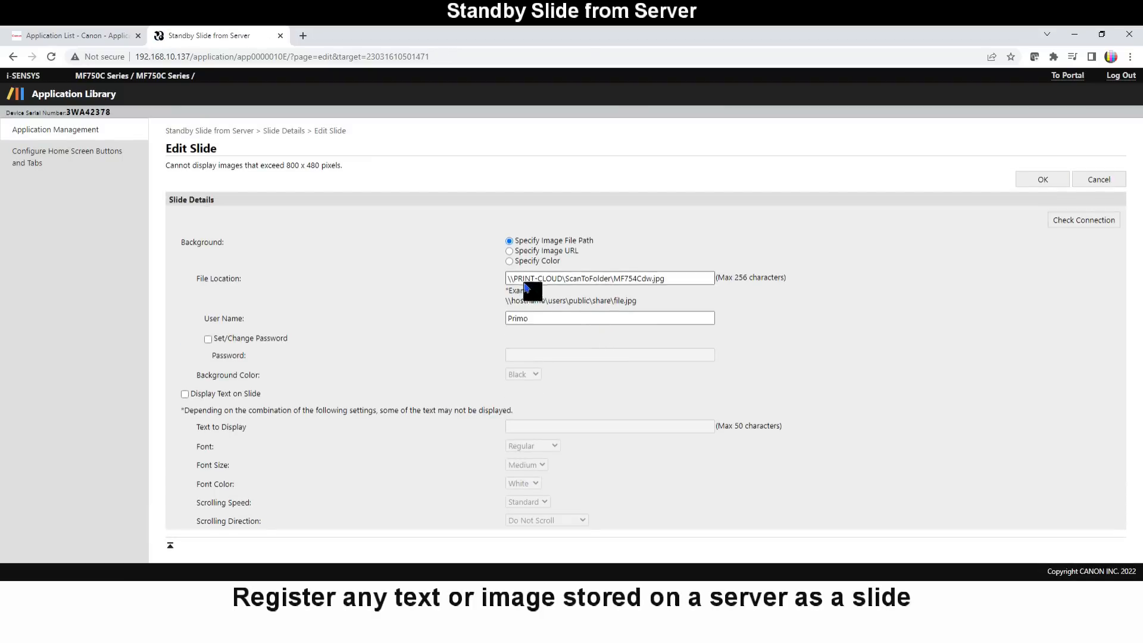
pyautogui.tripleClick(609, 278)
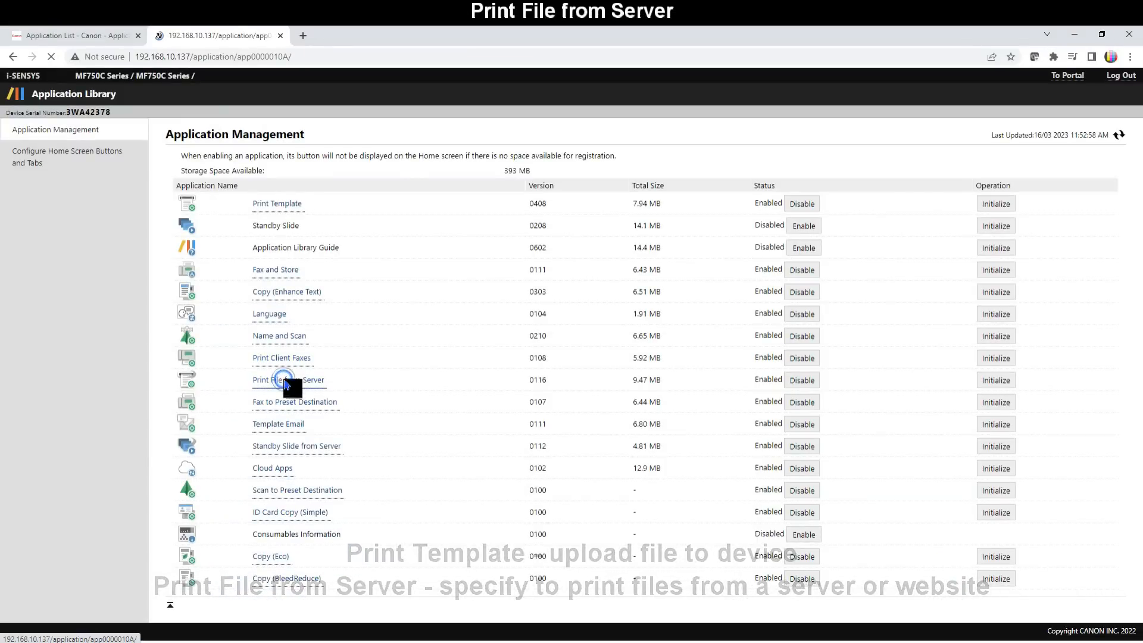
# Step: Register a 'Server File' button printing Checklist.pdf from PRINT-CLOUD in colour
pyautogui.click(289, 380)
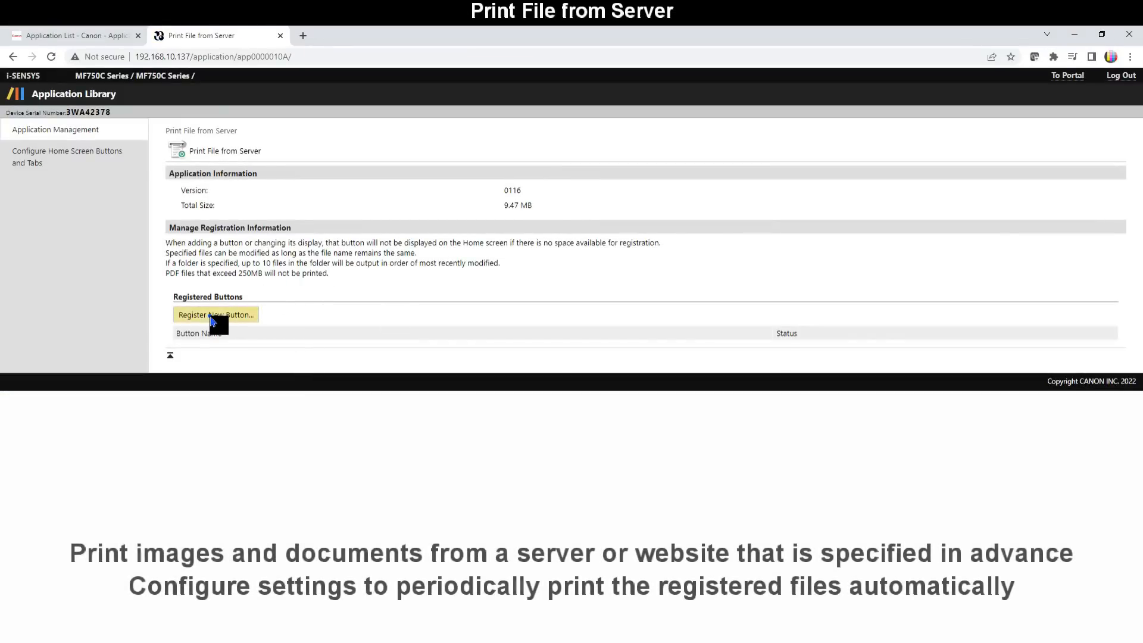
pyautogui.click(214, 314)
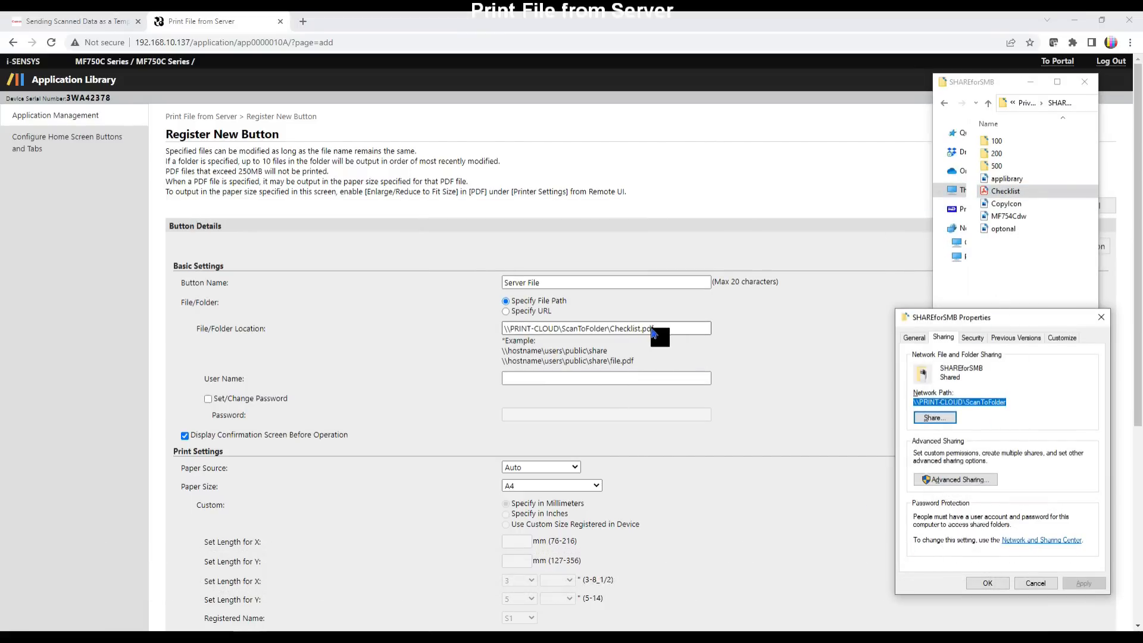
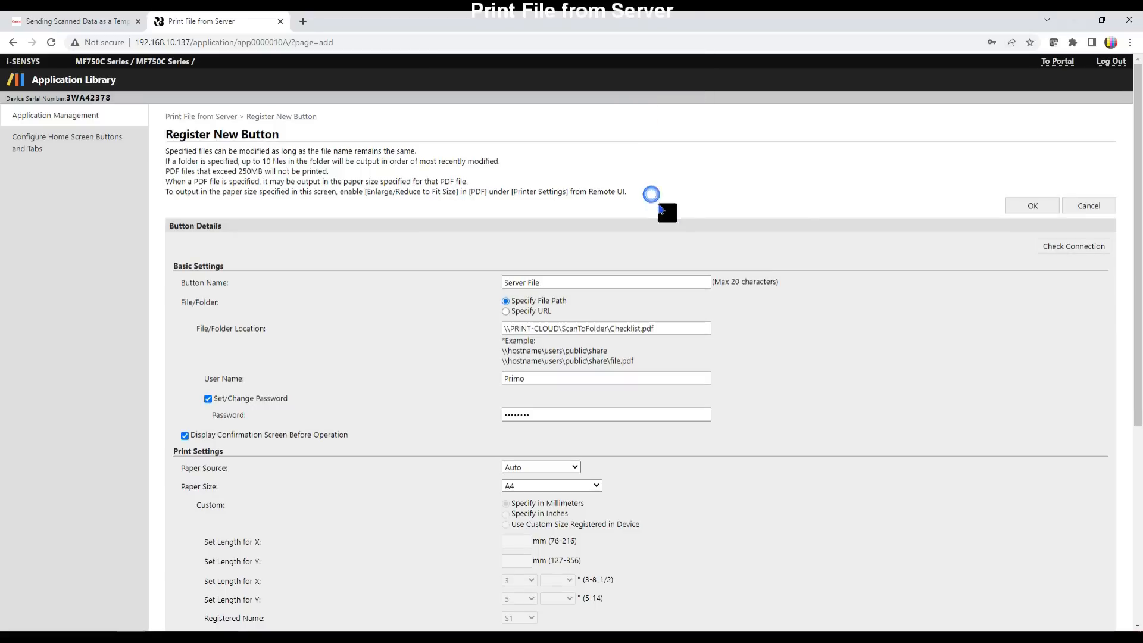
pyautogui.click(554, 380)
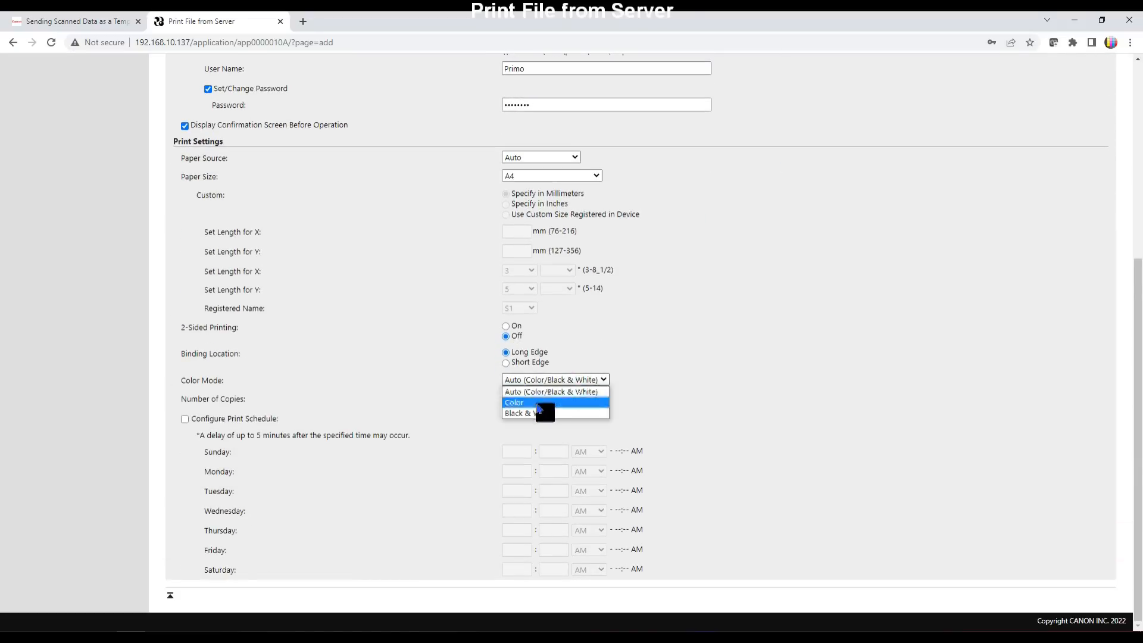
pyautogui.click(524, 413)
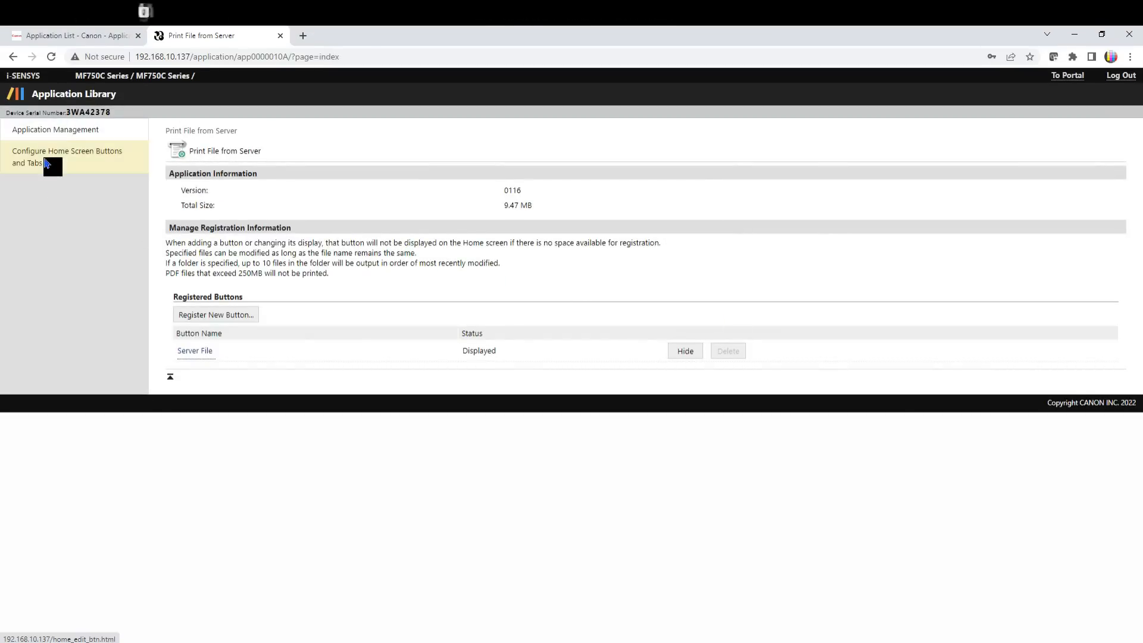
# Step: Apply the home screen button arrangement and rename Tab 7 to 'New Apps MF'
pyautogui.click(66, 156)
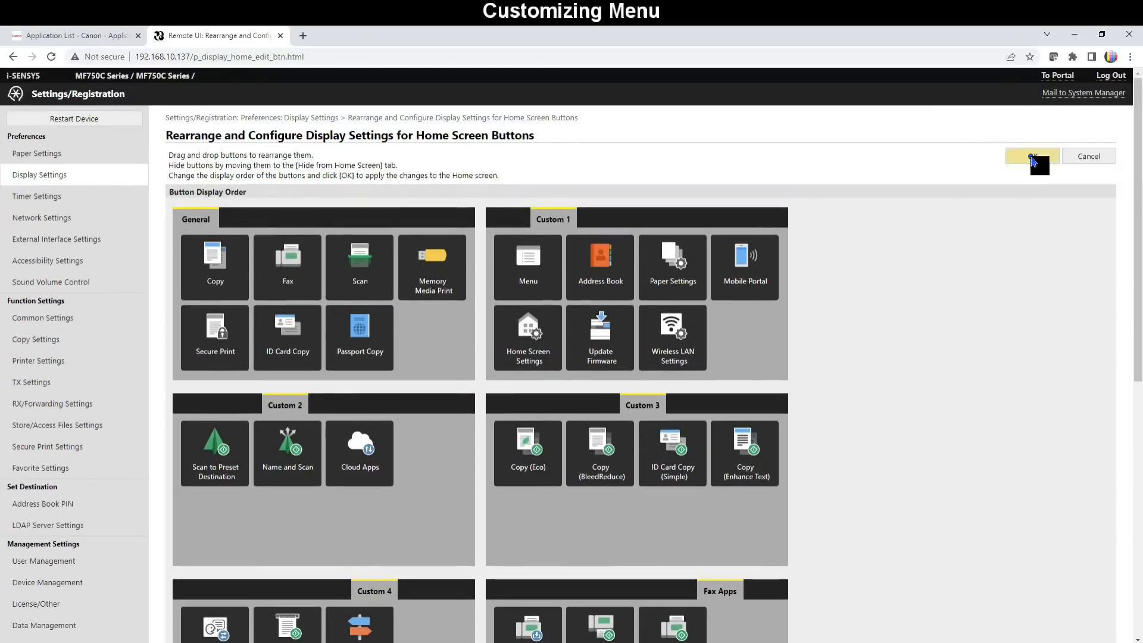
pyautogui.click(1031, 155)
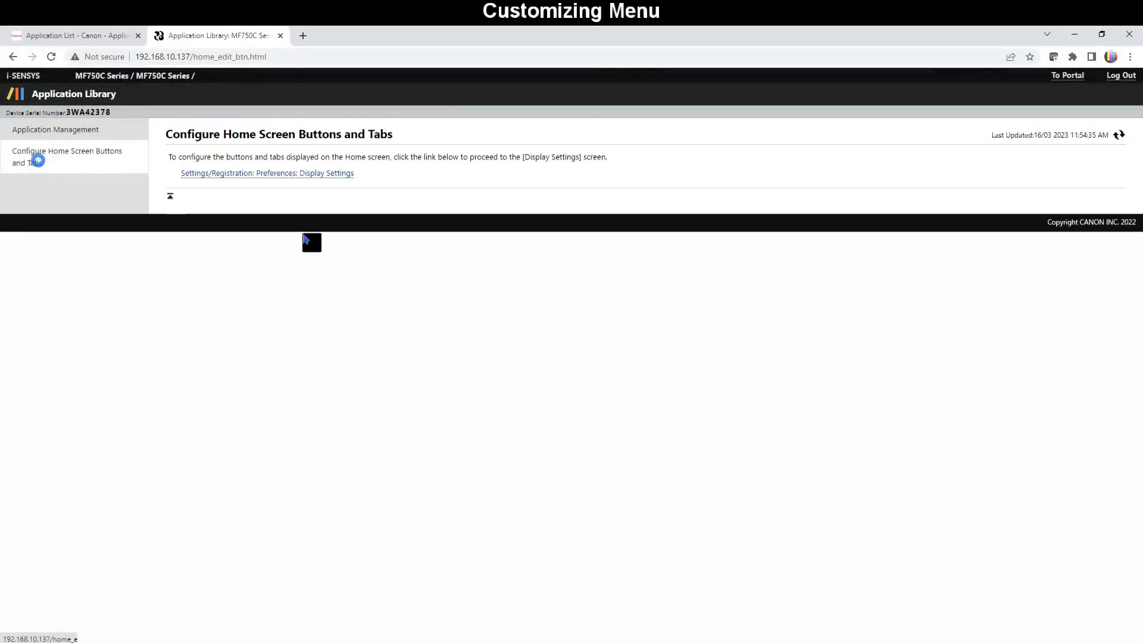
pyautogui.click(267, 172)
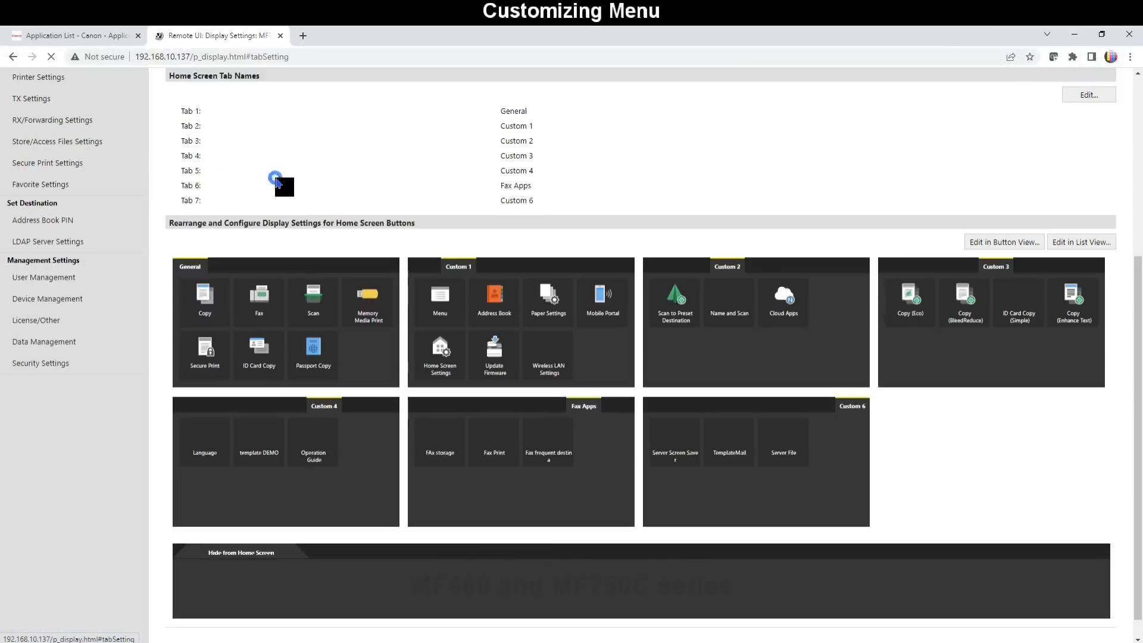
pyautogui.click(1088, 95)
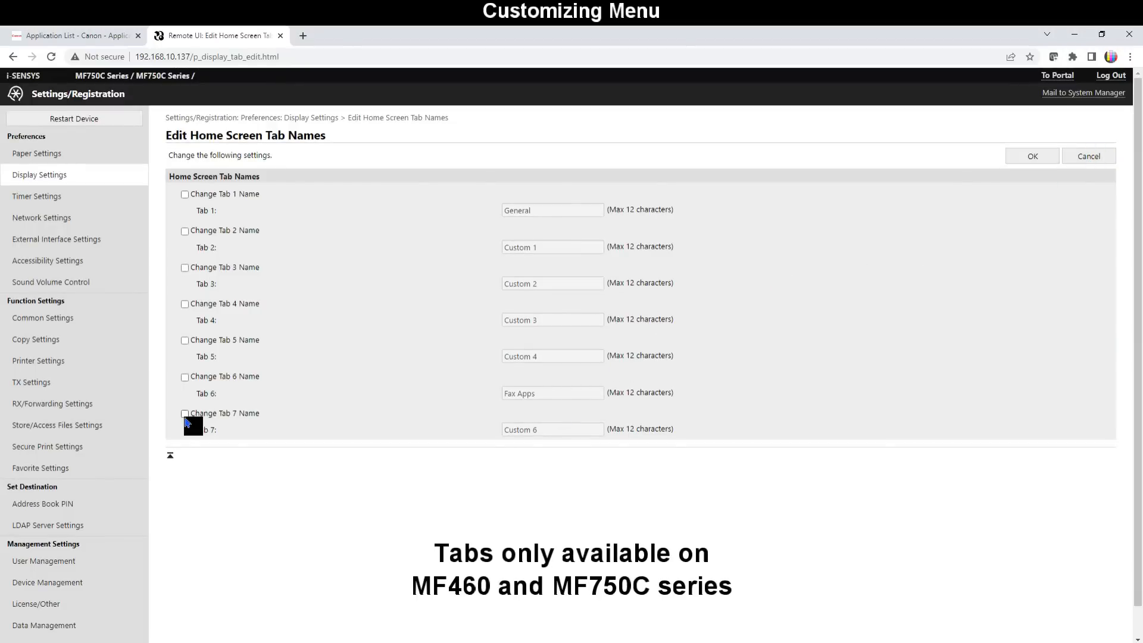
pyautogui.click(185, 413)
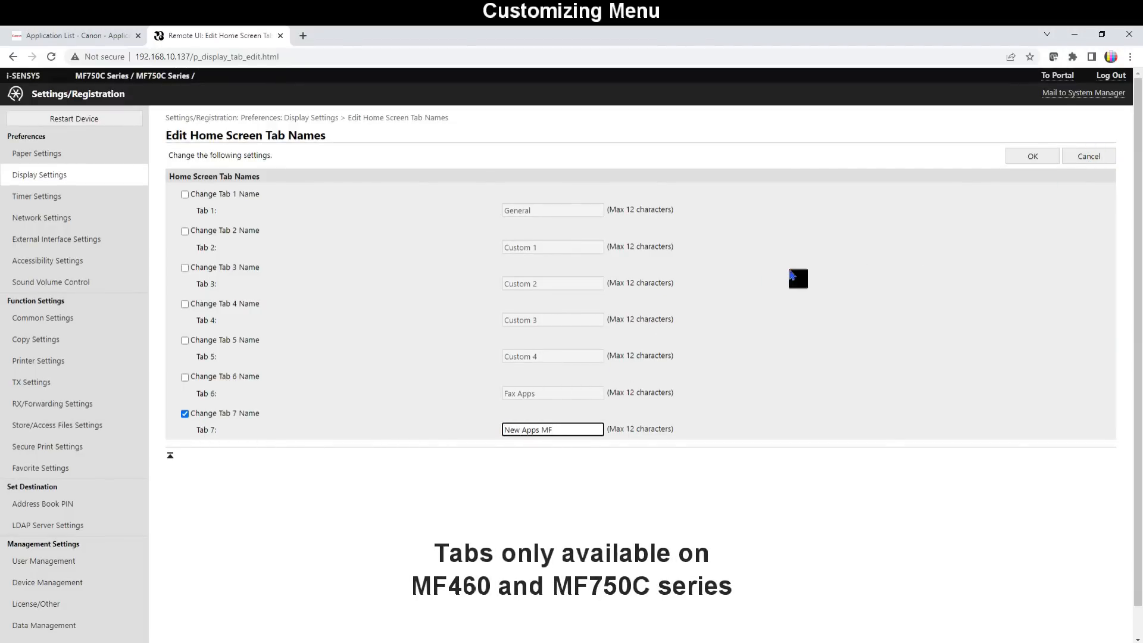
pyautogui.click(1030, 156)
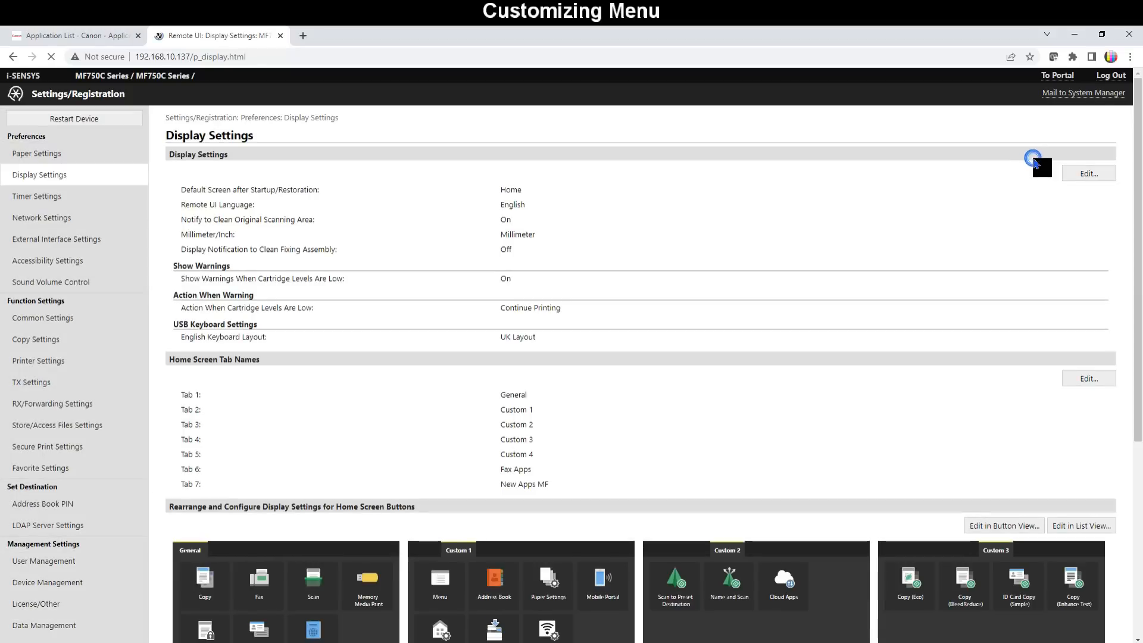
pyautogui.scroll(-3)
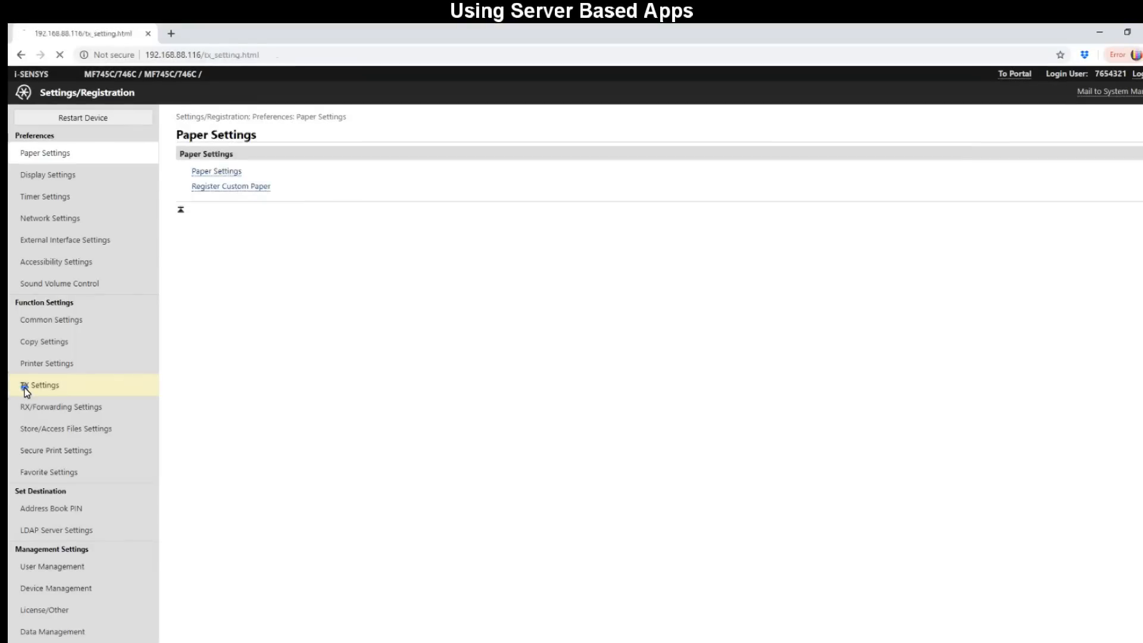
pyautogui.click(39, 385)
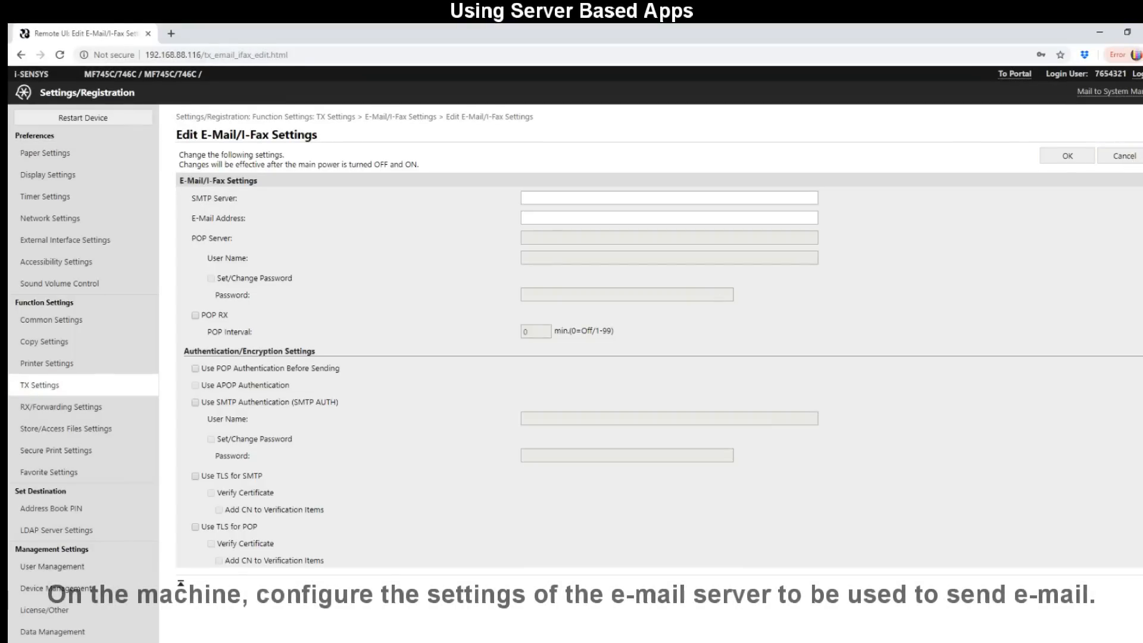
pyautogui.write('smtp.gmail.com')
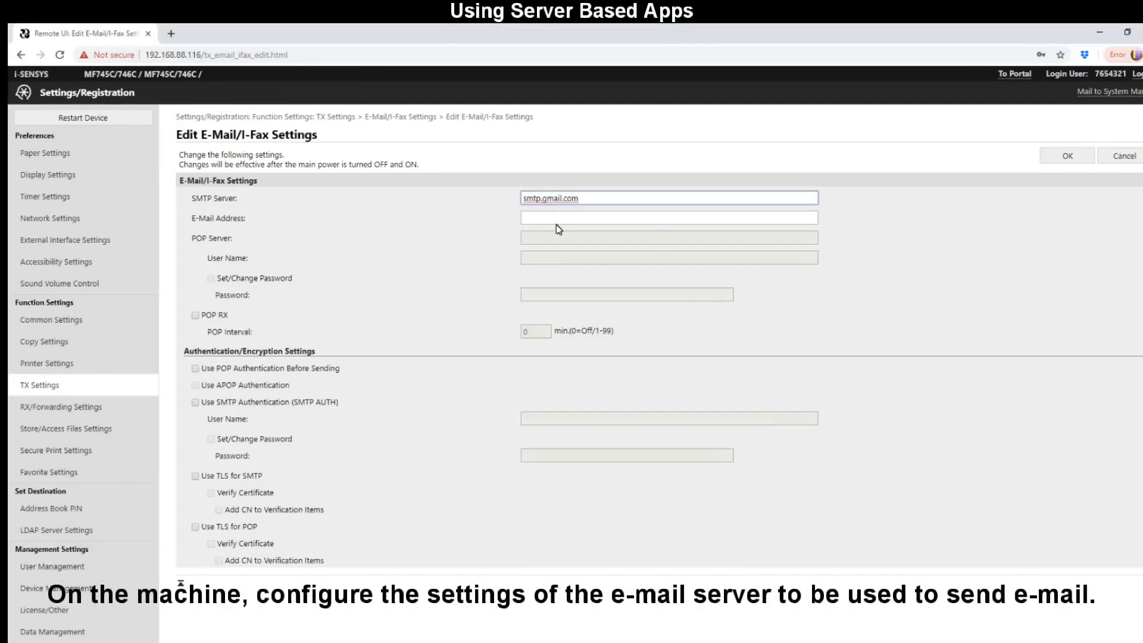
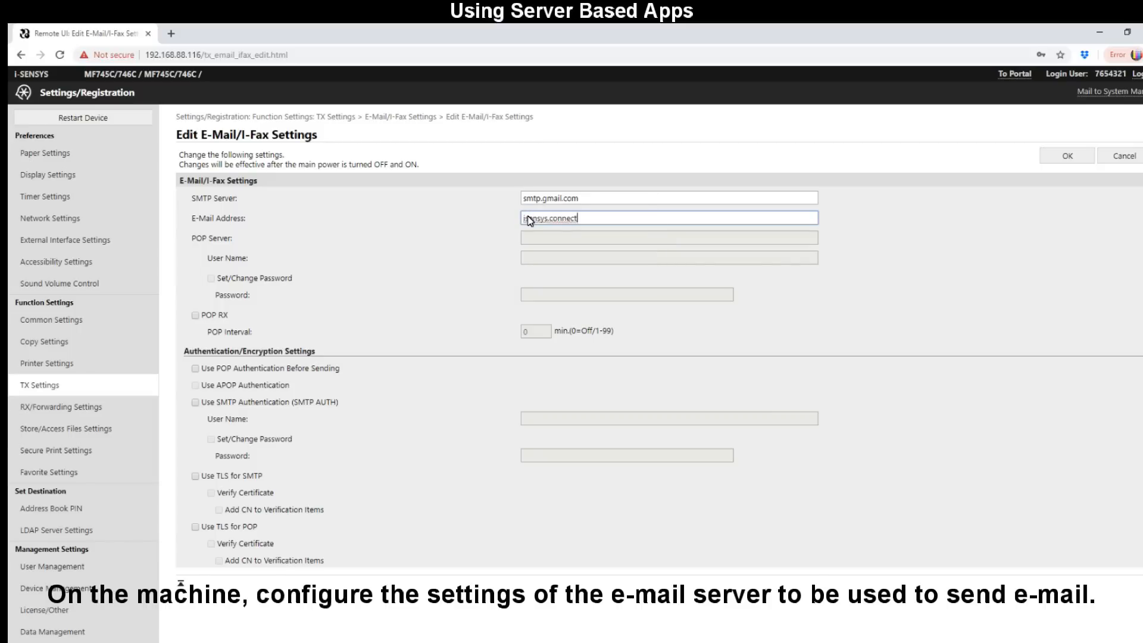
pyautogui.click(195, 402)
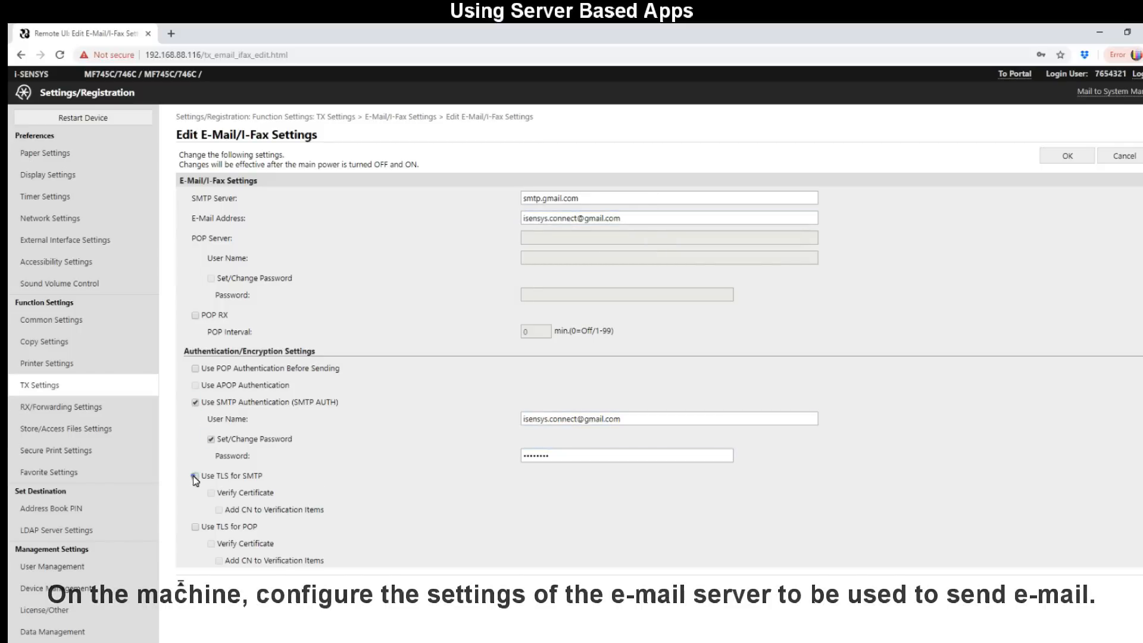
pyautogui.click(1067, 155)
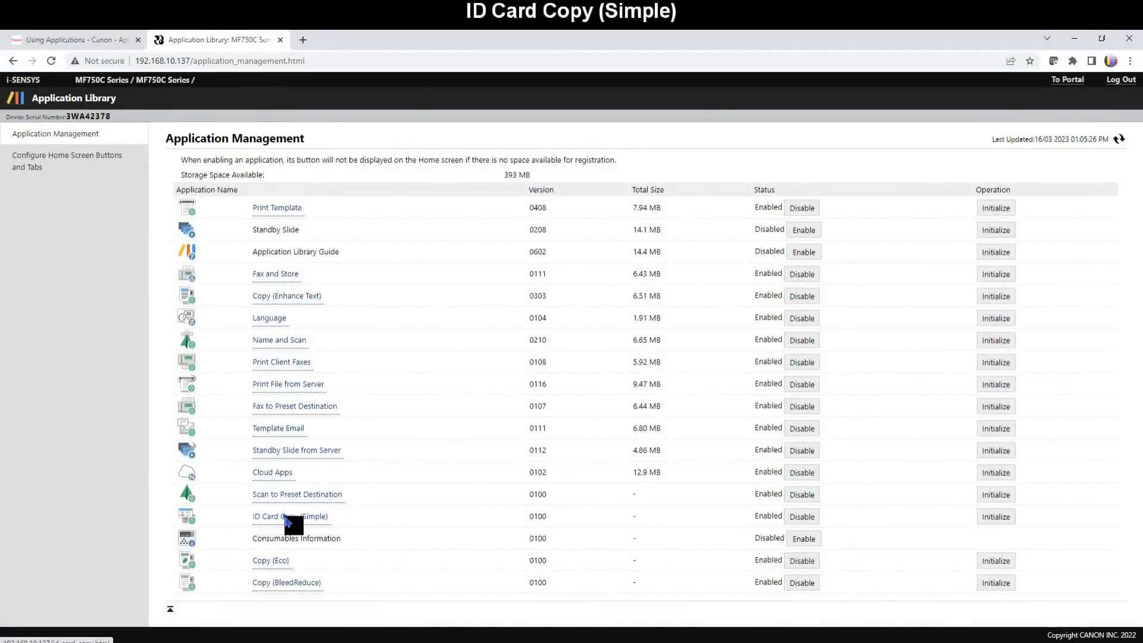
pyautogui.click(290, 516)
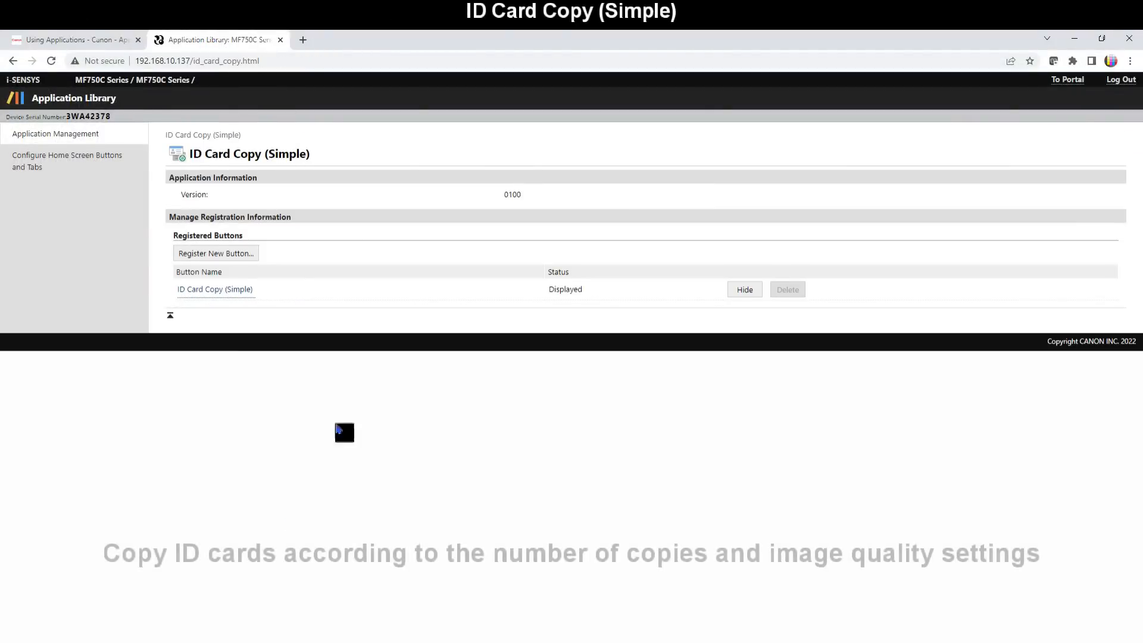
pyautogui.click(215, 289)
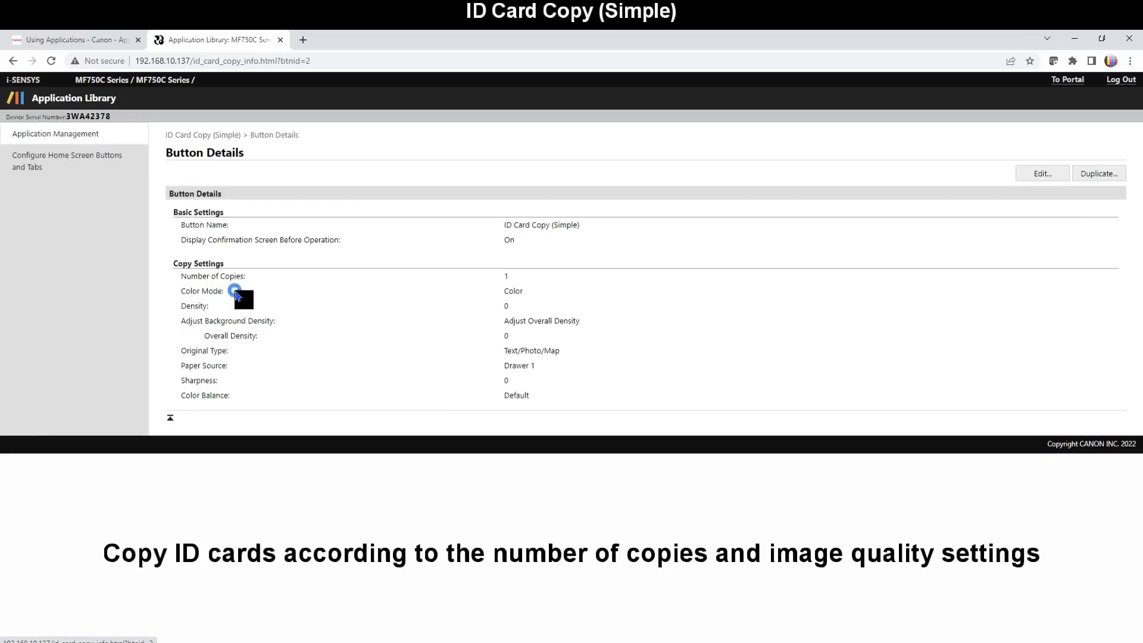
pyautogui.click(1041, 174)
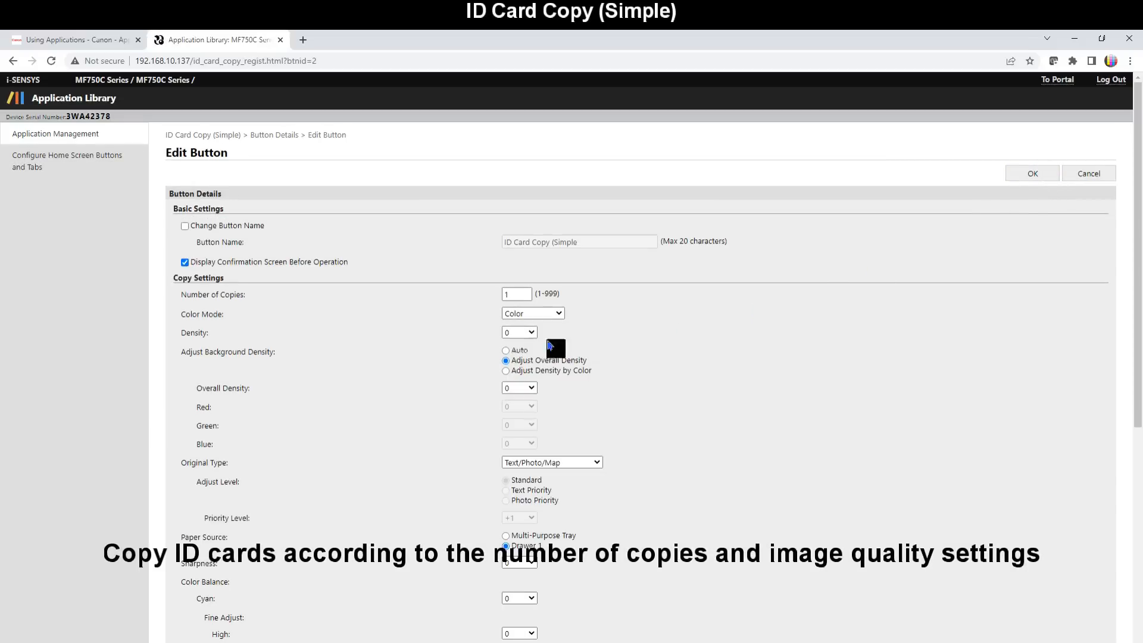
pyautogui.scroll(-3)
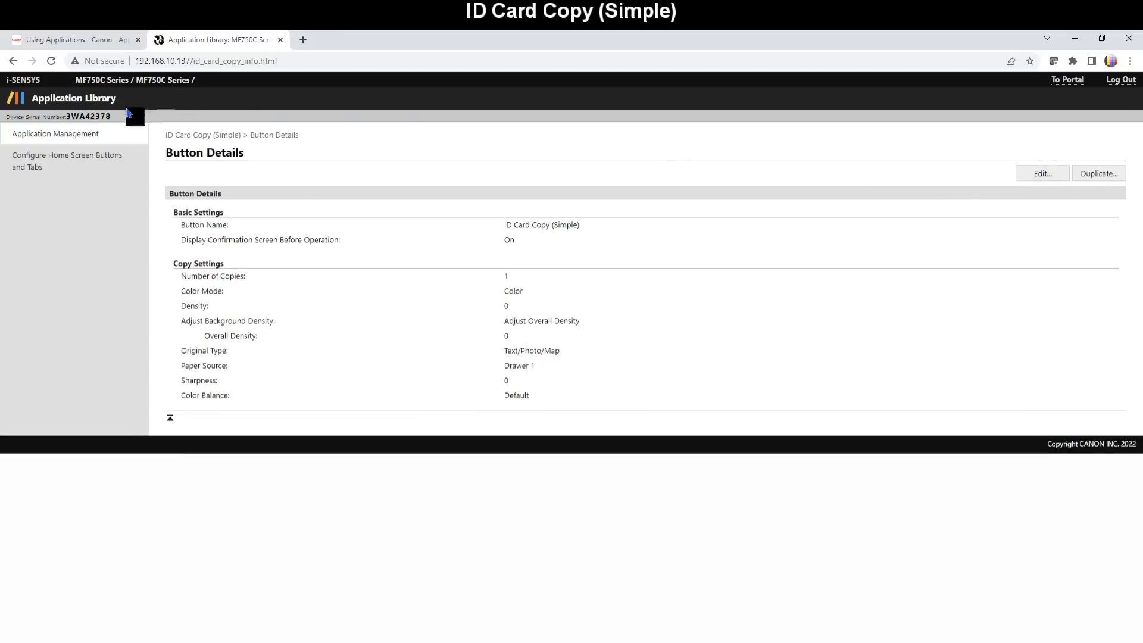
pyautogui.click(55, 133)
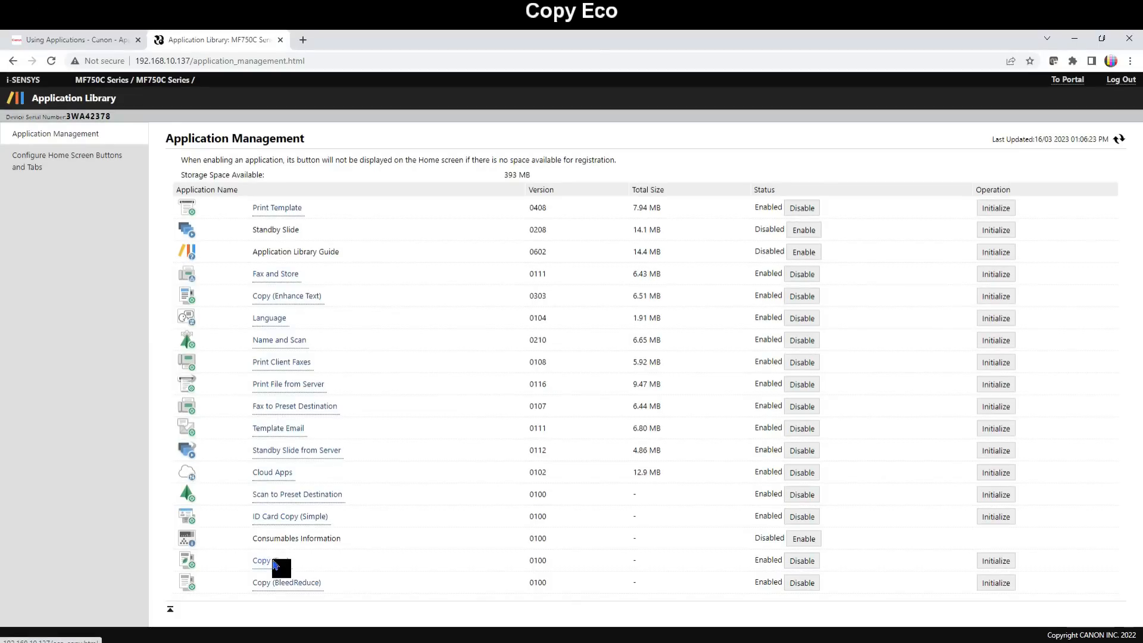
pyautogui.click(261, 560)
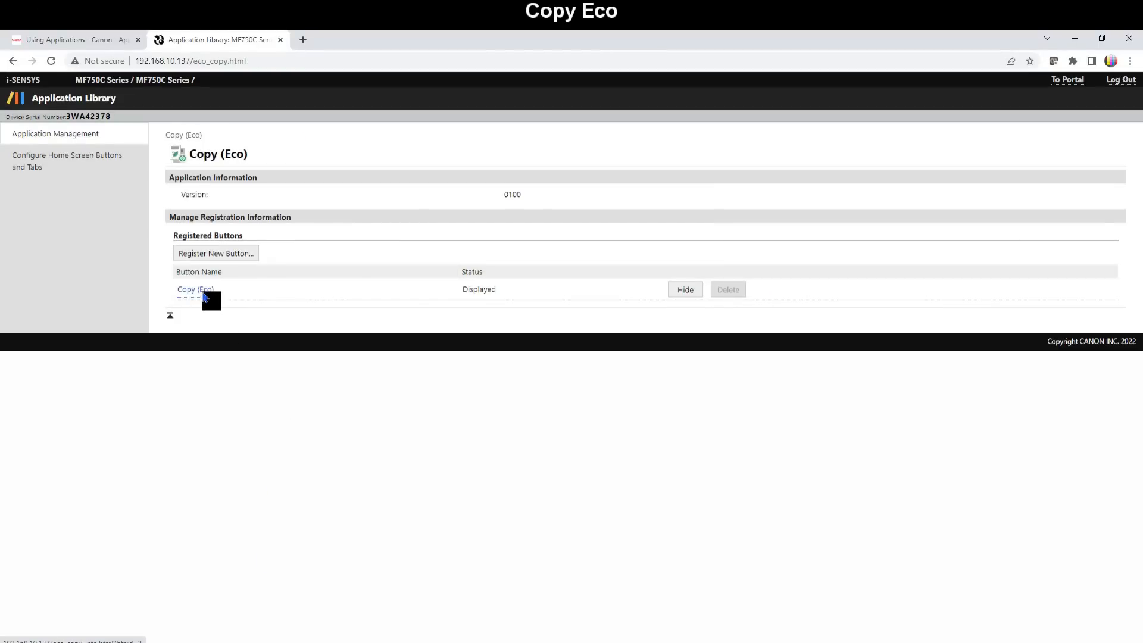
pyautogui.click(195, 289)
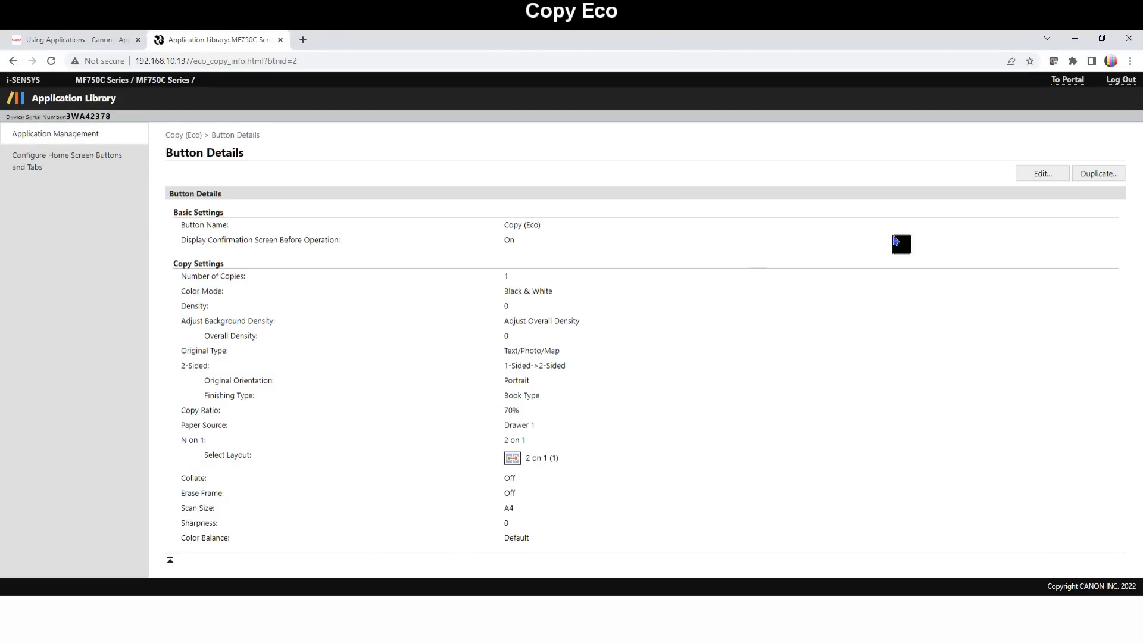
pyautogui.click(1041, 173)
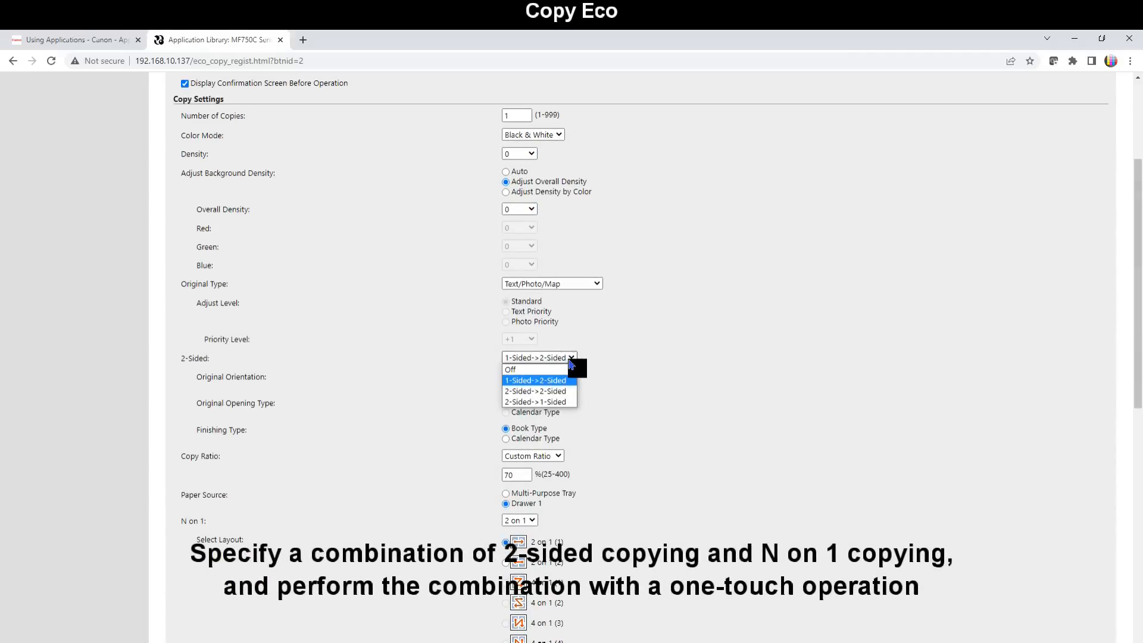
pyautogui.click(536, 380)
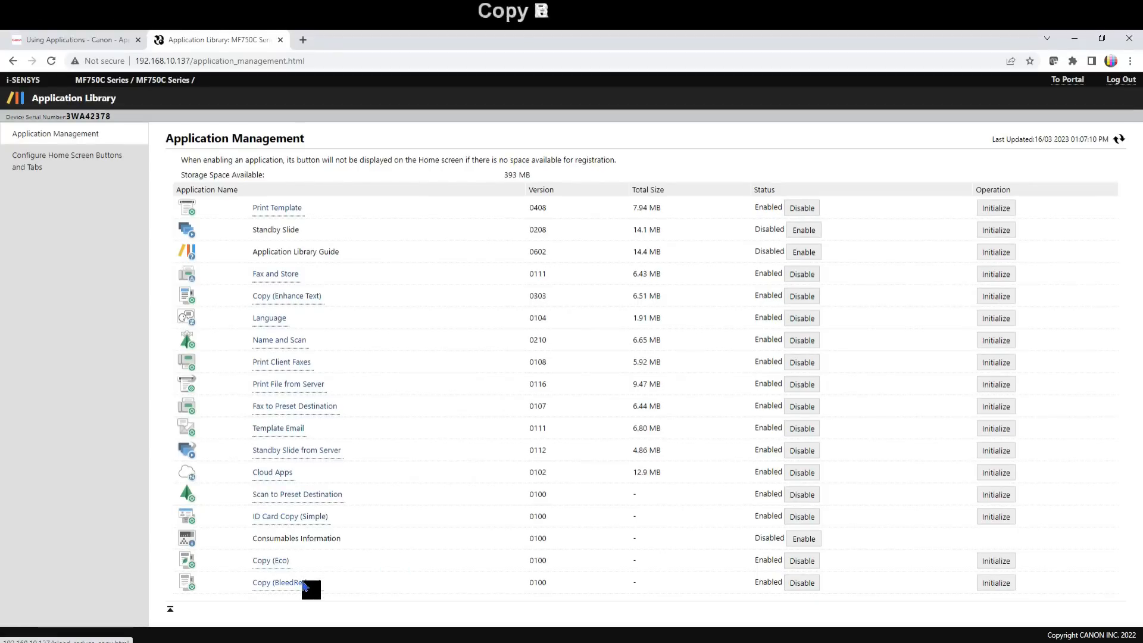
pyautogui.click(279, 582)
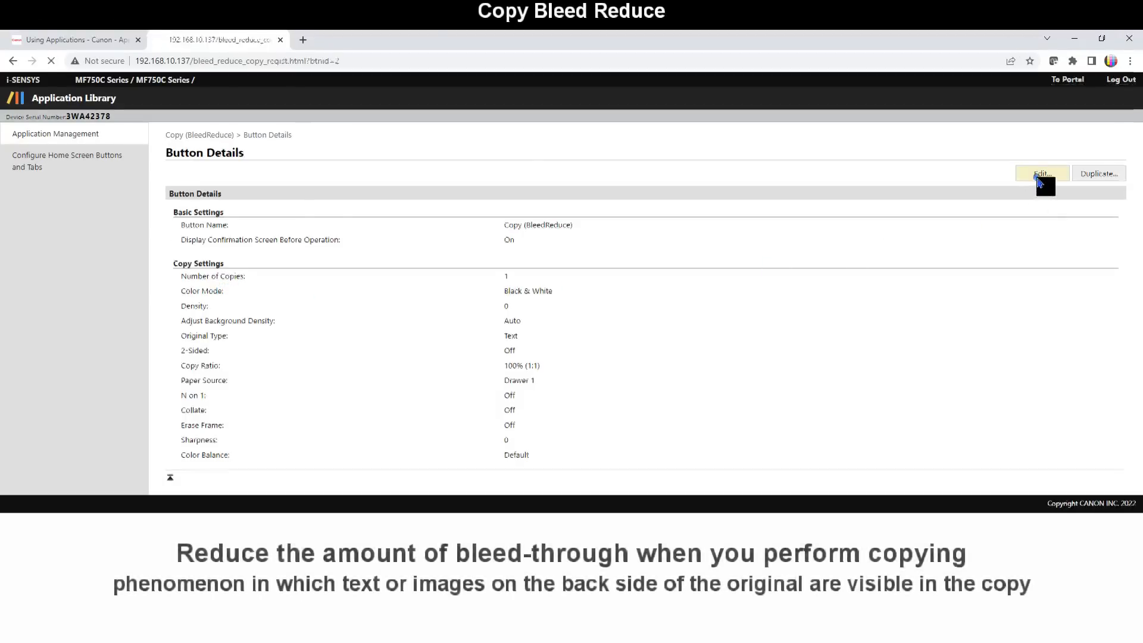
pyautogui.click(1041, 173)
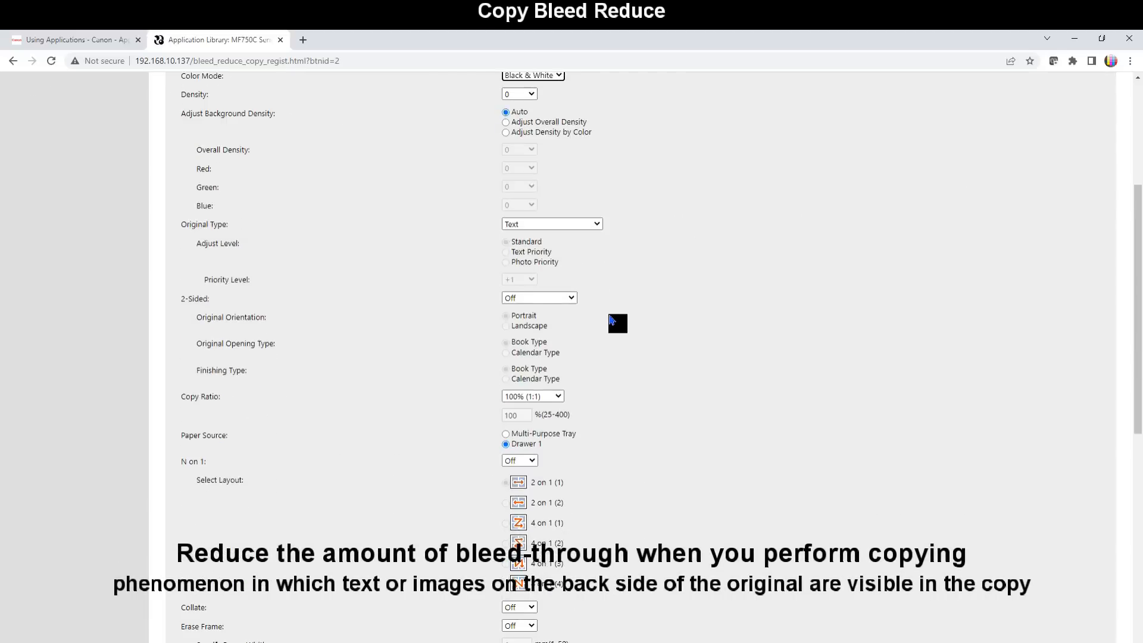
pyautogui.scroll(-3)
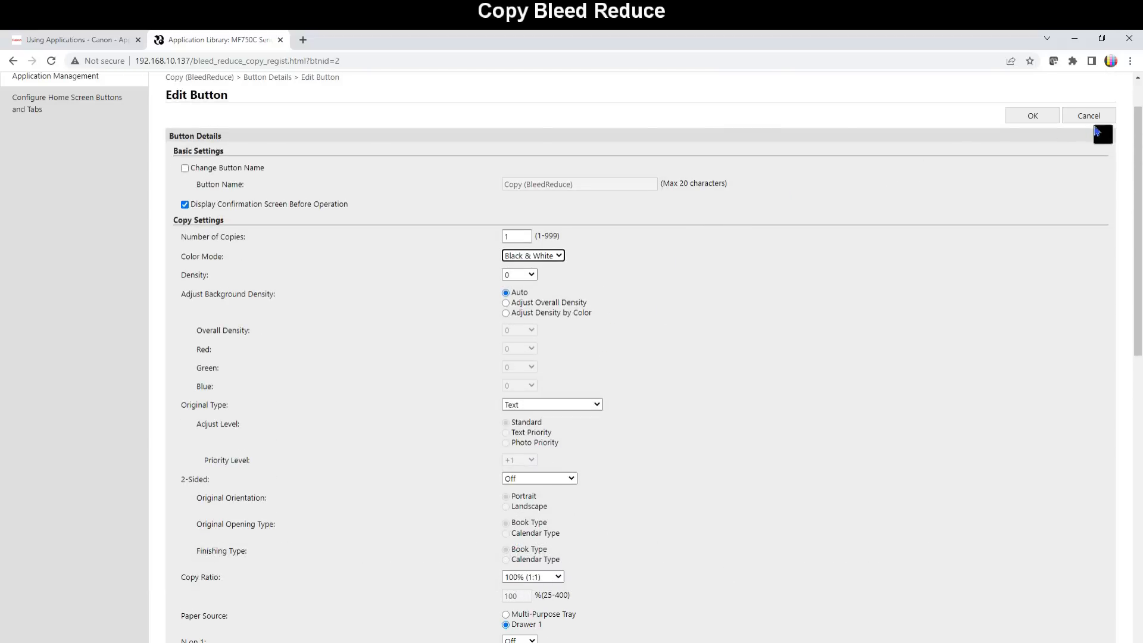
pyautogui.click(1087, 114)
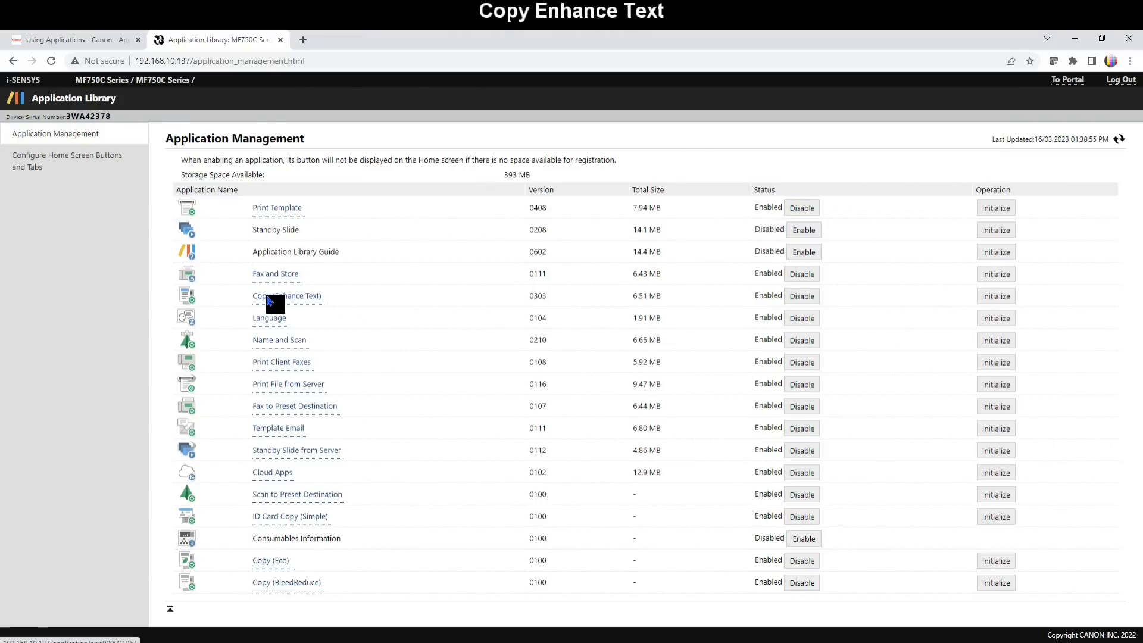
# Step: Register an 'Enhance RED' Copy (Enhance Text) button with 2 copies and adjusted colour balance
pyautogui.click(286, 295)
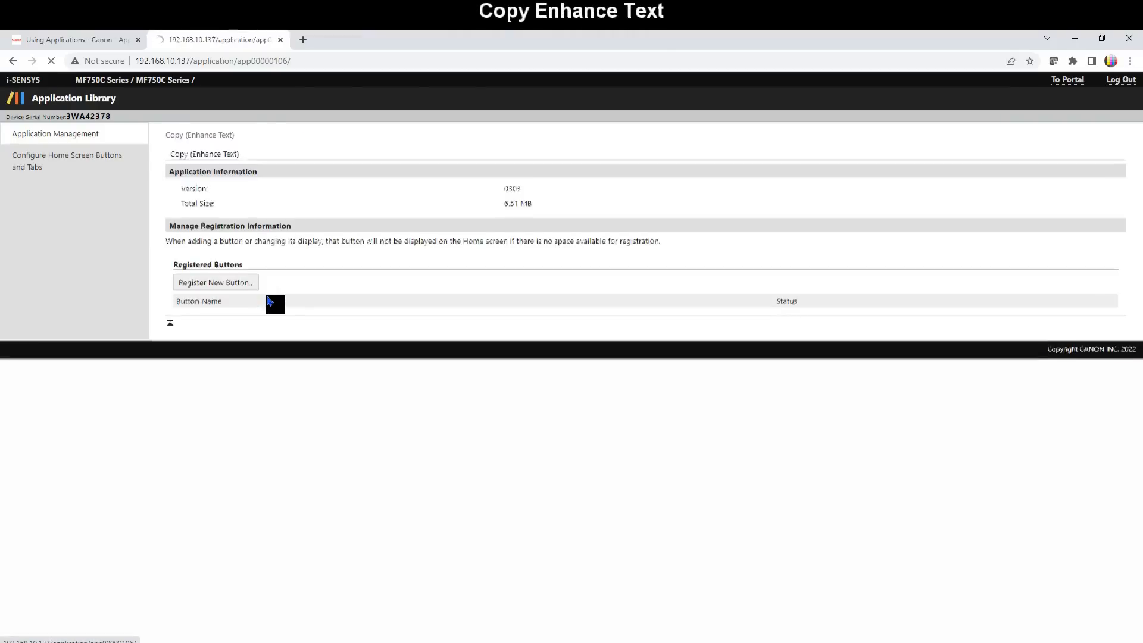
pyautogui.click(215, 282)
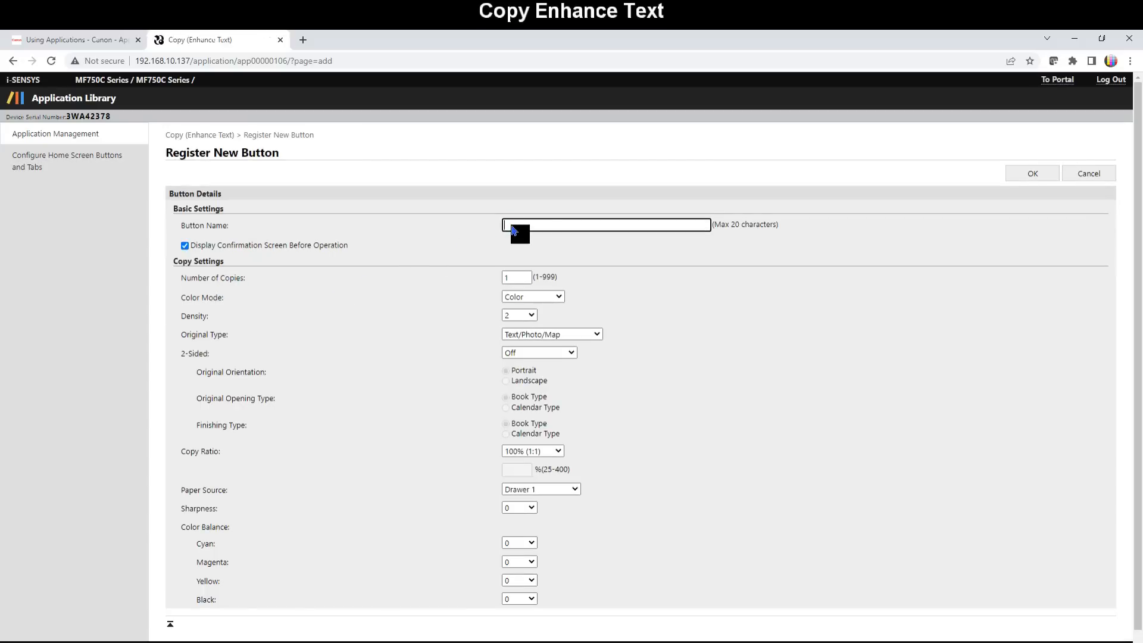
pyautogui.write('Enhance RED')
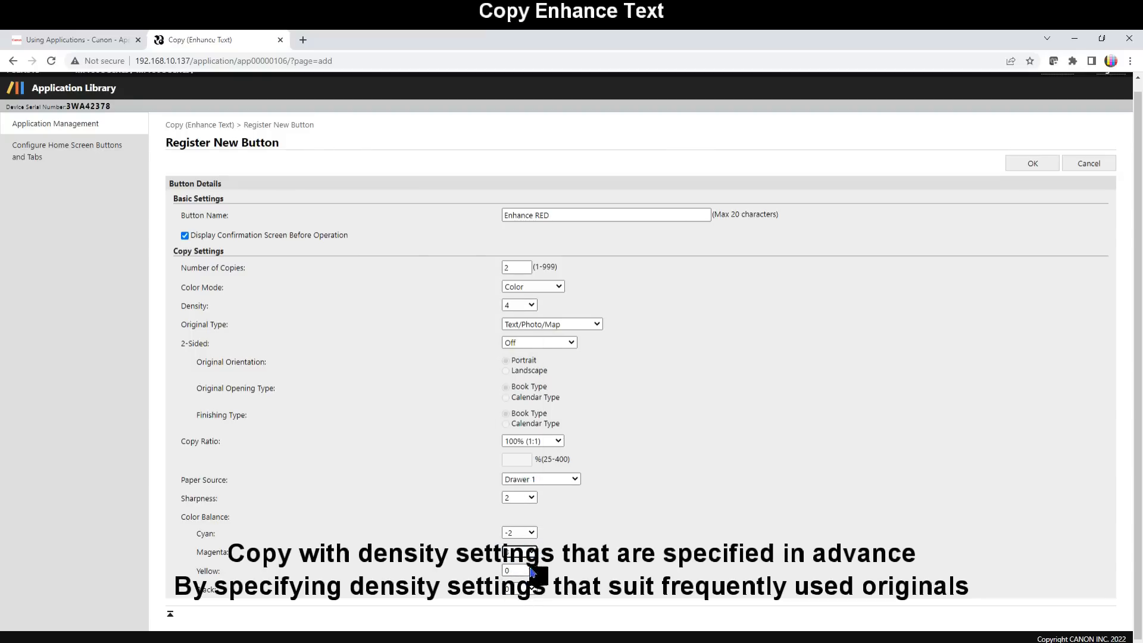
pyautogui.click(1030, 162)
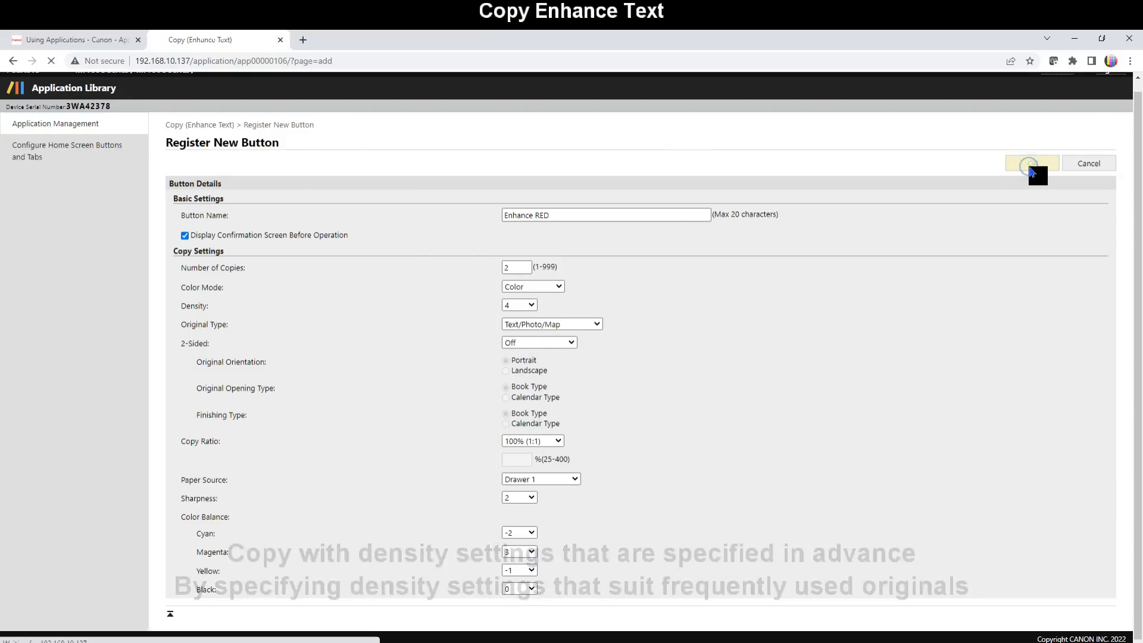
pyautogui.click(1030, 163)
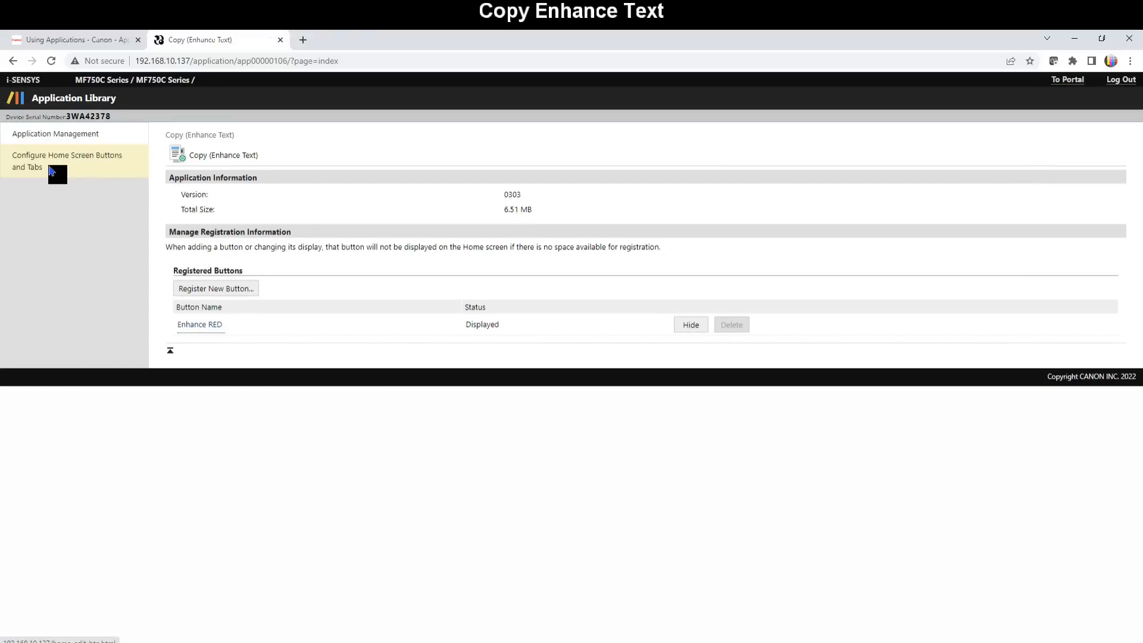
# Step: Move the Enhance RED button onto the Custom 3 home screen tab
pyautogui.click(66, 160)
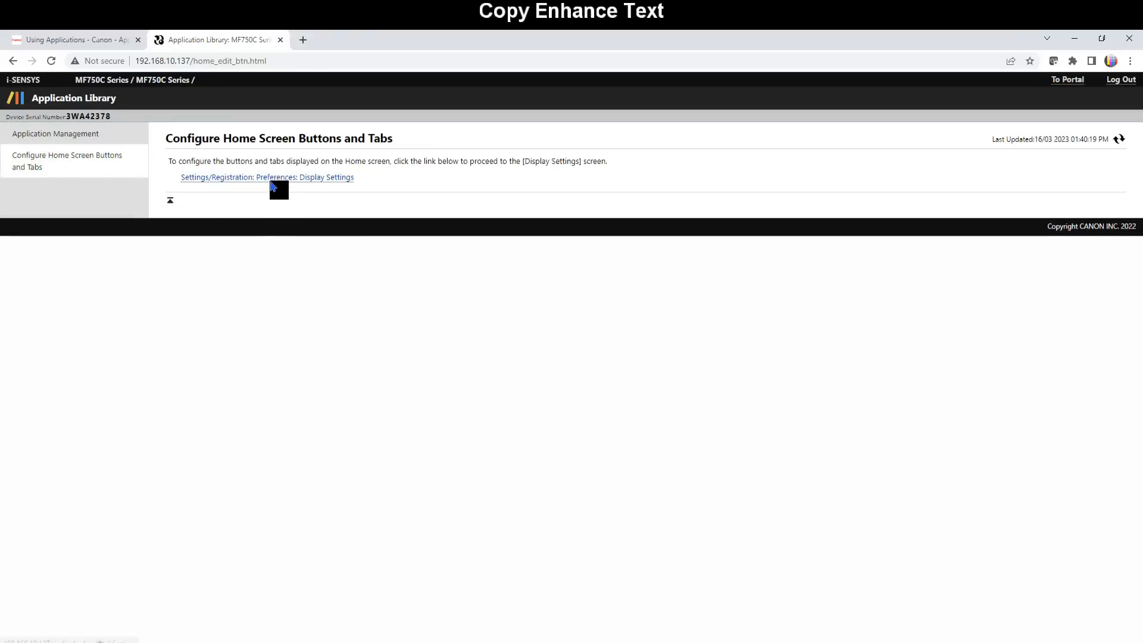
pyautogui.click(266, 177)
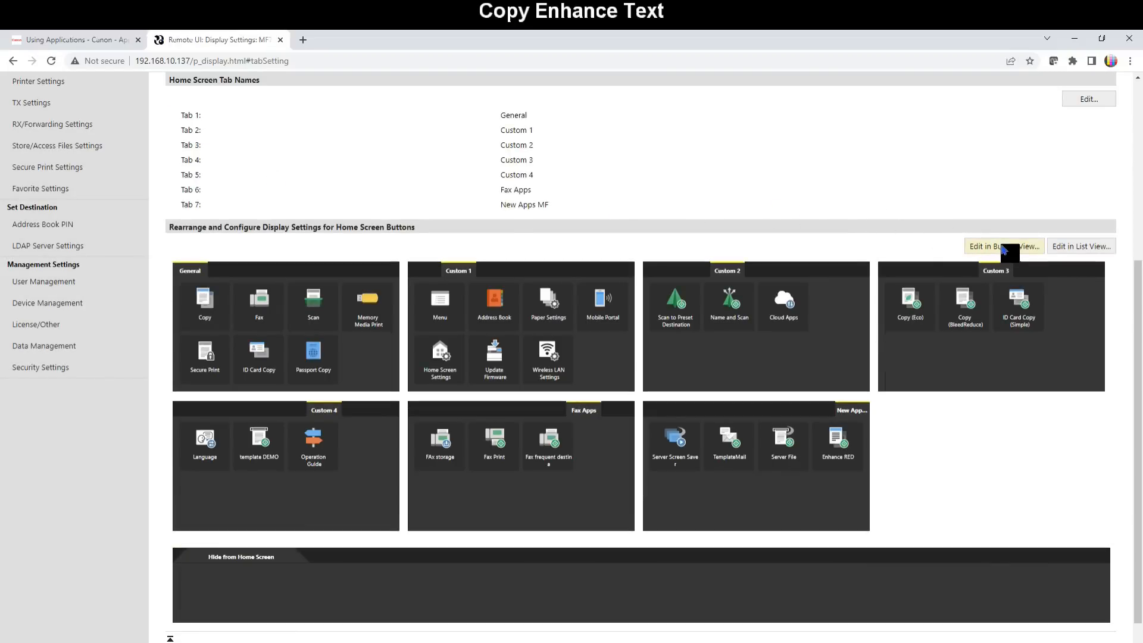
pyautogui.click(1003, 246)
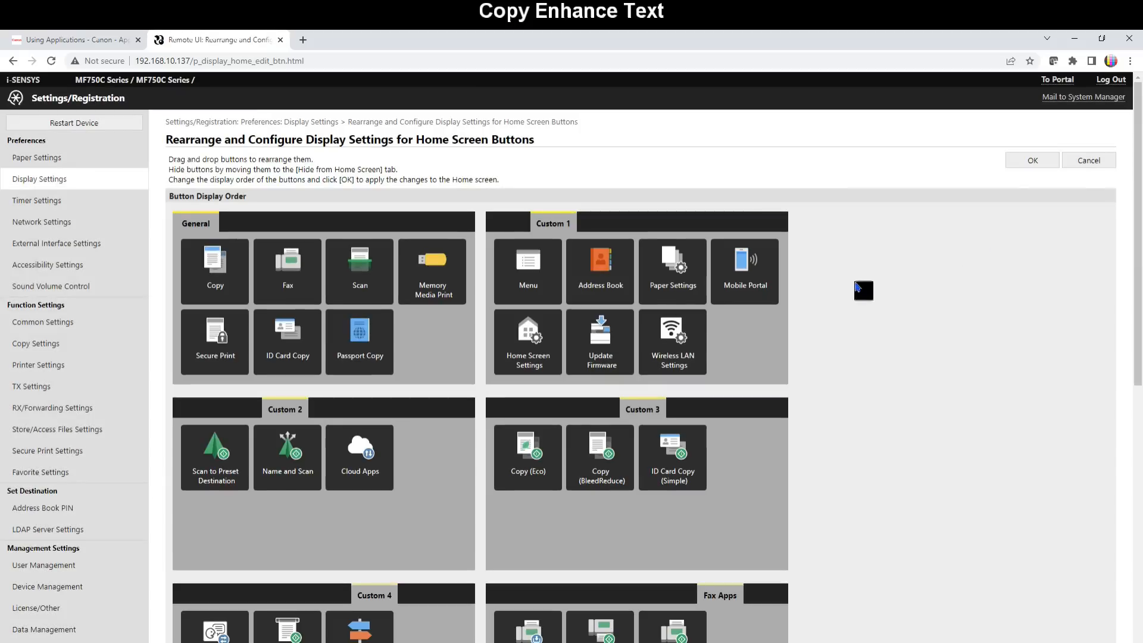
pyautogui.scroll(-3)
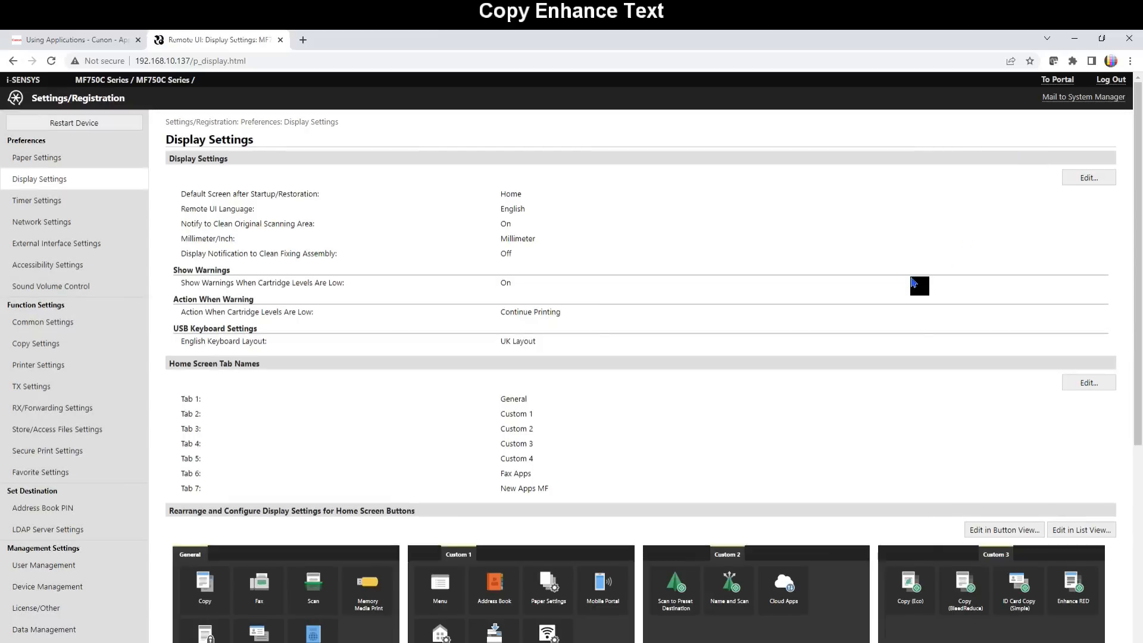
# Step: Rename home screen Tab 4 to 'Copy Apps'
pyautogui.click(1089, 382)
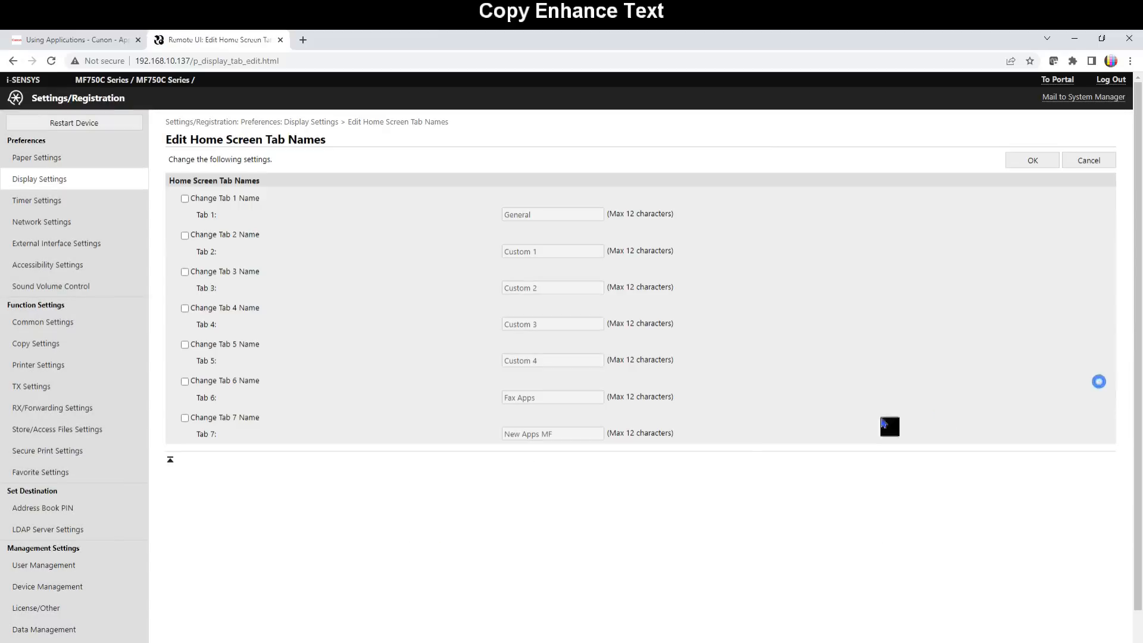
pyautogui.click(185, 308)
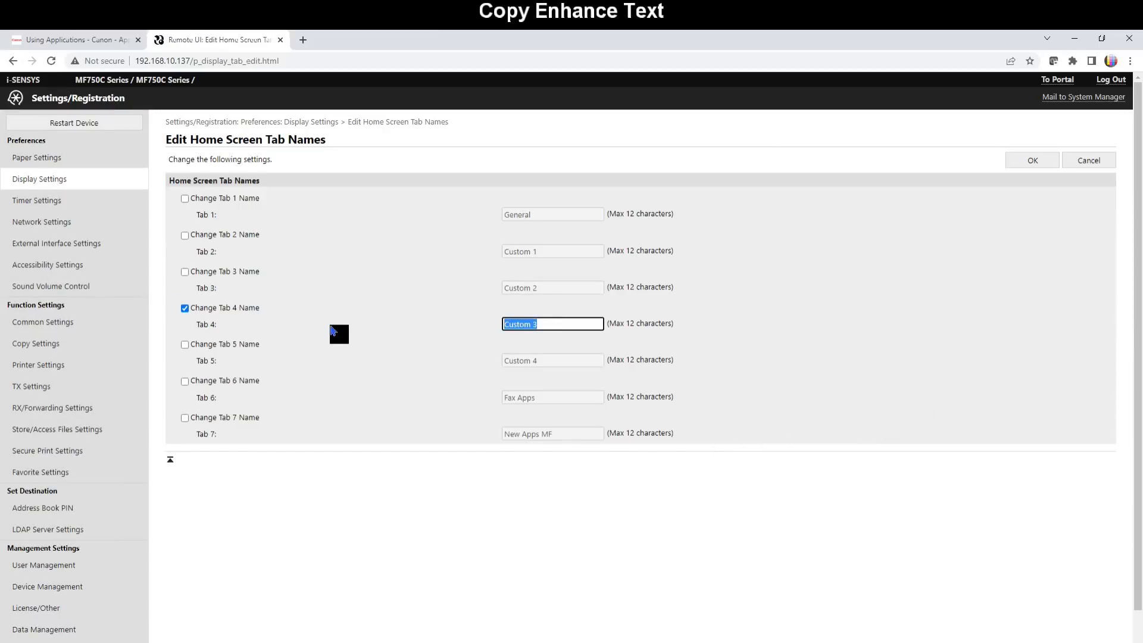
pyautogui.write('Copy Apps')
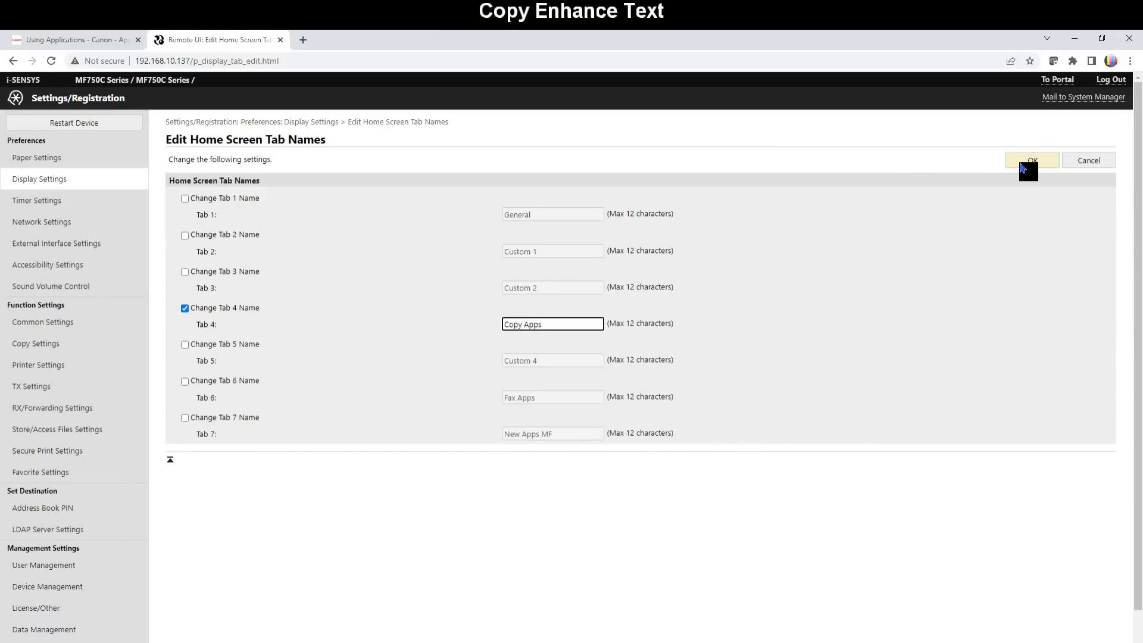
pyautogui.click(1031, 160)
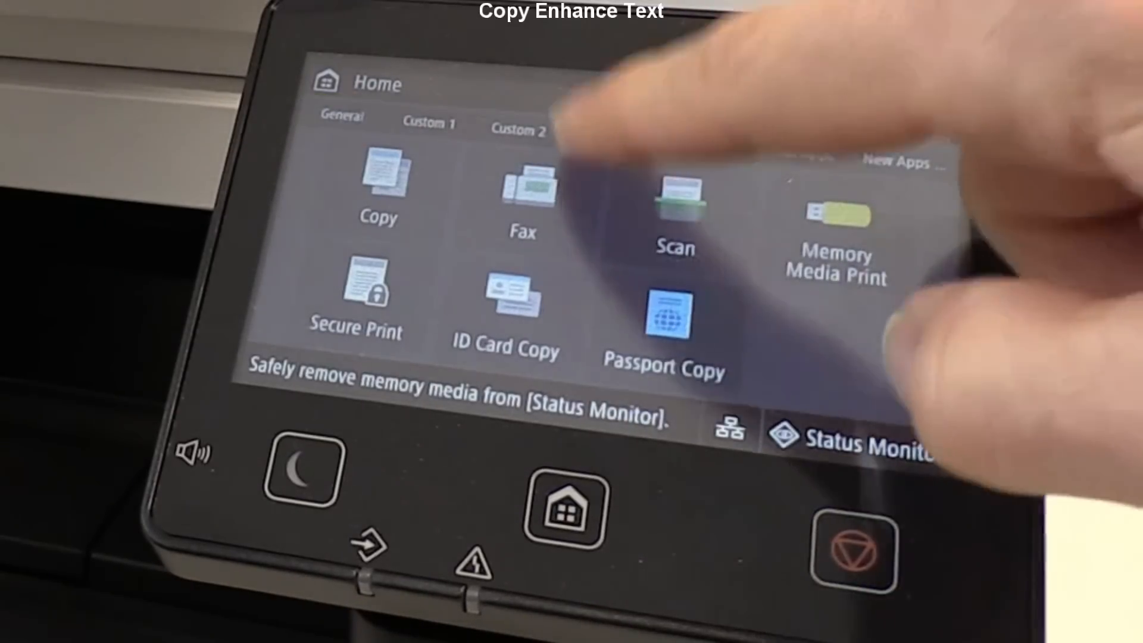
# Step: Check the General tab's Copy, Fax and Scan buttons on the printer's Home screen
pyautogui.click(611, 135)
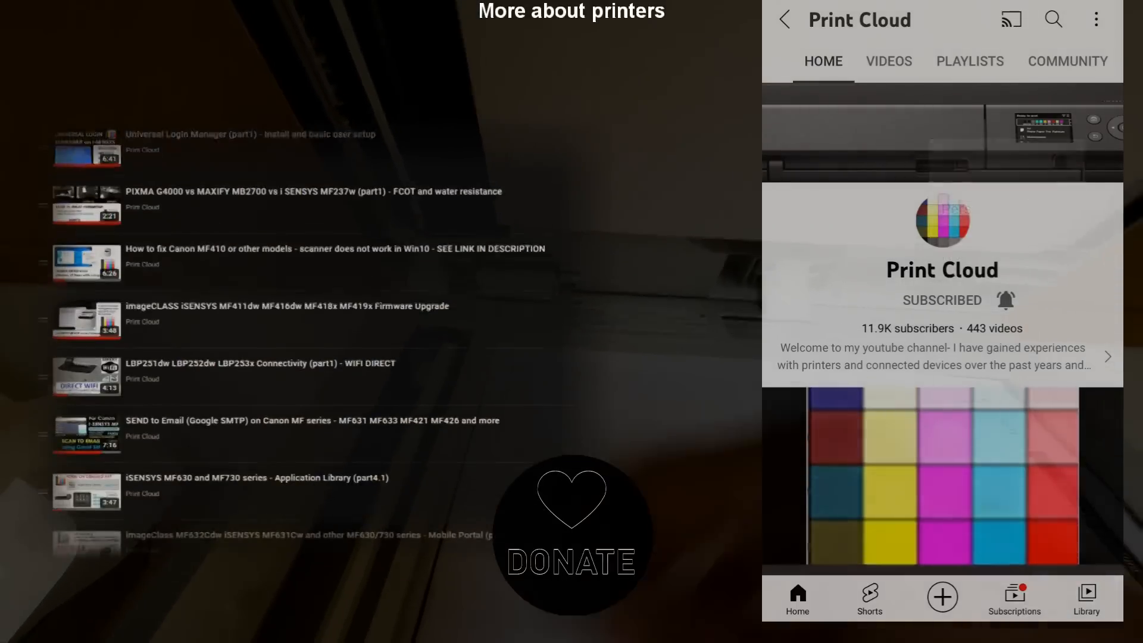
pyautogui.click(1005, 299)
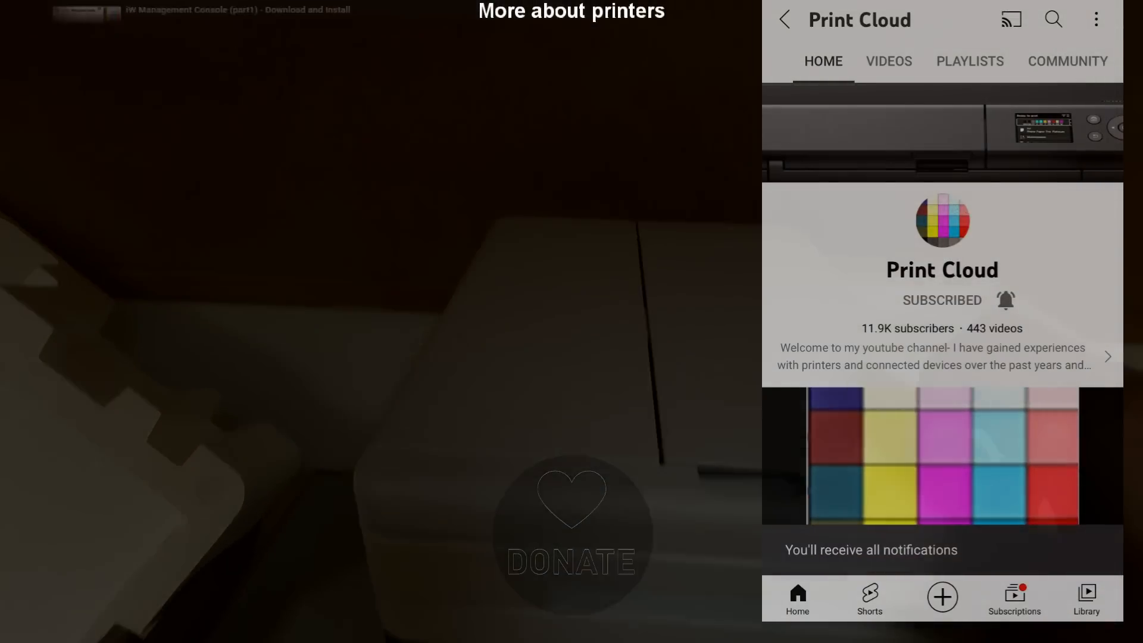